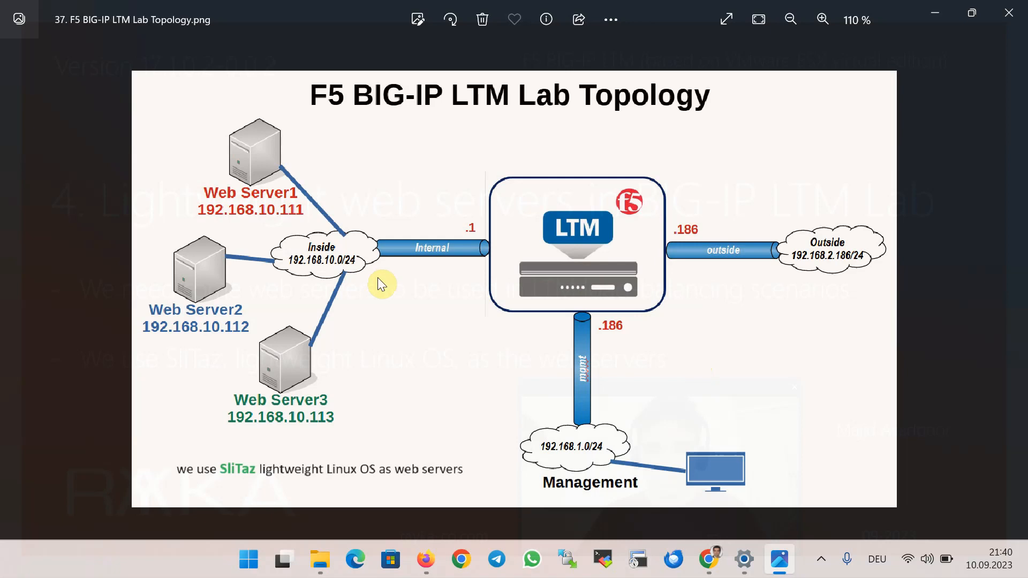
{"action": "mouse_move", "coordinate": [469, 299]}
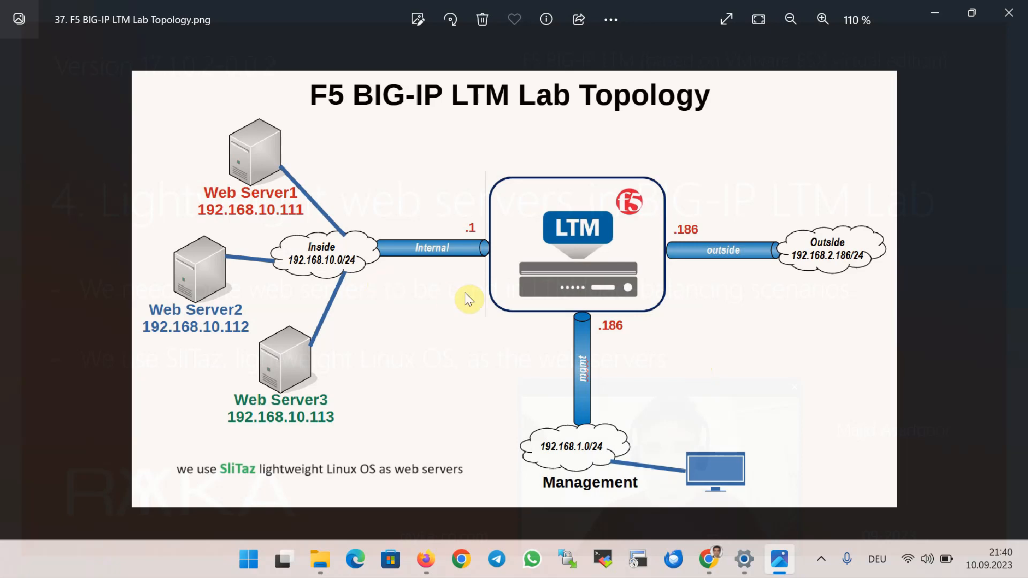
{"action": "mouse_move", "coordinate": [597, 398]}
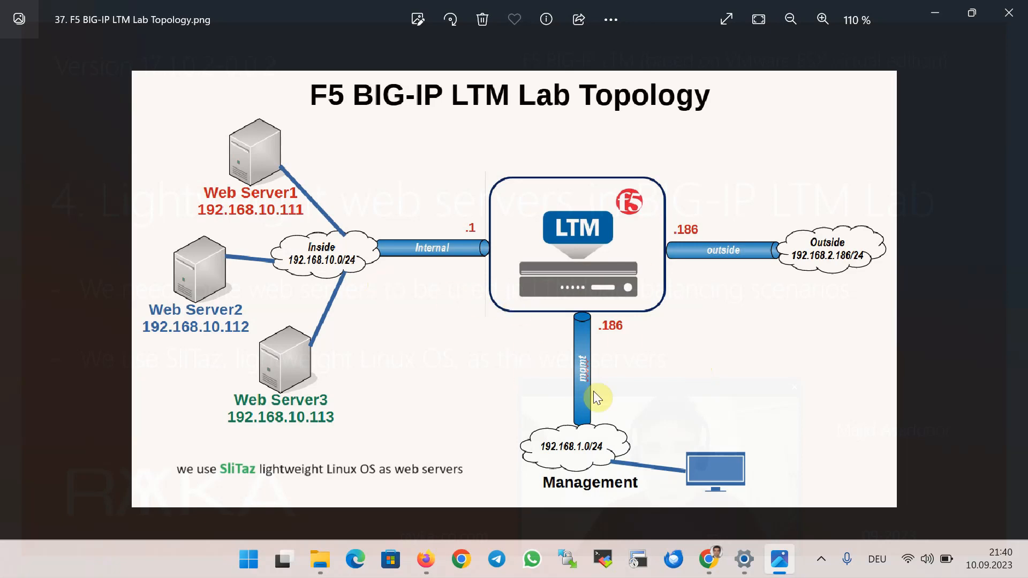
{"action": "mouse_move", "coordinate": [567, 393]}
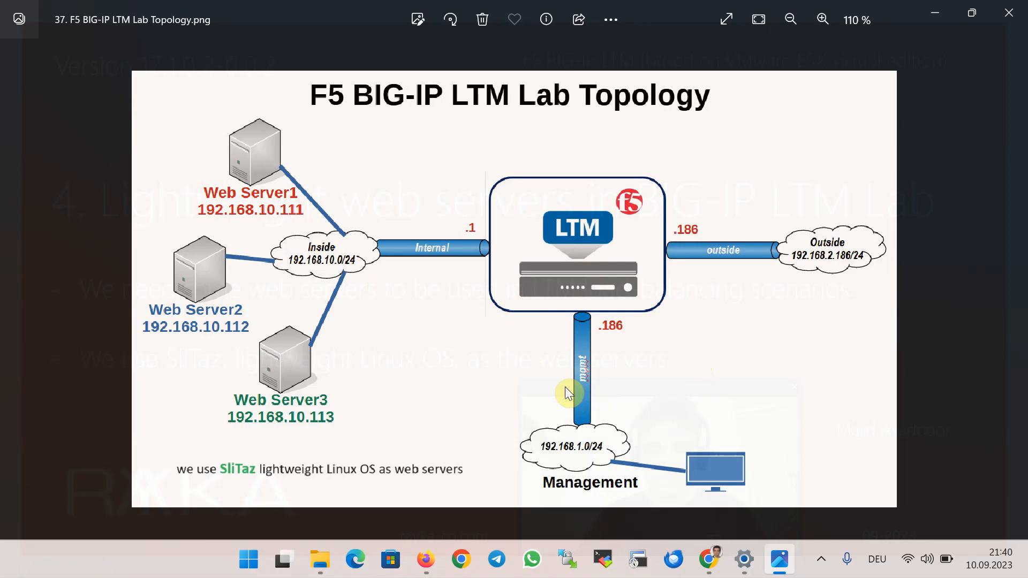
{"action": "mouse_move", "coordinate": [583, 462]}
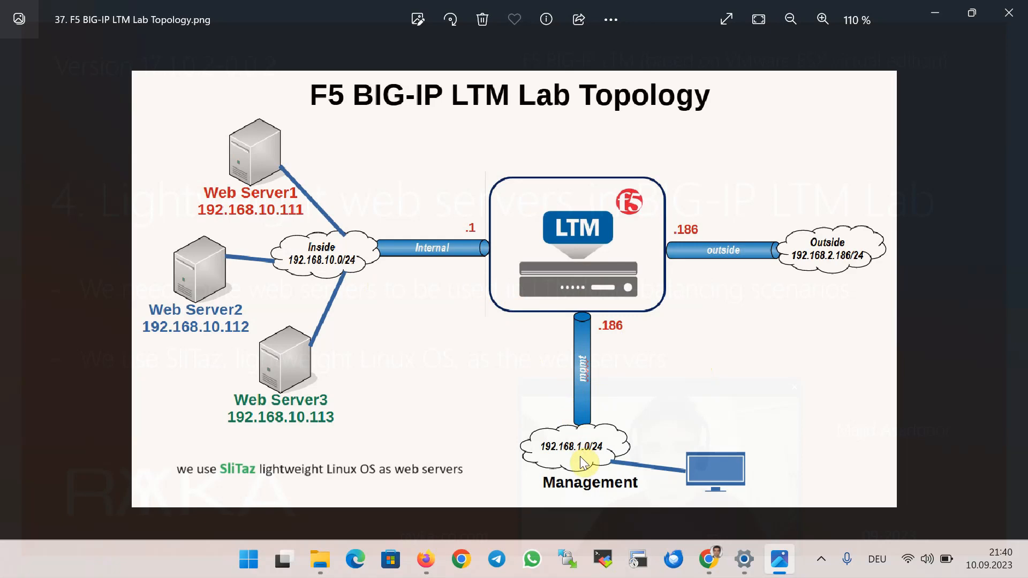
{"action": "mouse_move", "coordinate": [609, 362]}
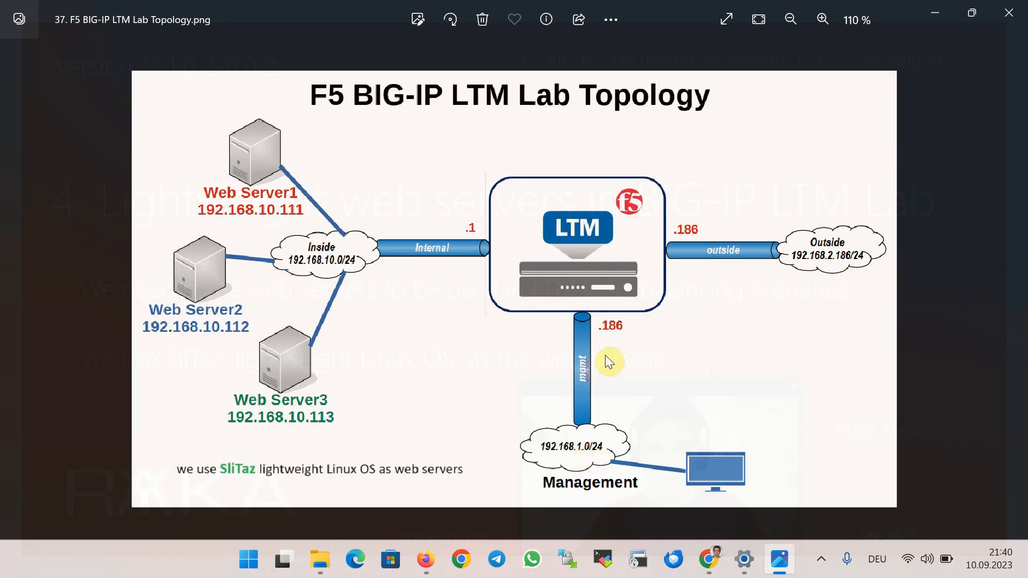
{"action": "mouse_move", "coordinate": [609, 339]}
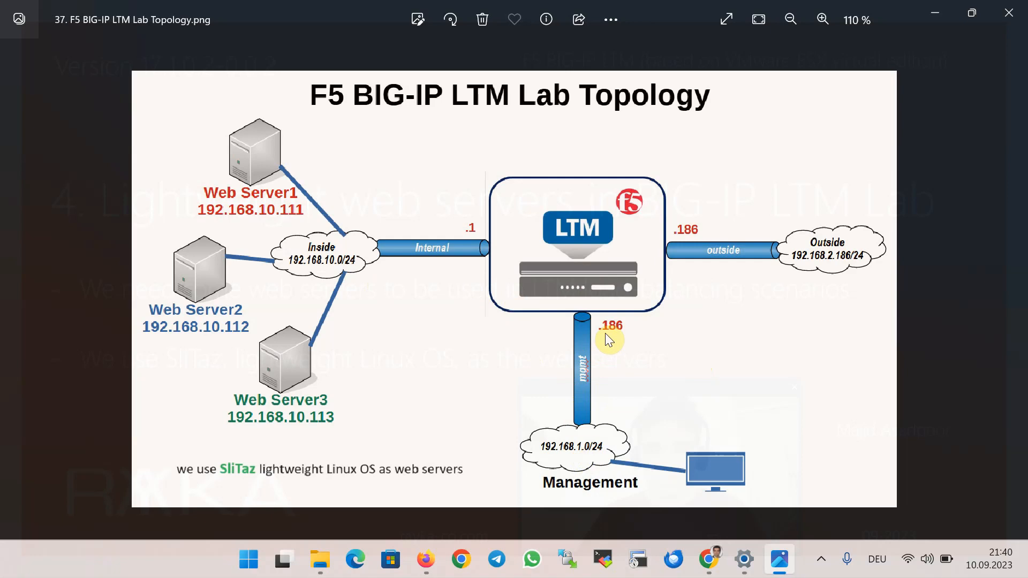
{"action": "mouse_move", "coordinate": [807, 262]}
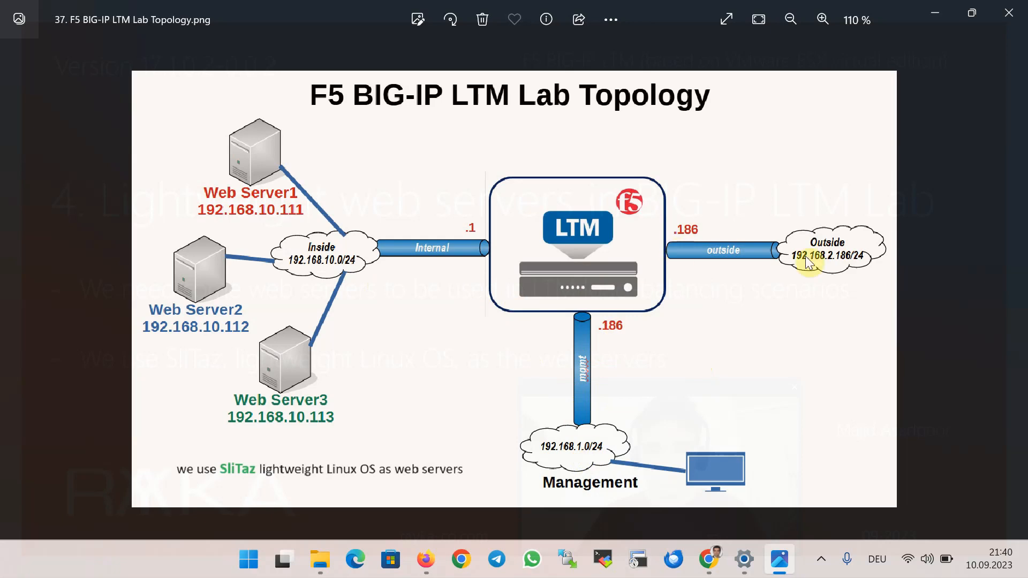
{"action": "mouse_move", "coordinate": [843, 270]}
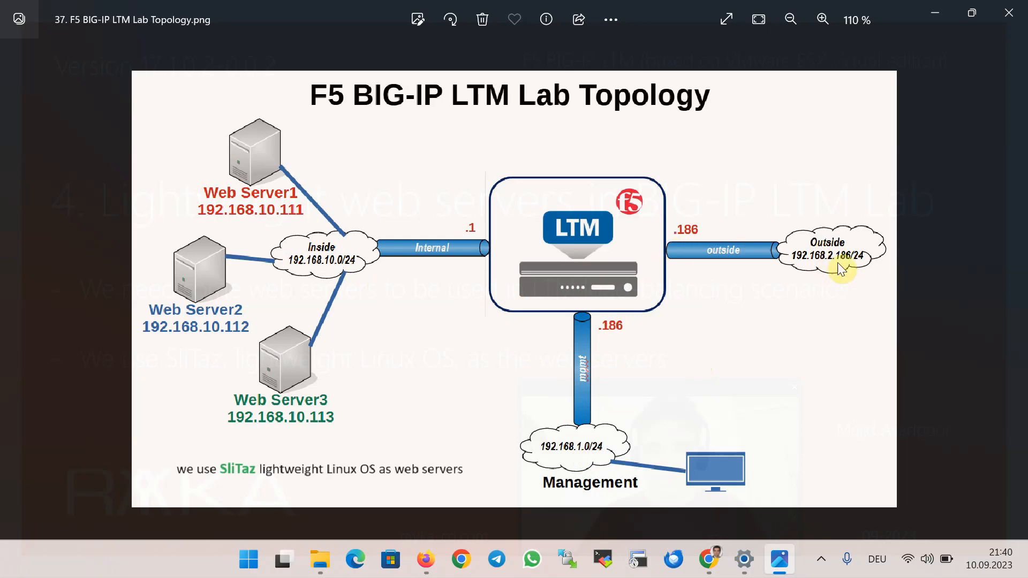
{"action": "mouse_move", "coordinate": [684, 246]}
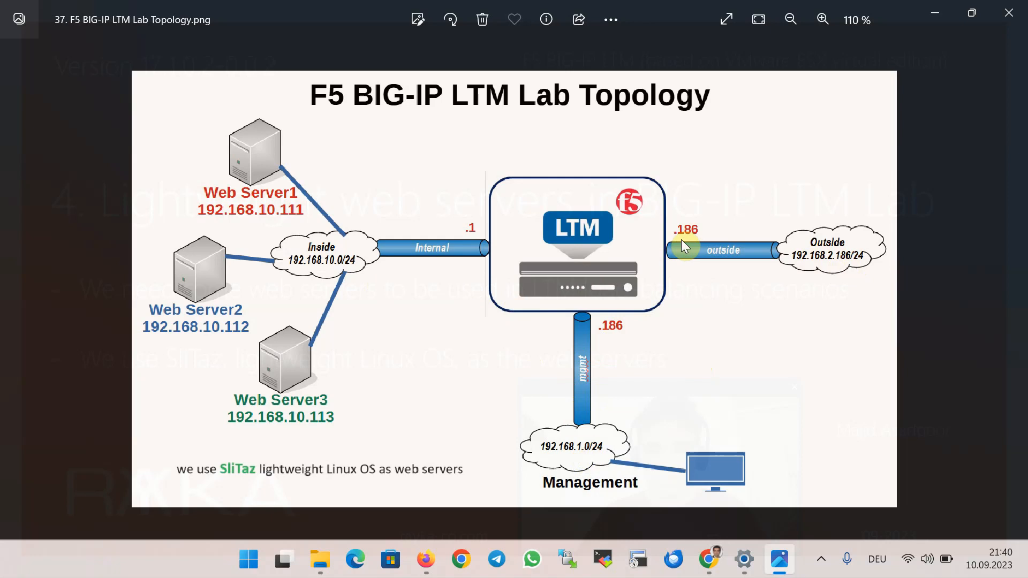
{"action": "mouse_move", "coordinate": [684, 241]}
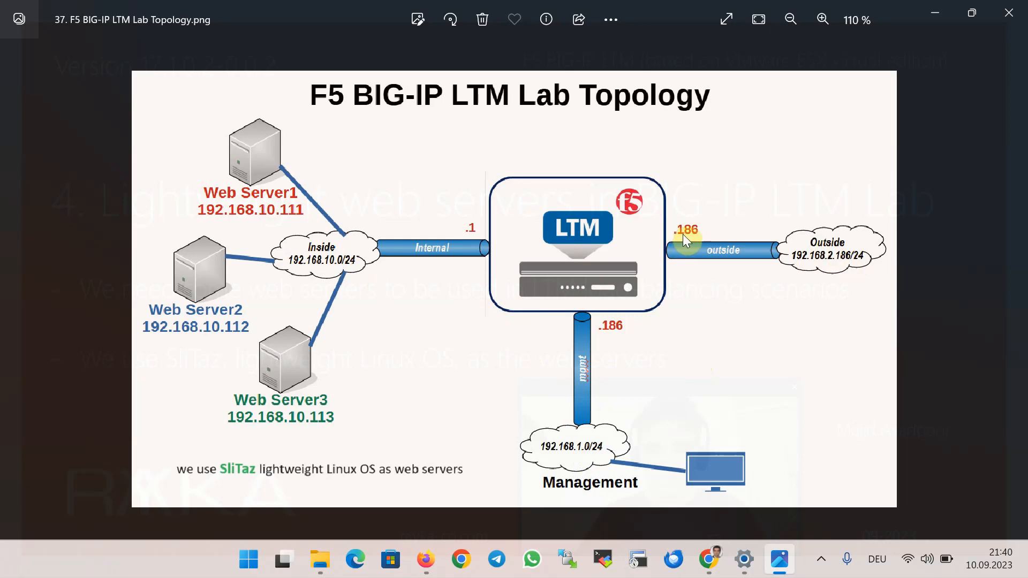
{"action": "mouse_move", "coordinate": [463, 255]}
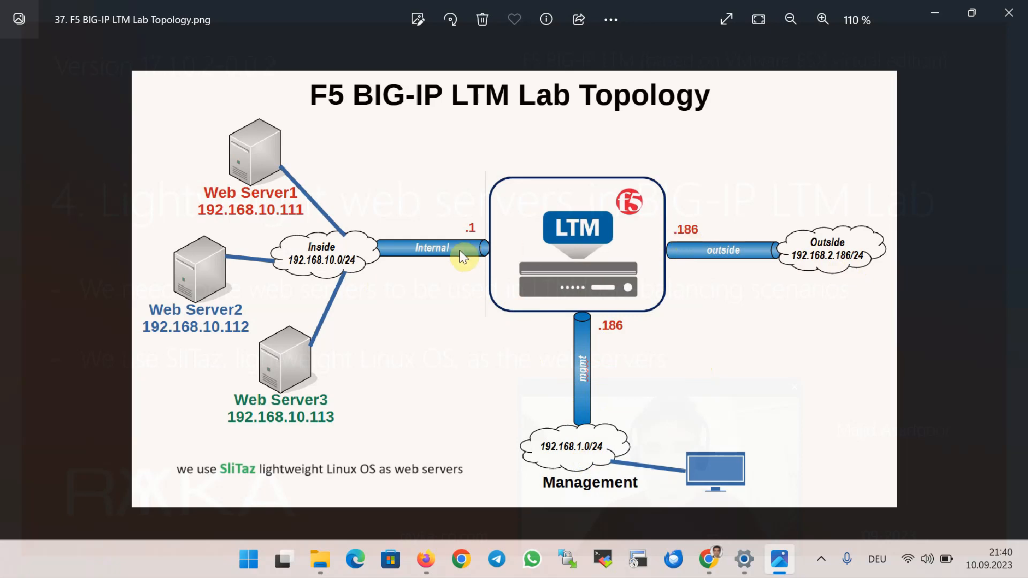
{"action": "mouse_move", "coordinate": [338, 274]}
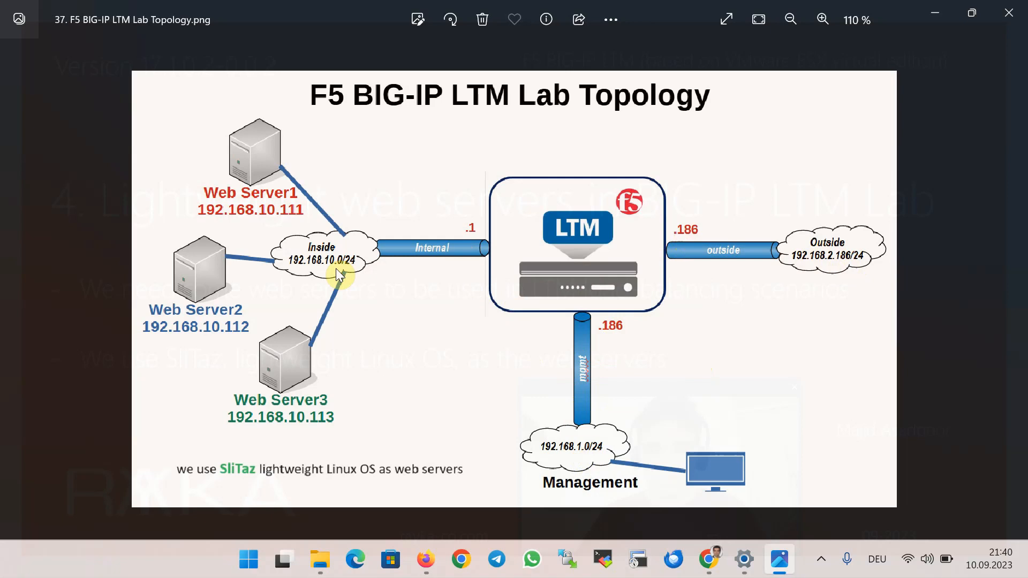
{"action": "mouse_move", "coordinate": [347, 275]}
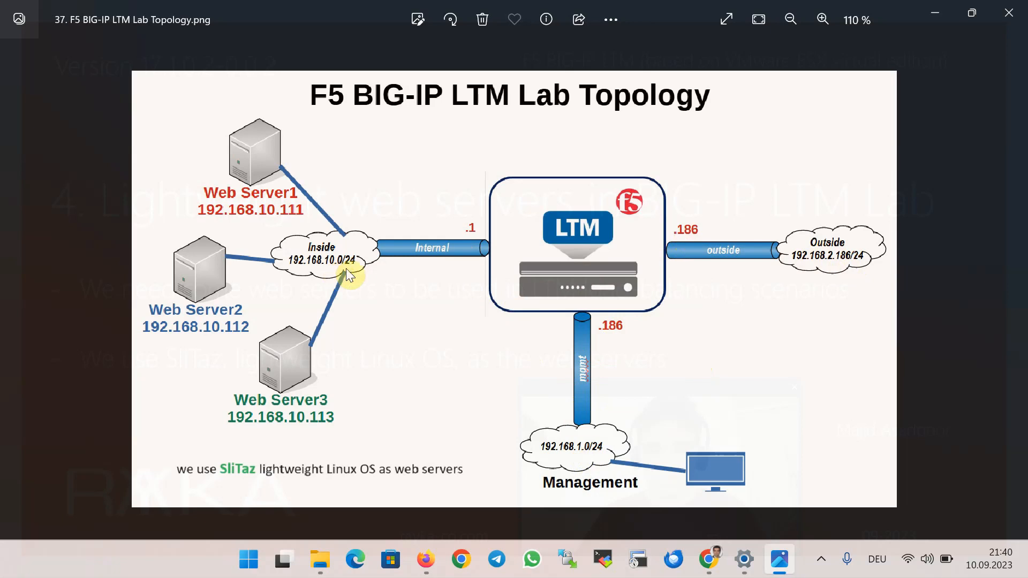
{"action": "mouse_move", "coordinate": [473, 252]}
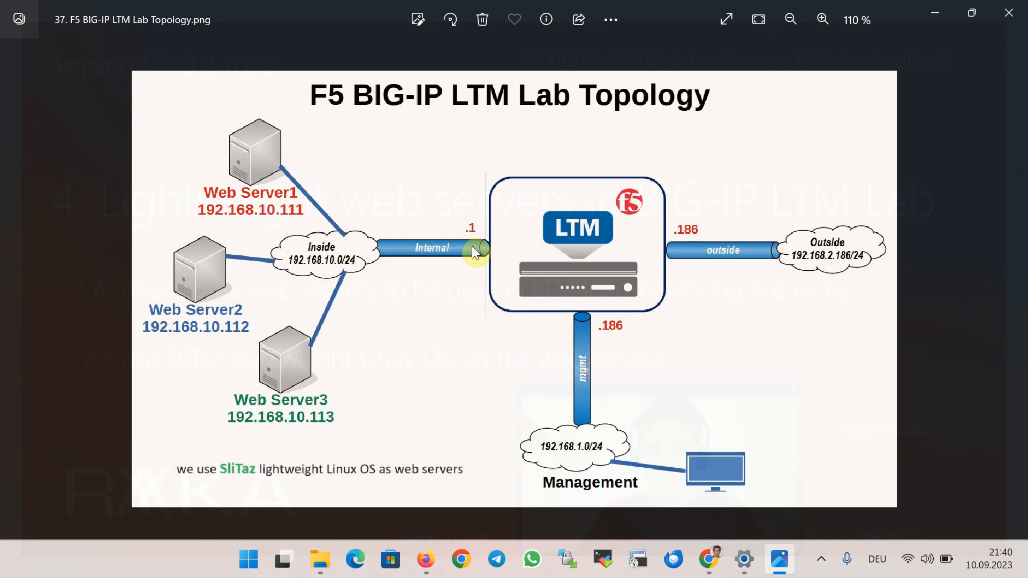
{"action": "mouse_move", "coordinate": [460, 258]}
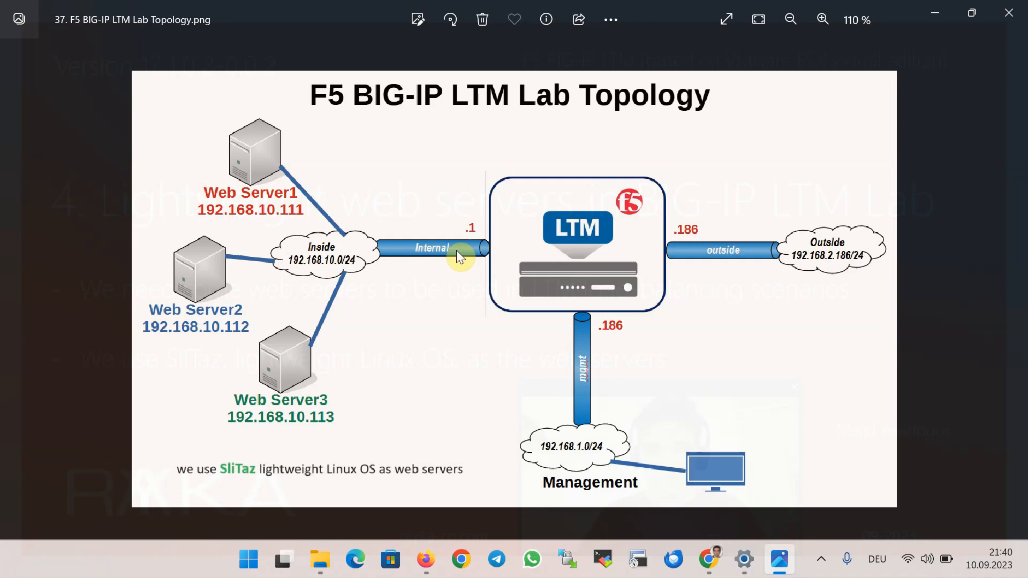
{"action": "mouse_move", "coordinate": [268, 381]}
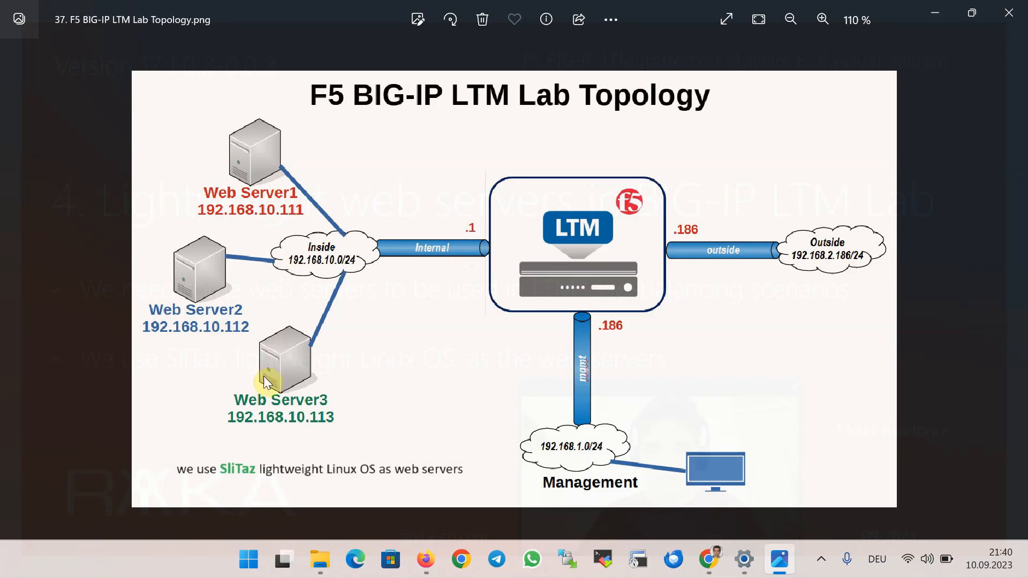
{"action": "mouse_move", "coordinate": [576, 269]}
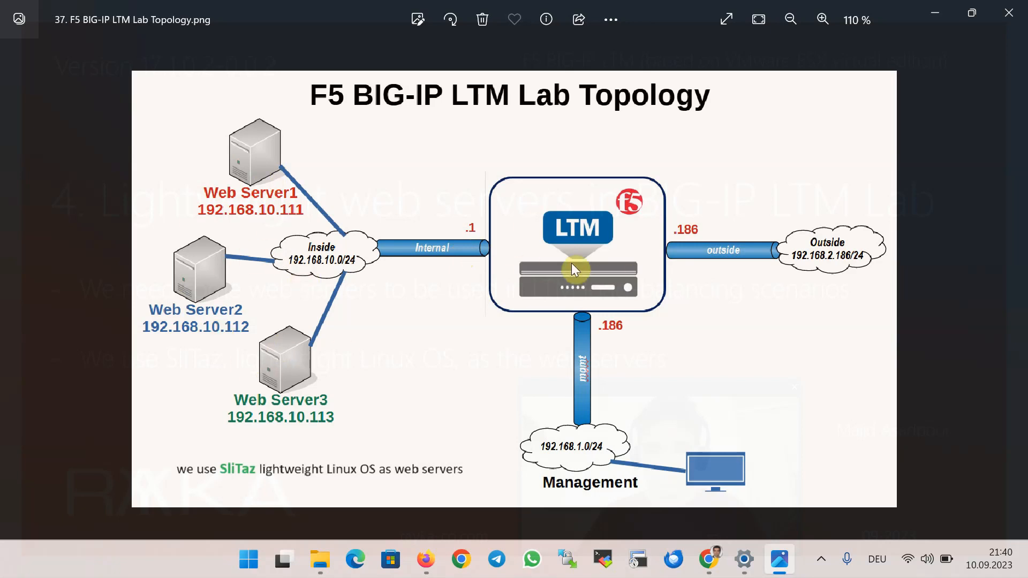
{"action": "mouse_move", "coordinate": [572, 287]}
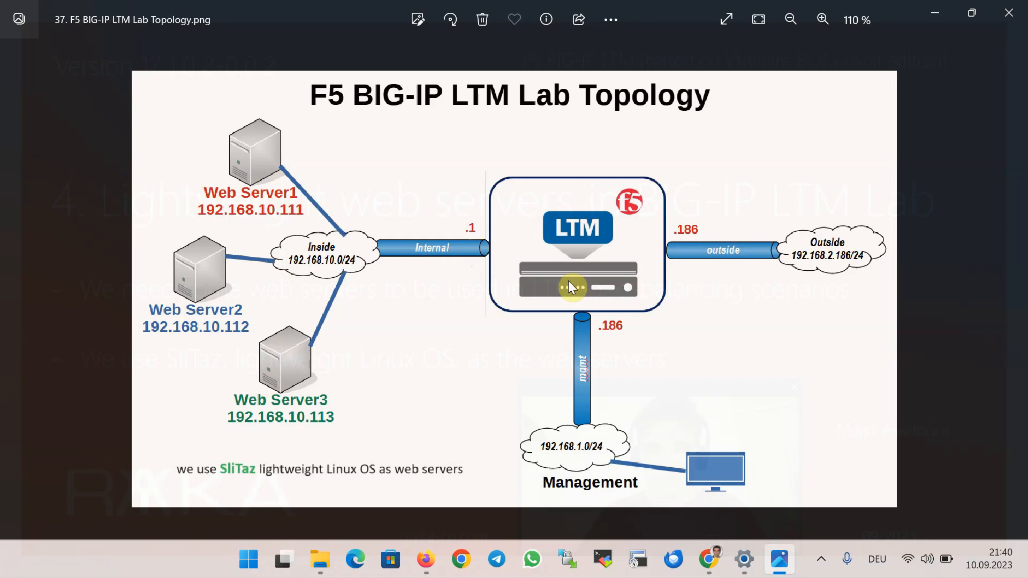
{"action": "mouse_move", "coordinate": [415, 294]}
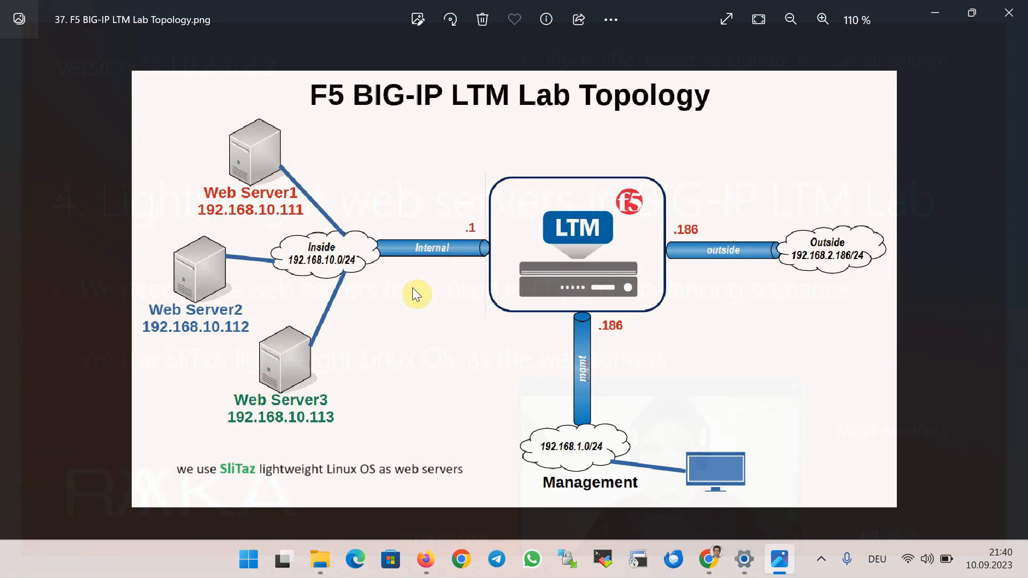
{"action": "mouse_move", "coordinate": [291, 227]}
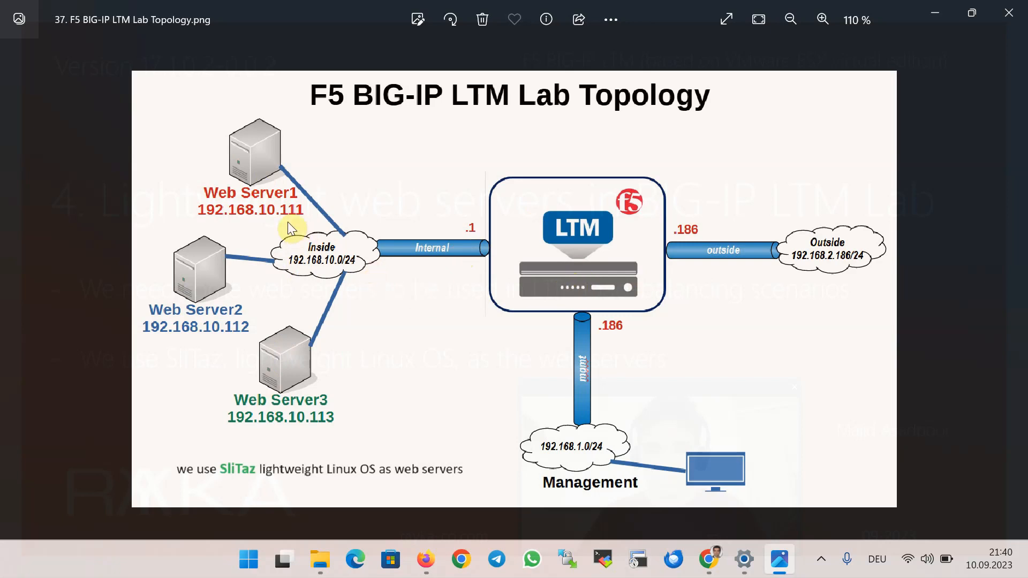
{"action": "mouse_move", "coordinate": [246, 335]}
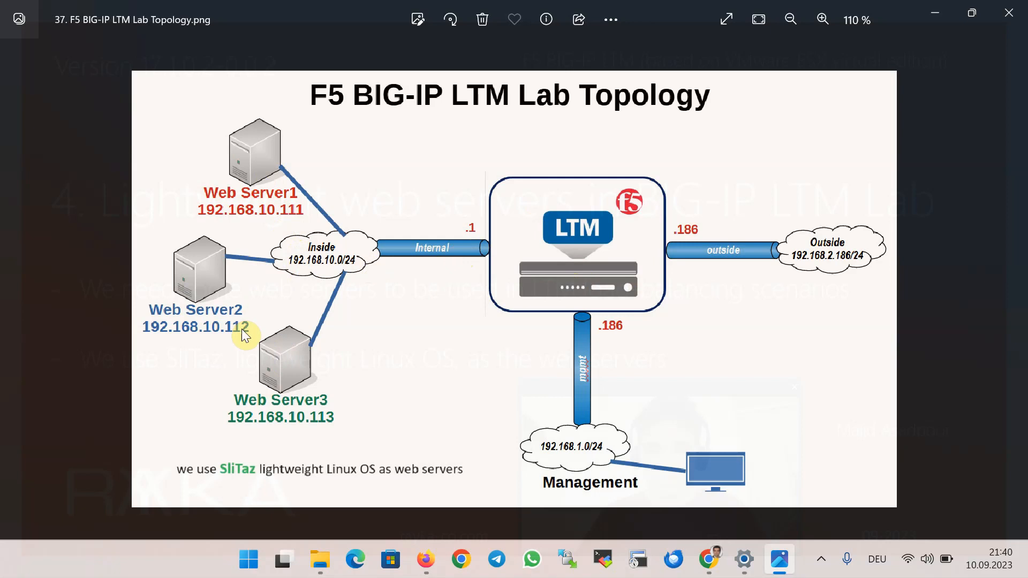
{"action": "mouse_move", "coordinate": [300, 418]}
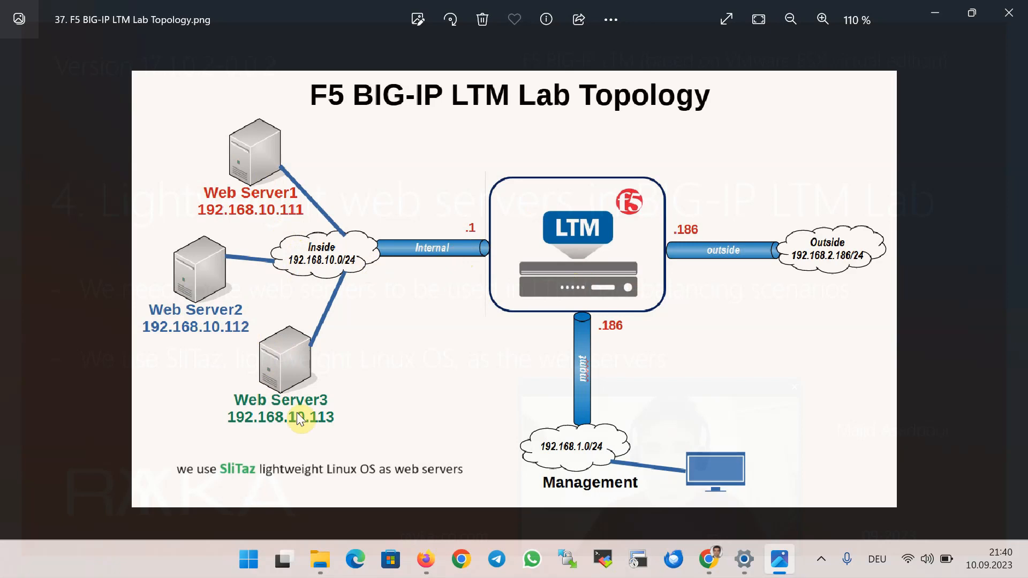
{"action": "mouse_move", "coordinate": [620, 281]}
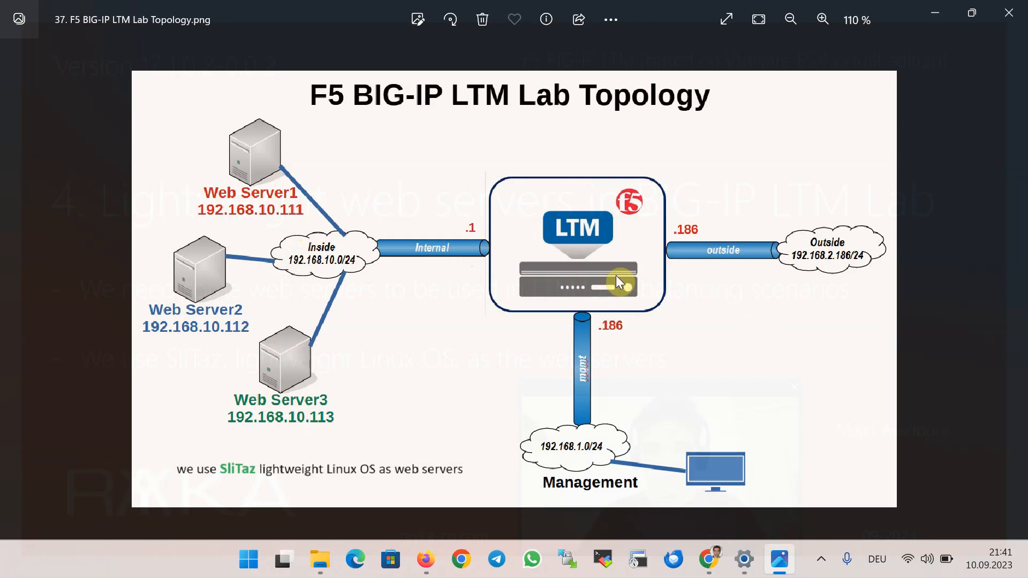
{"action": "mouse_move", "coordinate": [590, 191]}
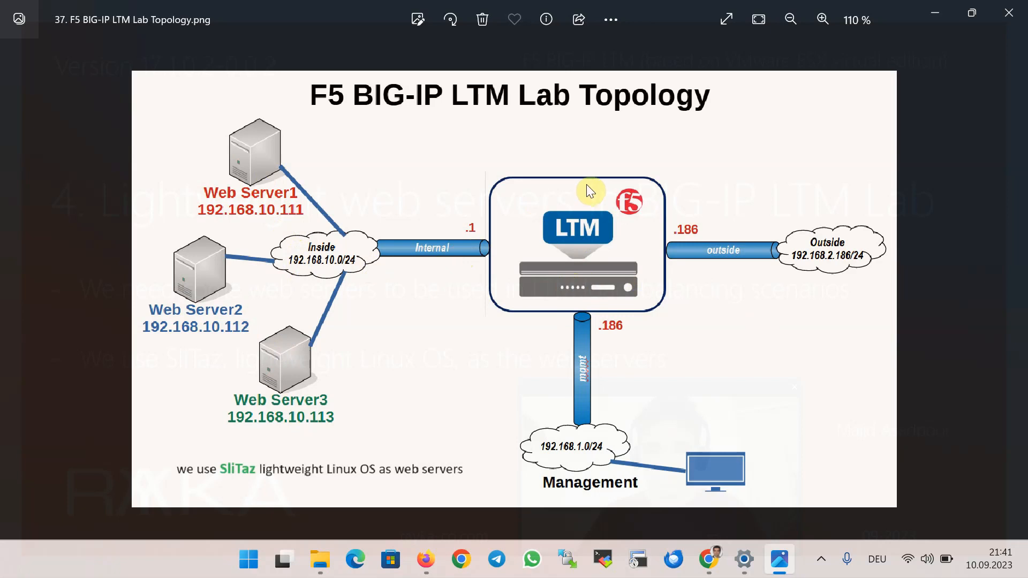
- Bring the SliTaz forum article forward in Firefox and follow the SliTaz4.0.zip download link
{"action": "left_click", "coordinate": [425, 560]}
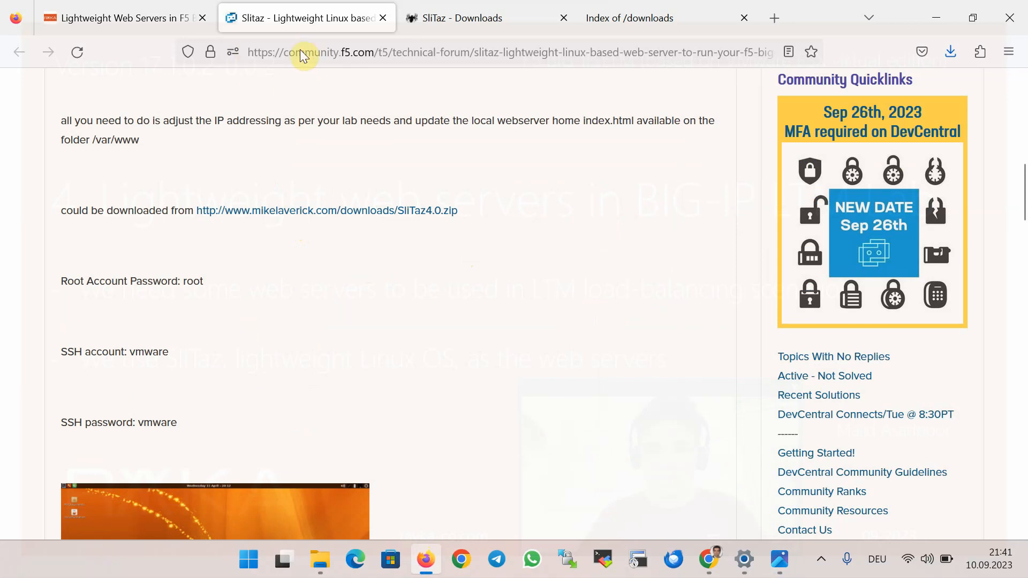
{"action": "mouse_move", "coordinate": [323, 81]}
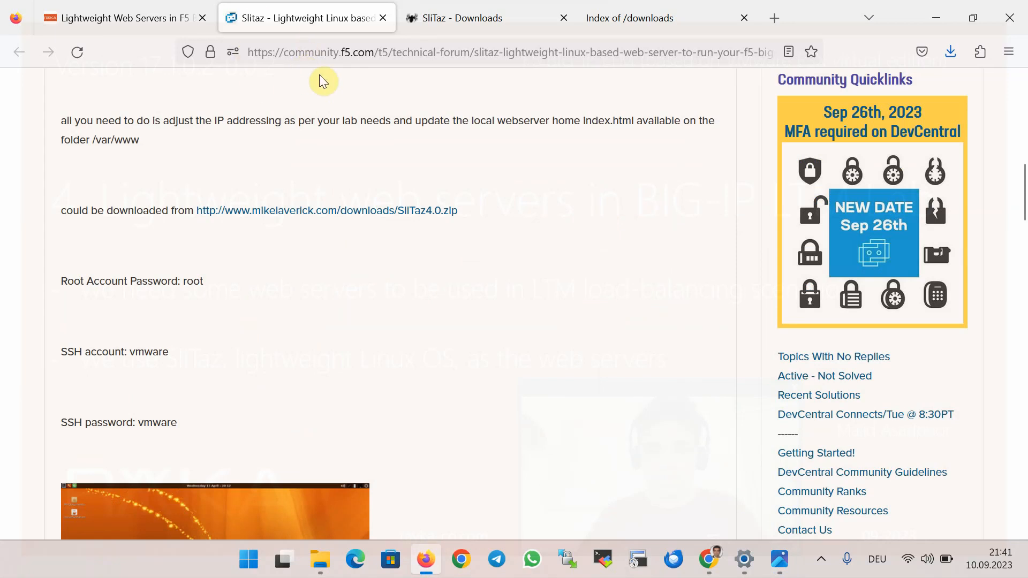
{"action": "mouse_move", "coordinate": [410, 210]}
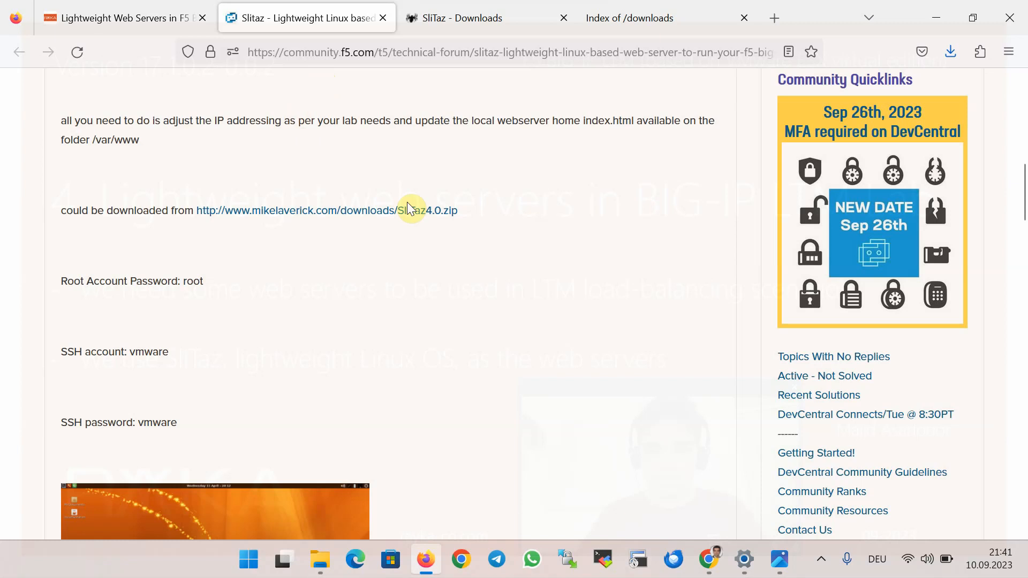
{"action": "mouse_move", "coordinate": [414, 211]}
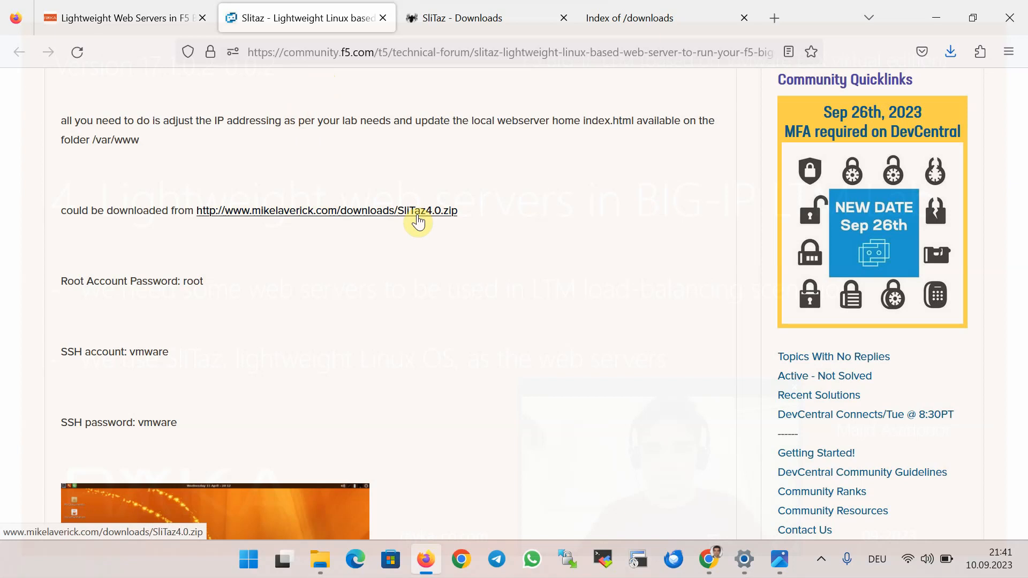
{"action": "left_click", "coordinate": [472, 18]}
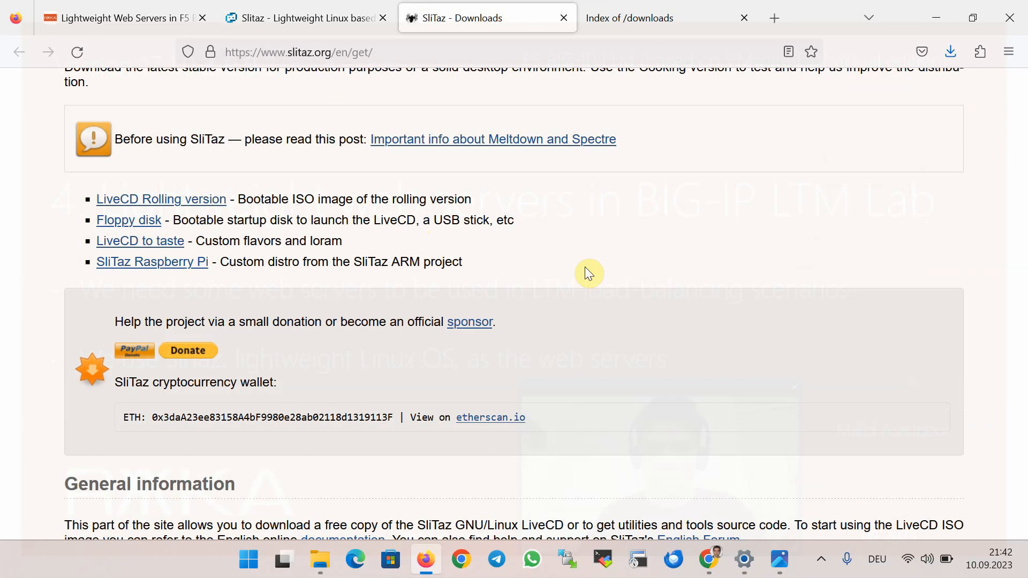
{"action": "mouse_move", "coordinate": [379, 140]}
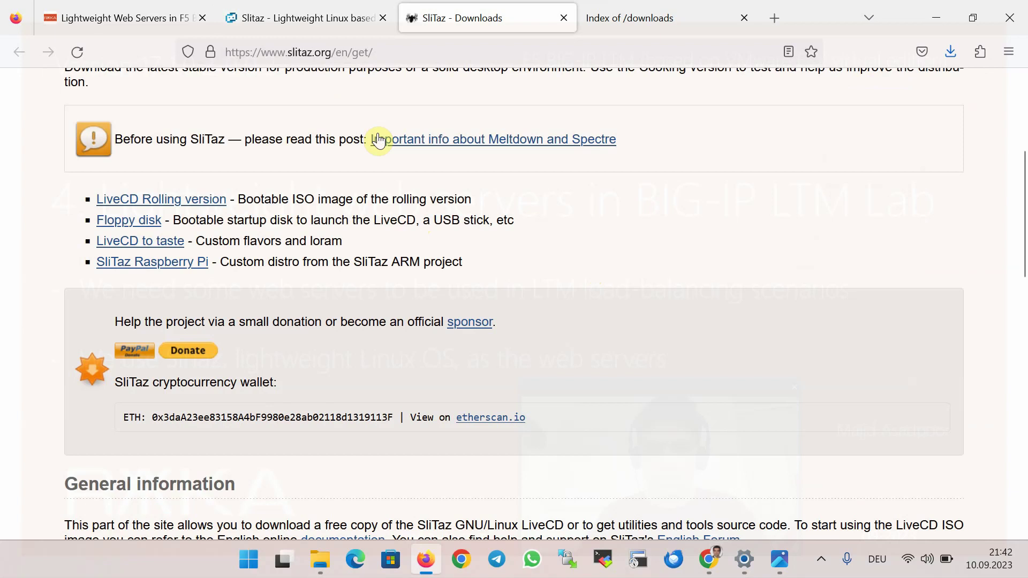
{"action": "mouse_move", "coordinate": [308, 52]}
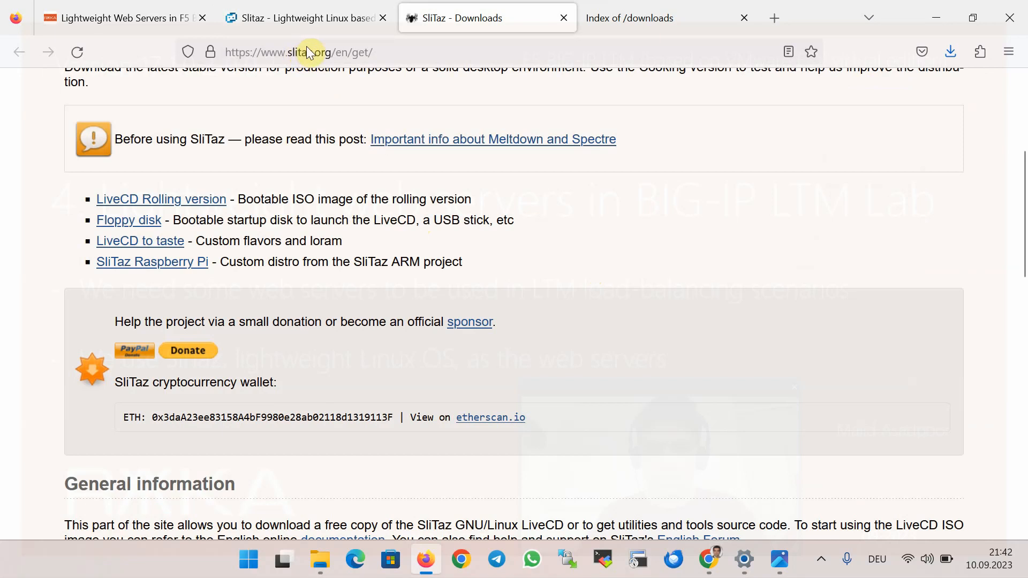
{"action": "mouse_move", "coordinate": [357, 52]}
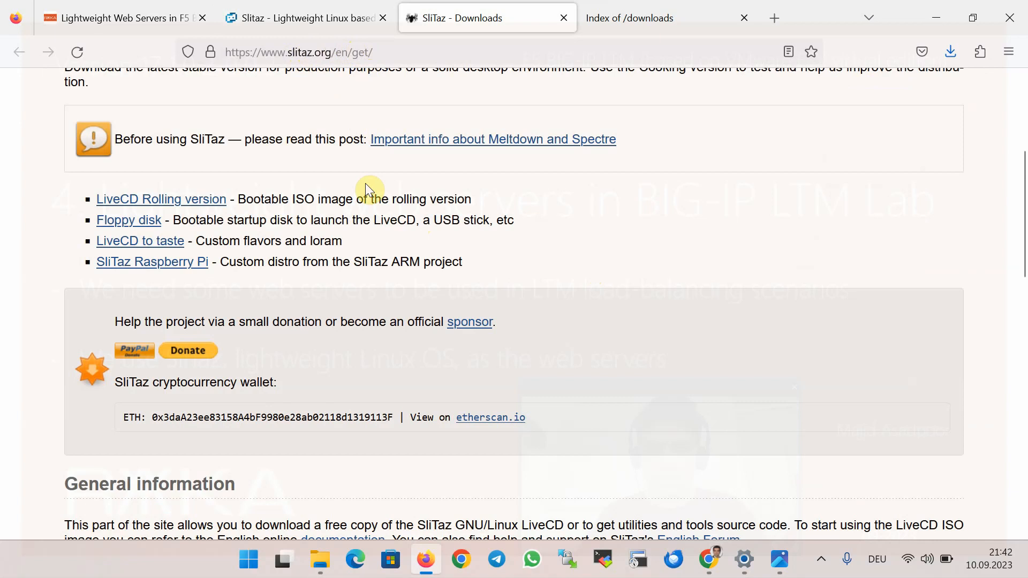
{"action": "mouse_move", "coordinate": [183, 190]}
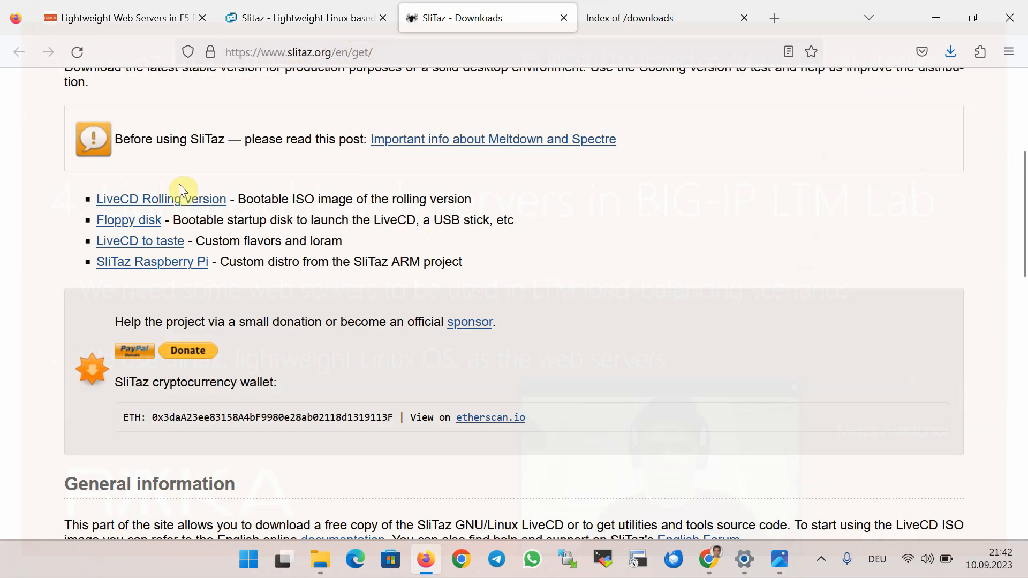
{"action": "mouse_move", "coordinate": [341, 132]}
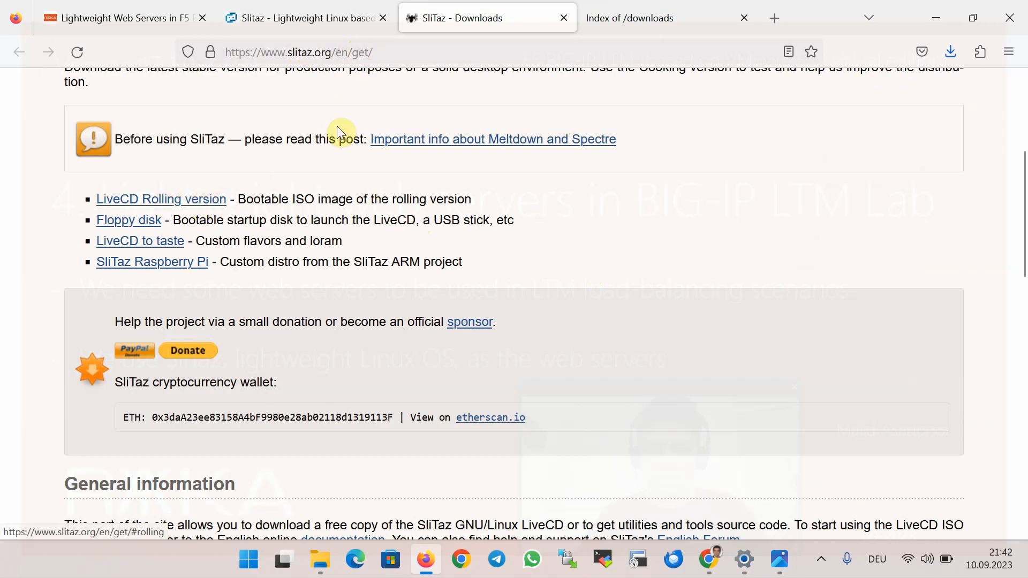
{"action": "mouse_move", "coordinate": [355, 38]}
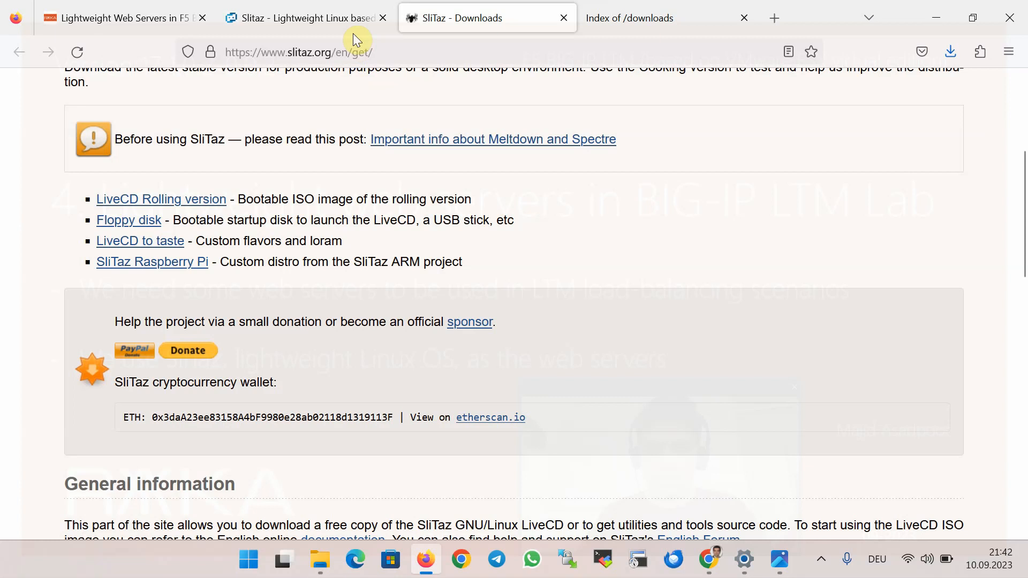
{"action": "left_click", "coordinate": [303, 18]}
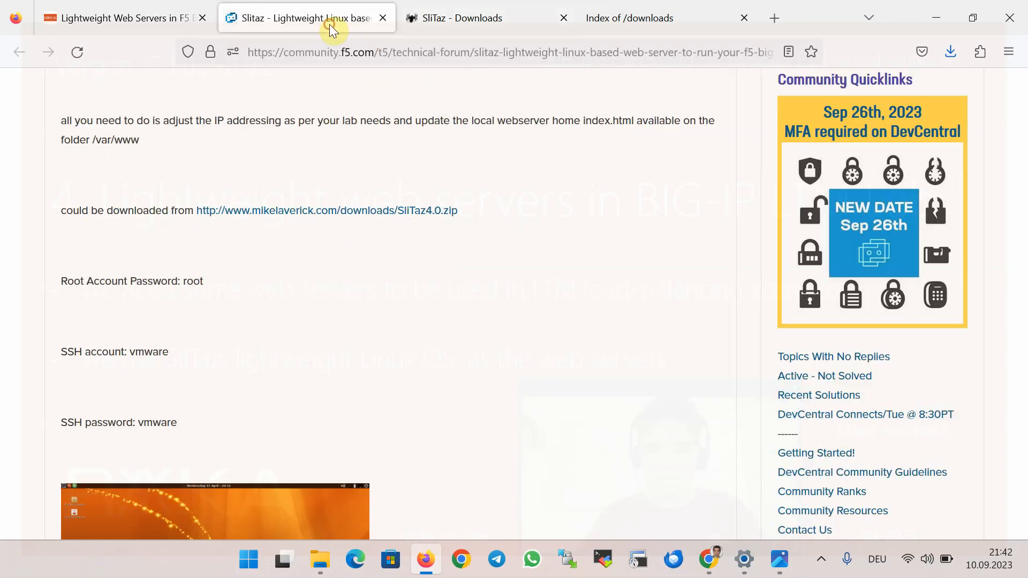
{"action": "mouse_move", "coordinate": [327, 211]}
{"action": "type", "text": "sli"}
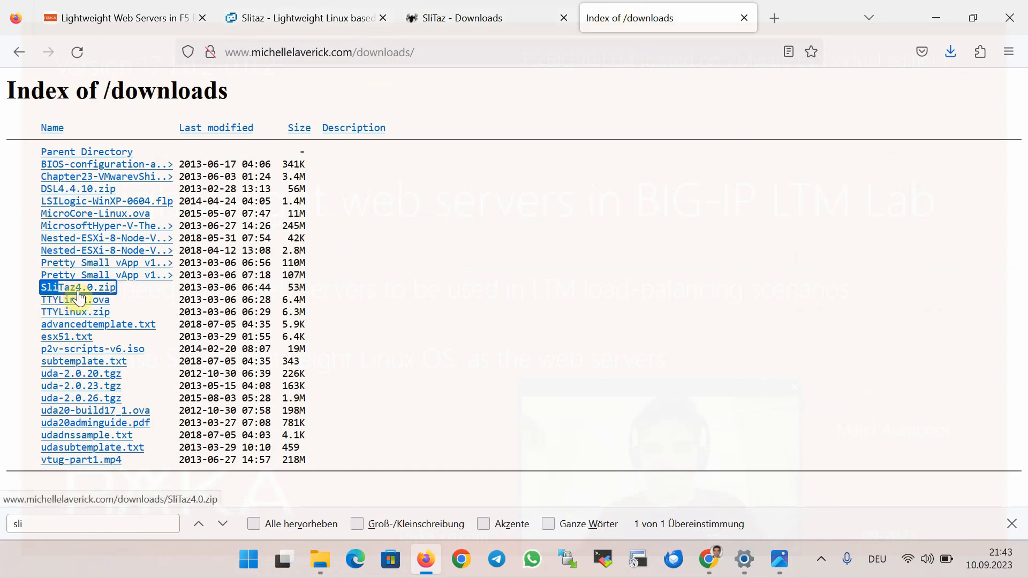
{"action": "mouse_move", "coordinate": [287, 529]}
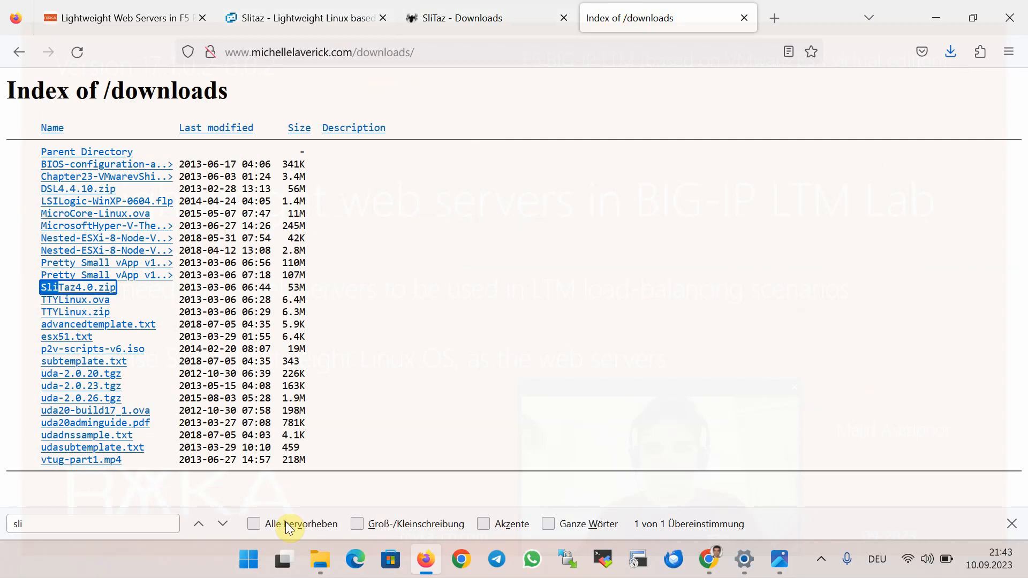
- Show the extracted SliTaz4.0 folder and select SliTaz4.0-disk1.vmdk
{"action": "left_click", "coordinate": [319, 559]}
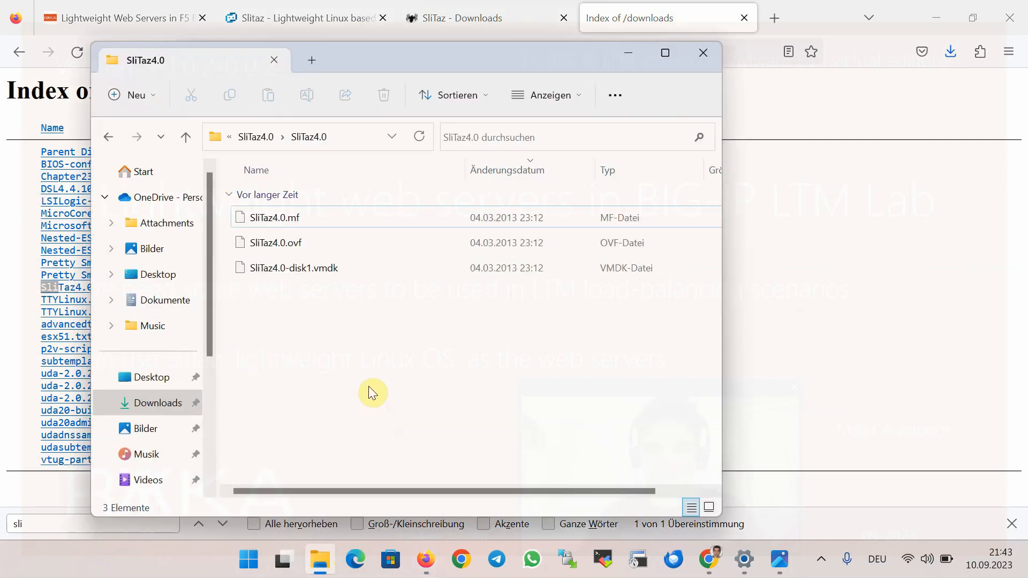
{"action": "mouse_move", "coordinate": [315, 275]}
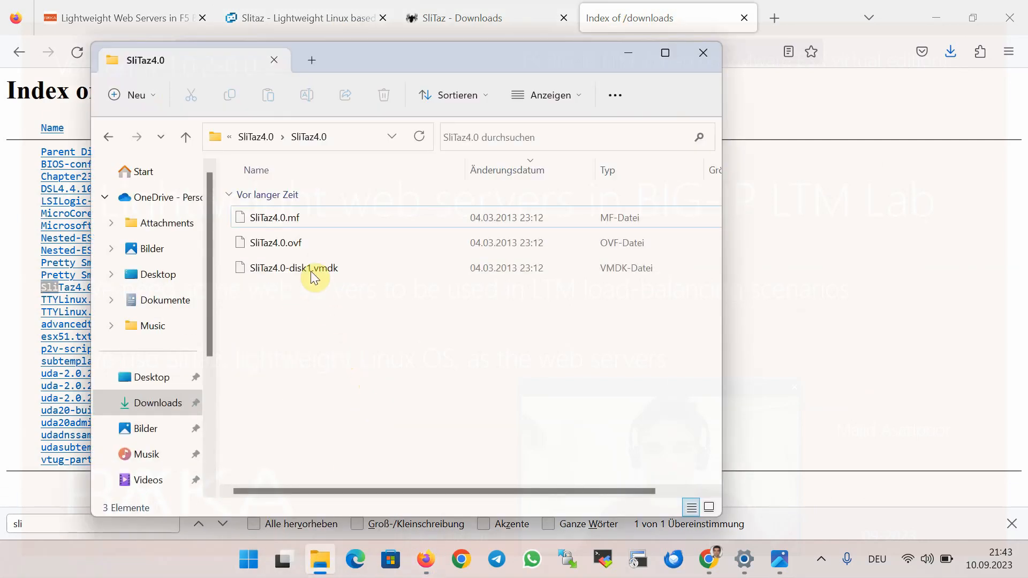
{"action": "left_click", "coordinate": [293, 267]}
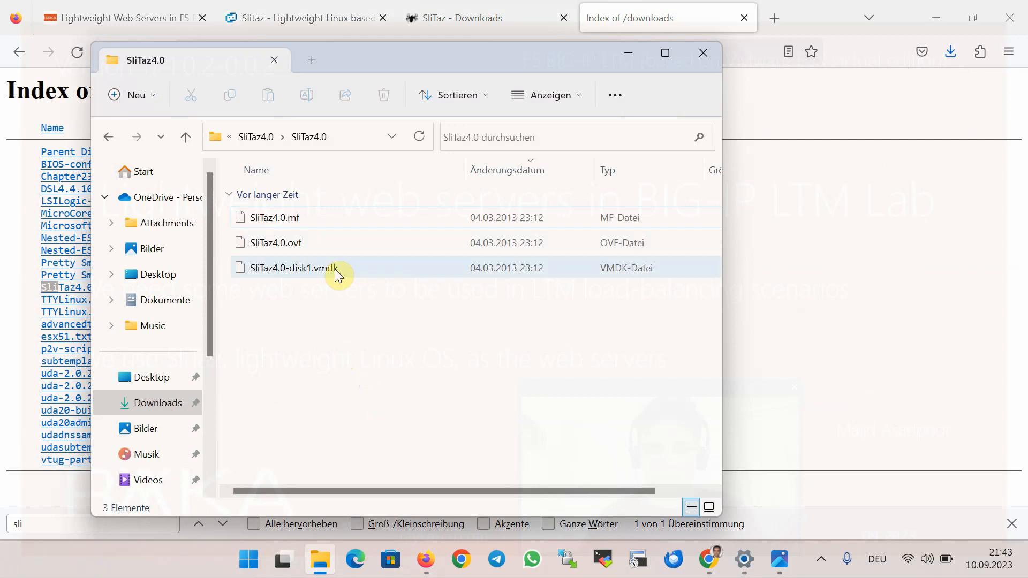
{"action": "mouse_move", "coordinate": [291, 218]}
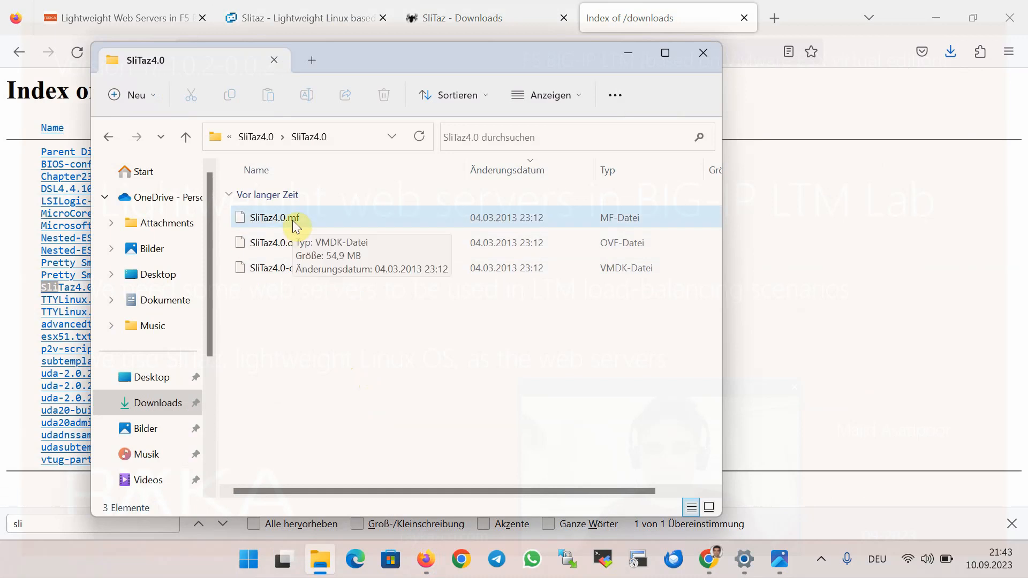
{"action": "mouse_move", "coordinate": [271, 217]}
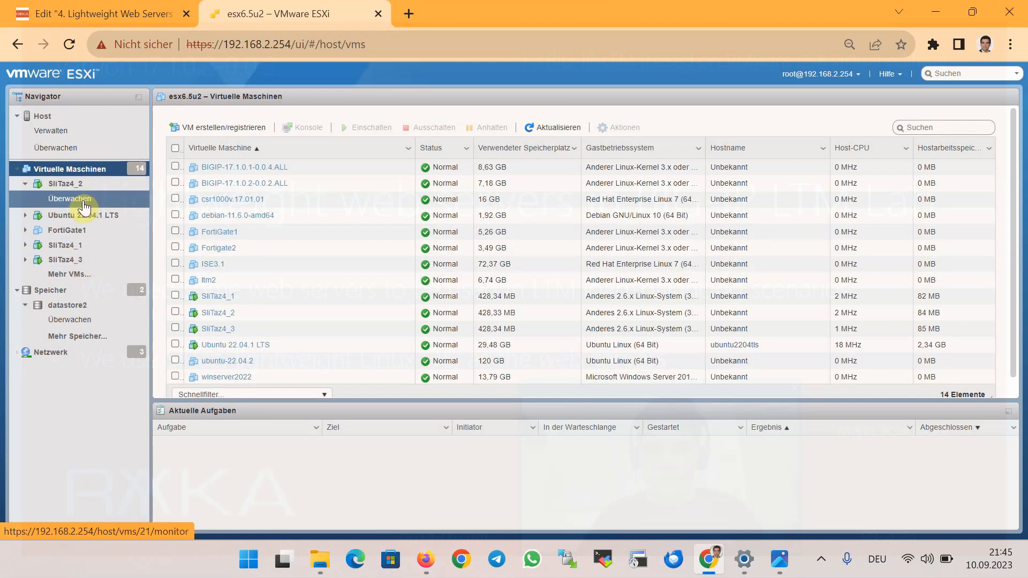
{"action": "mouse_move", "coordinate": [65, 183]}
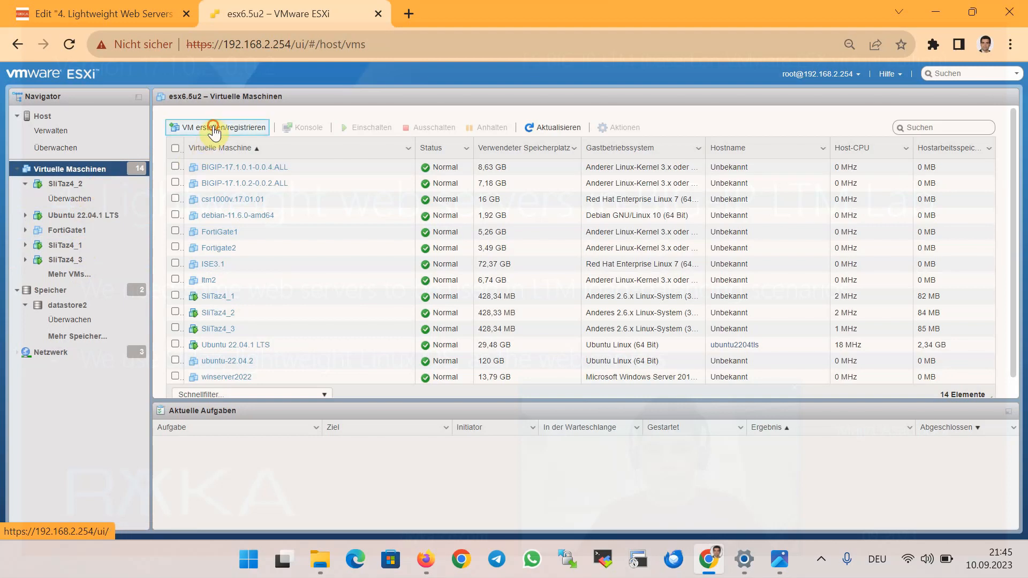
- Start a new VM deployment from OVF files named slitaz_test
{"action": "left_click", "coordinate": [216, 127]}
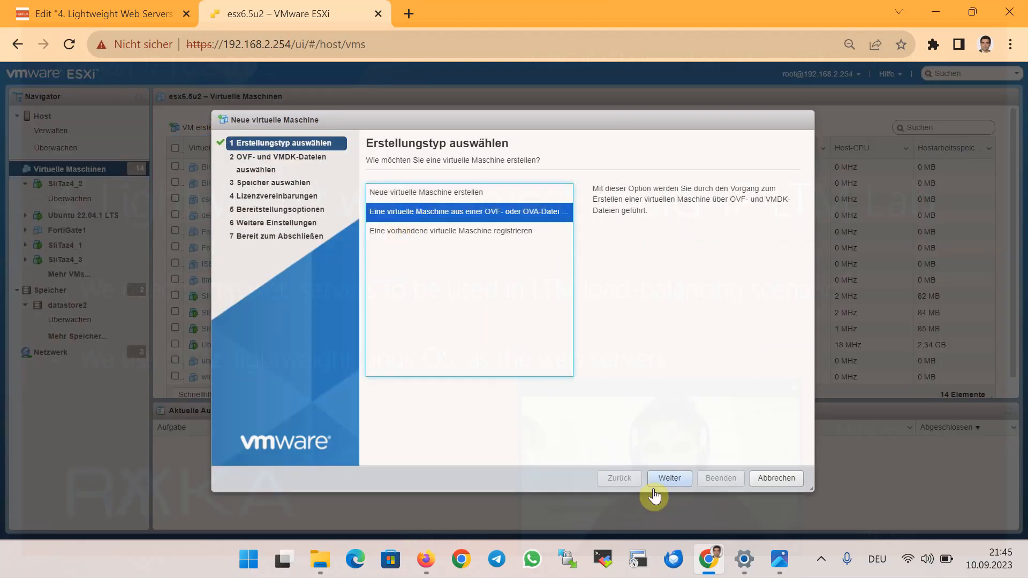
{"action": "left_click", "coordinate": [668, 477]}
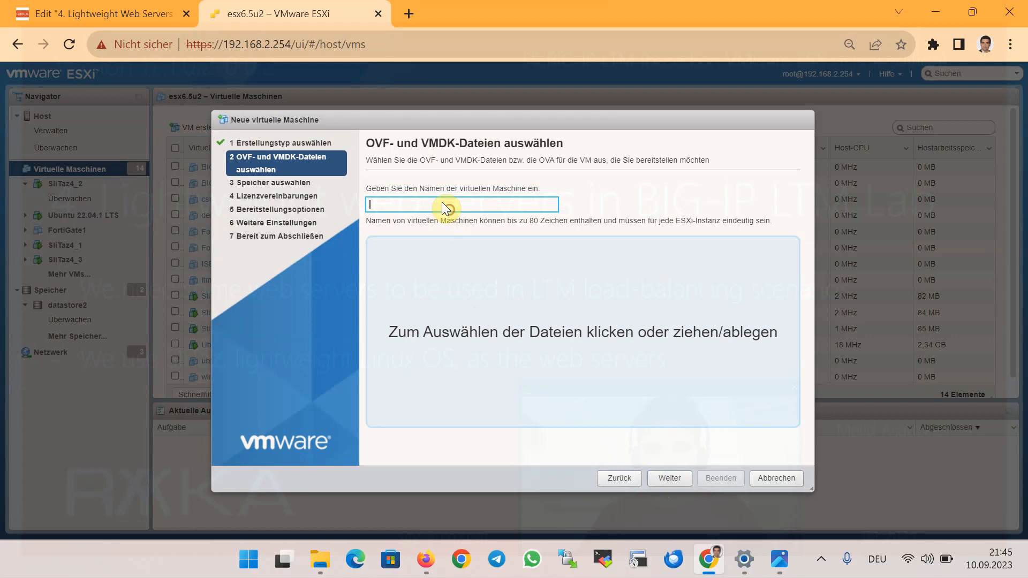
{"action": "type", "text": "slitaz"}
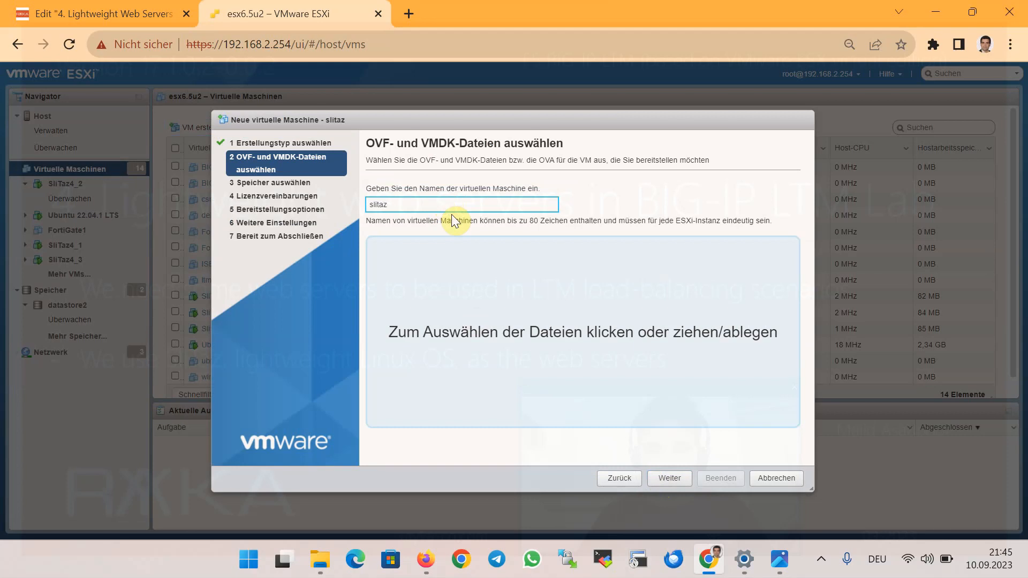
{"action": "type", "text": "_test"}
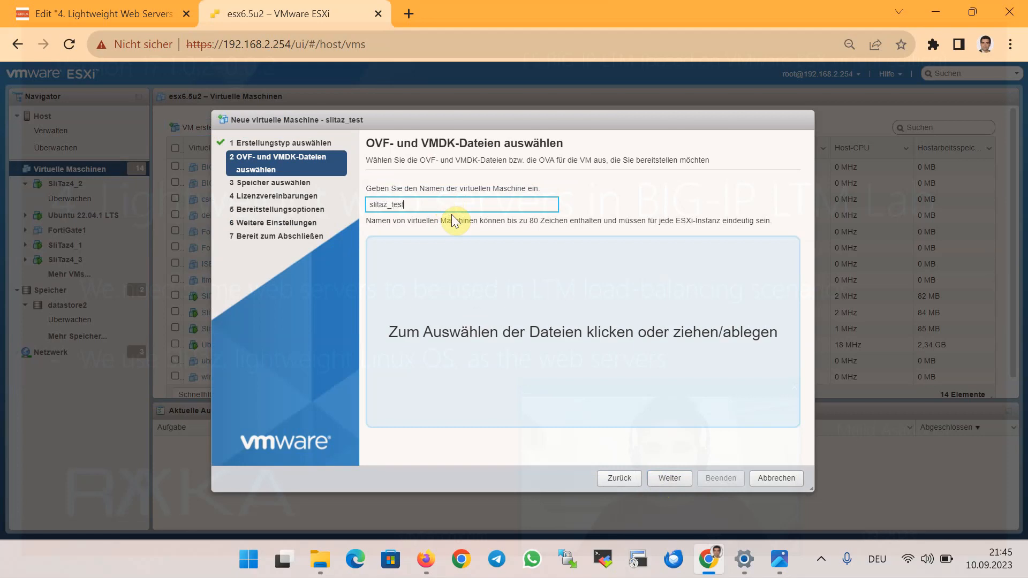
- Load the SliTaz OVF and VMDK files, accept the datastore and finish the import
{"action": "left_click", "coordinate": [583, 331]}
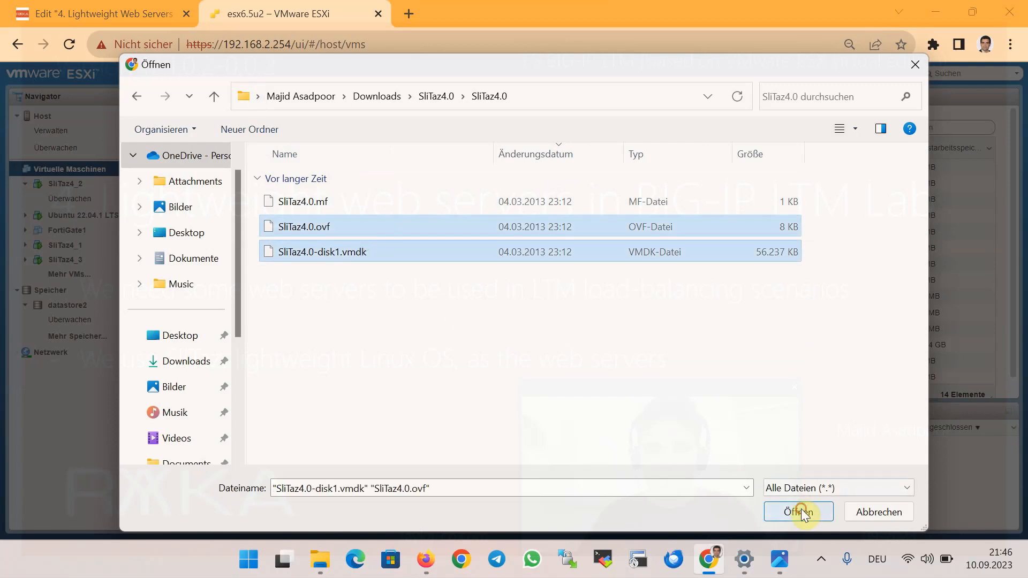
{"action": "left_click", "coordinate": [796, 511]}
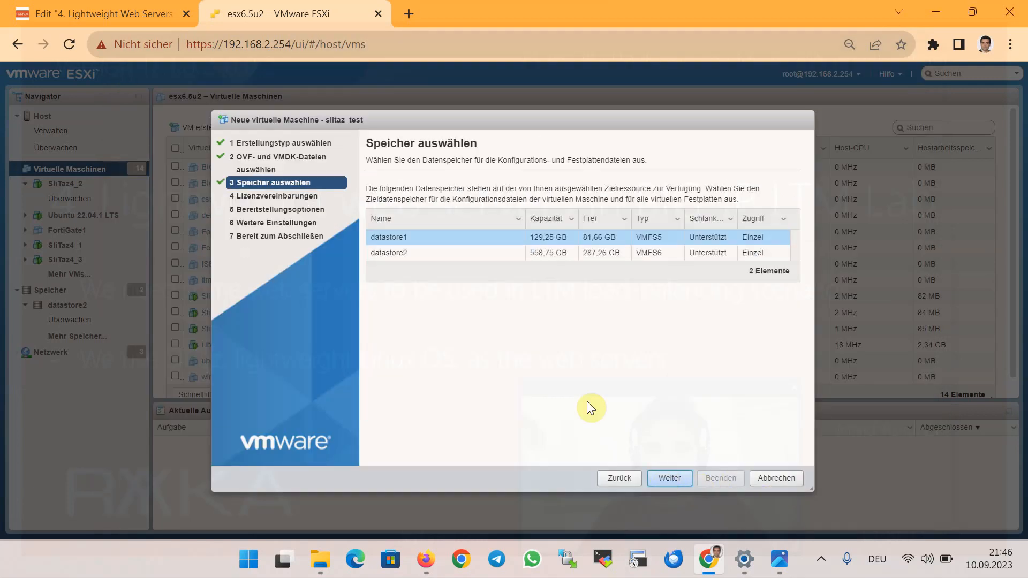
{"action": "left_click", "coordinate": [388, 252]}
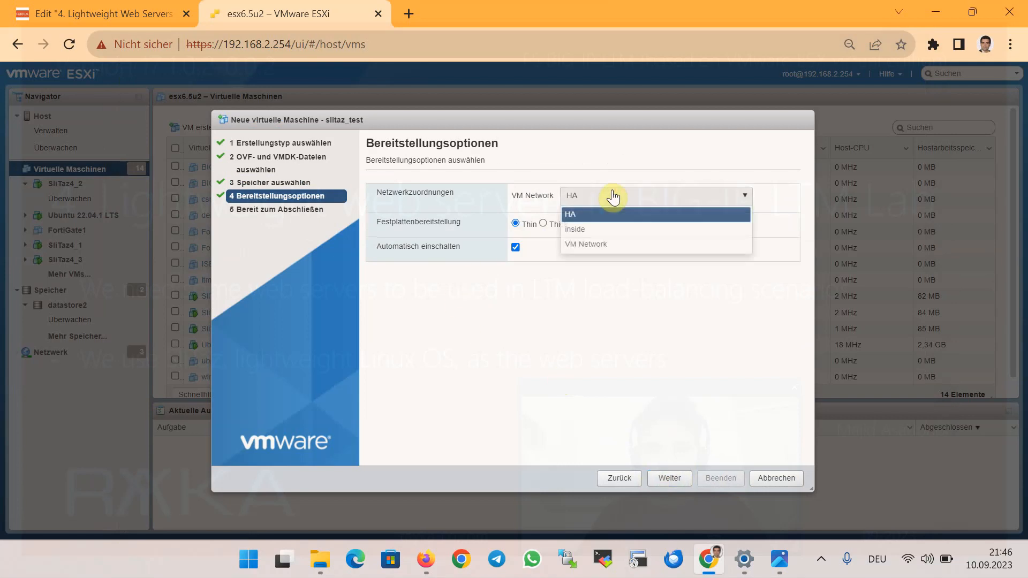
{"action": "mouse_move", "coordinate": [629, 249]}
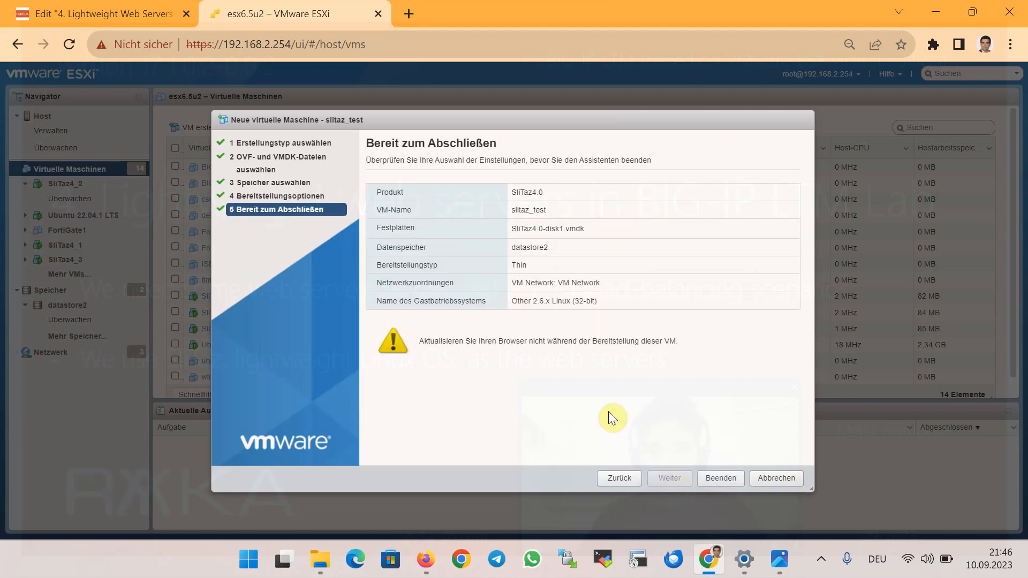
{"action": "left_click", "coordinate": [720, 478]}
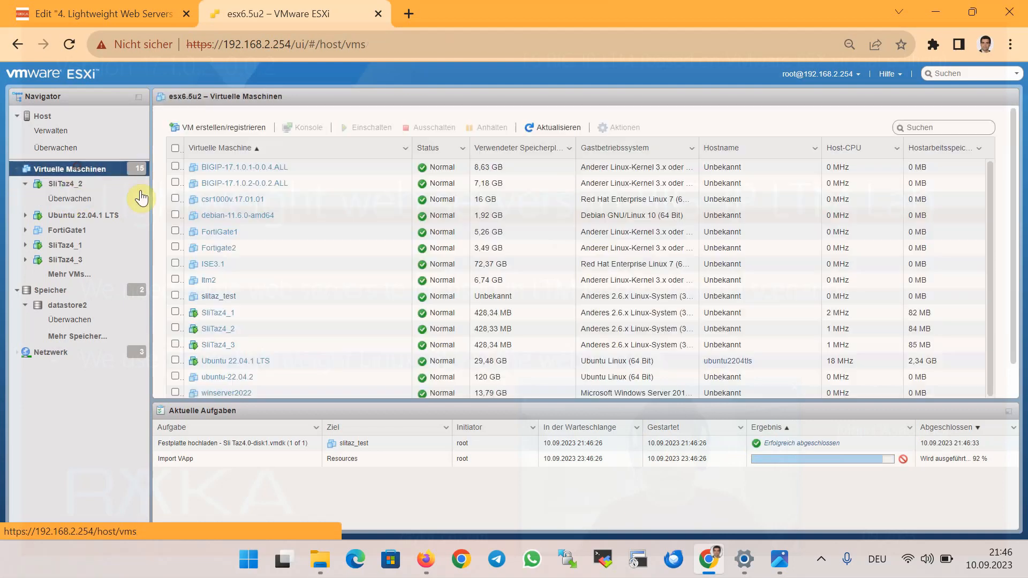
- Select the imported slitaz_test VM, power it on and bring up its console
{"action": "left_click", "coordinate": [217, 295]}
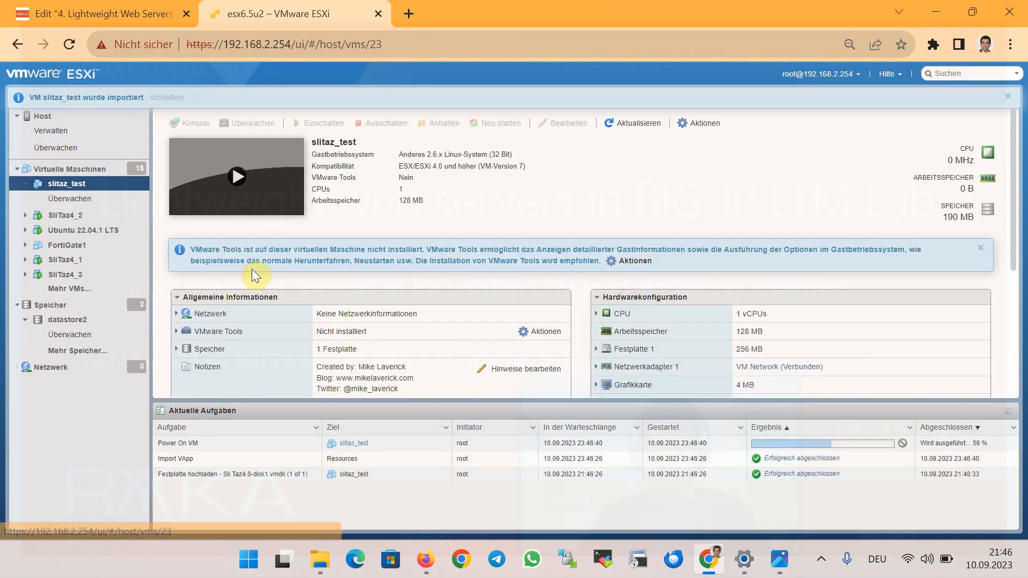
{"action": "left_click", "coordinate": [69, 168]}
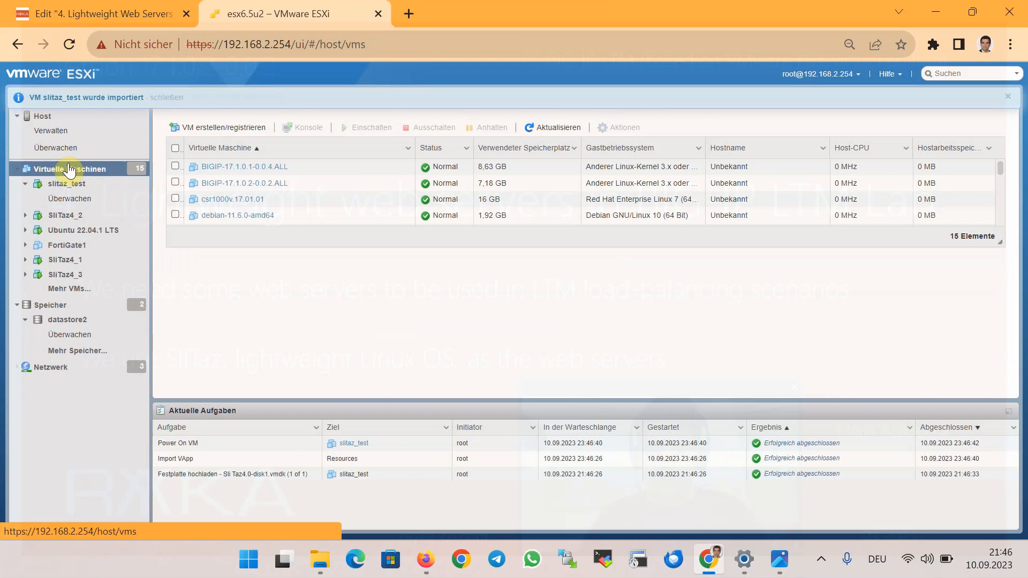
{"action": "left_click", "coordinate": [65, 183]}
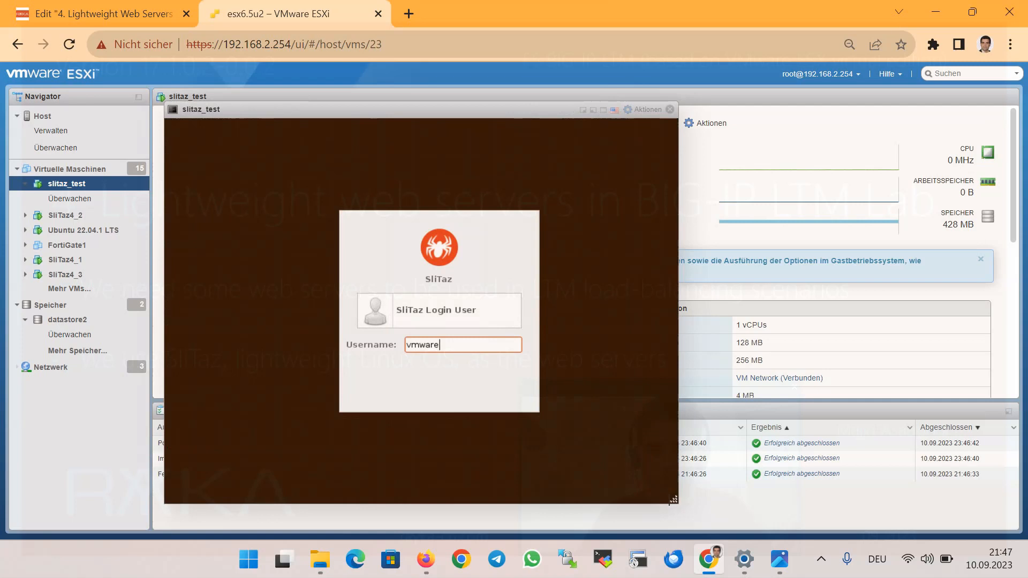
{"action": "mouse_move", "coordinate": [340, 112]}
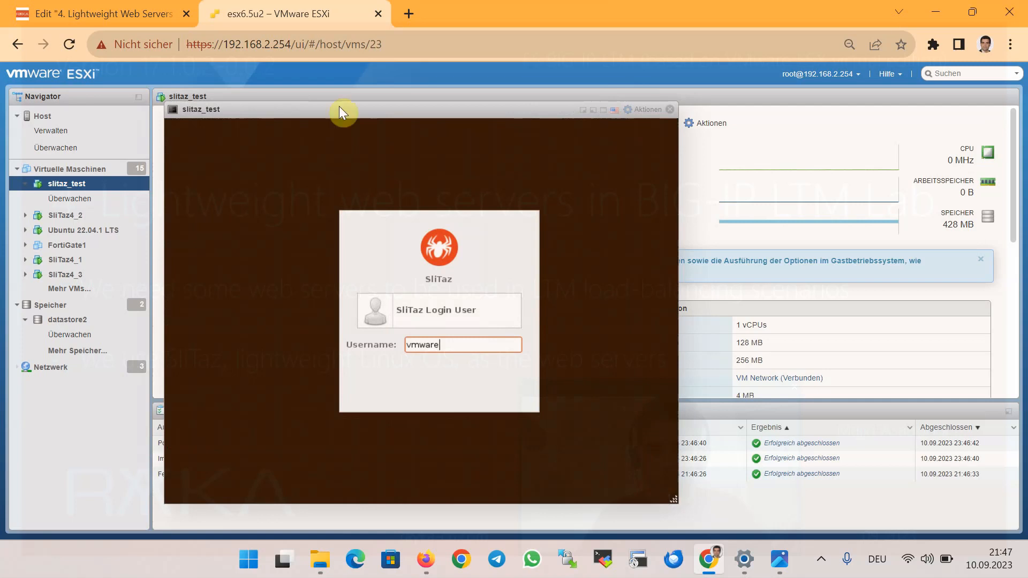
- Log in as vmware and launch a terminal from the desktop's Favorite Applications menu
{"action": "key", "text": "Return"}
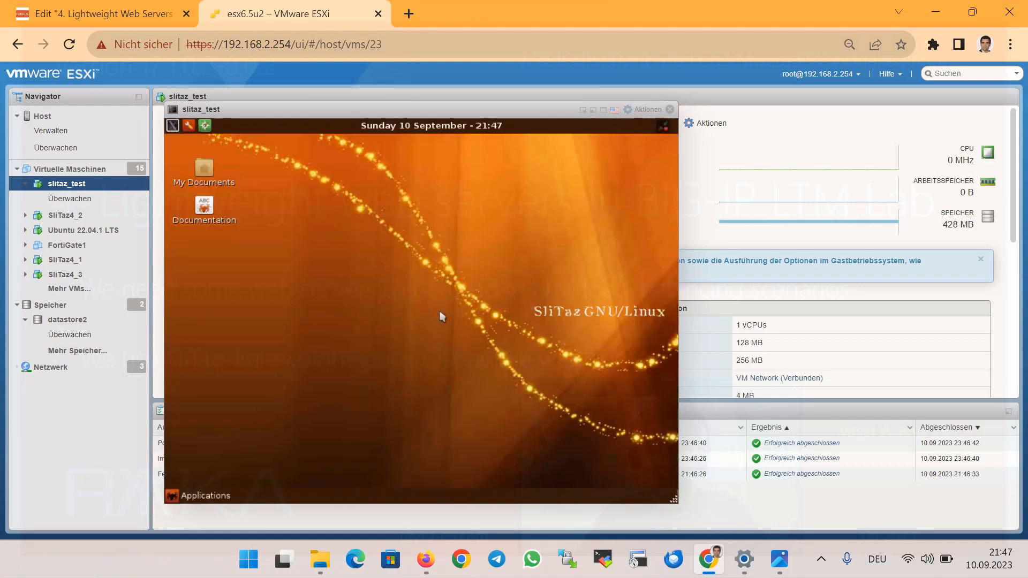
{"action": "right_click", "coordinate": [440, 317]}
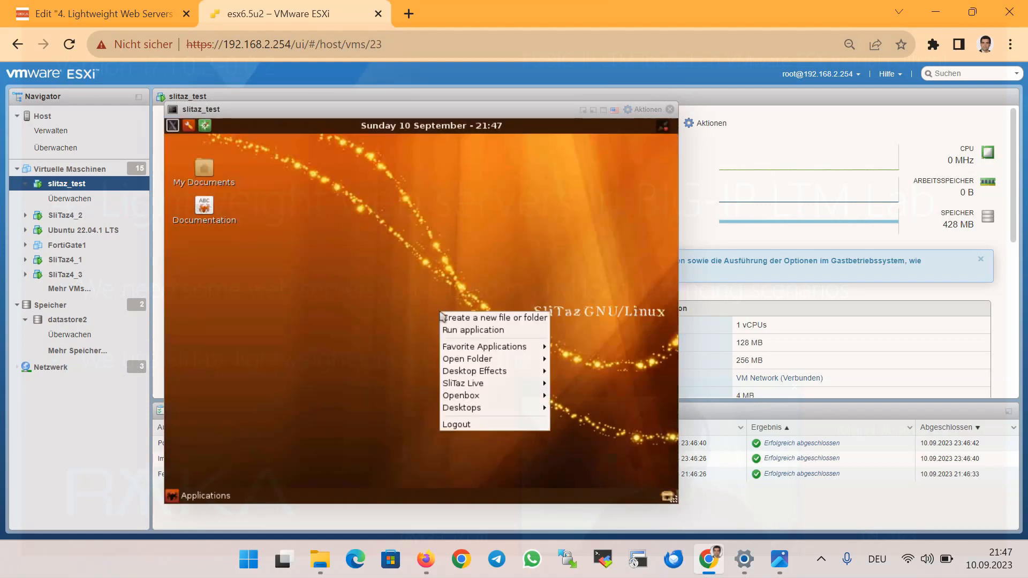
{"action": "mouse_move", "coordinate": [472, 330]}
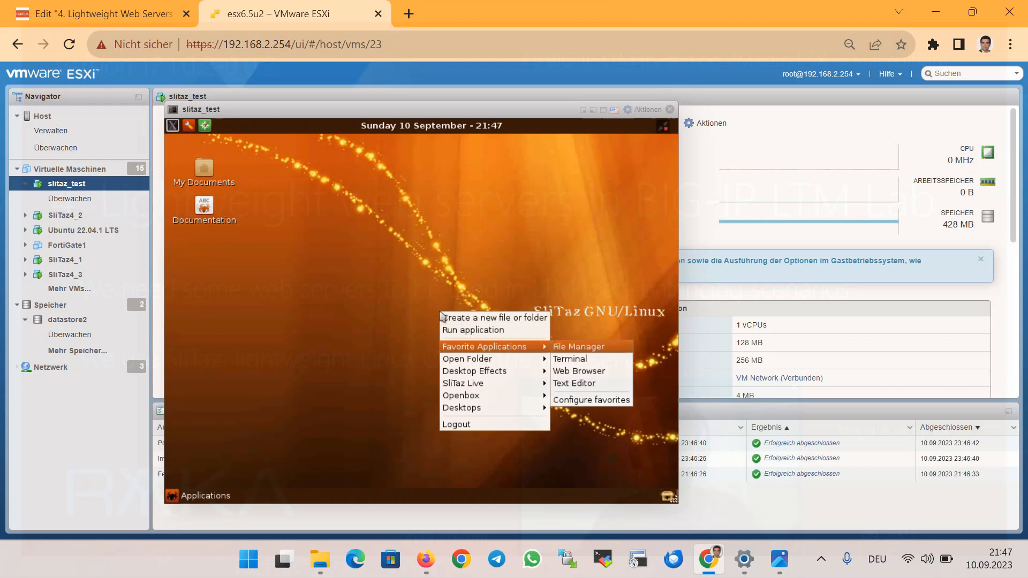
{"action": "mouse_move", "coordinate": [568, 359]}
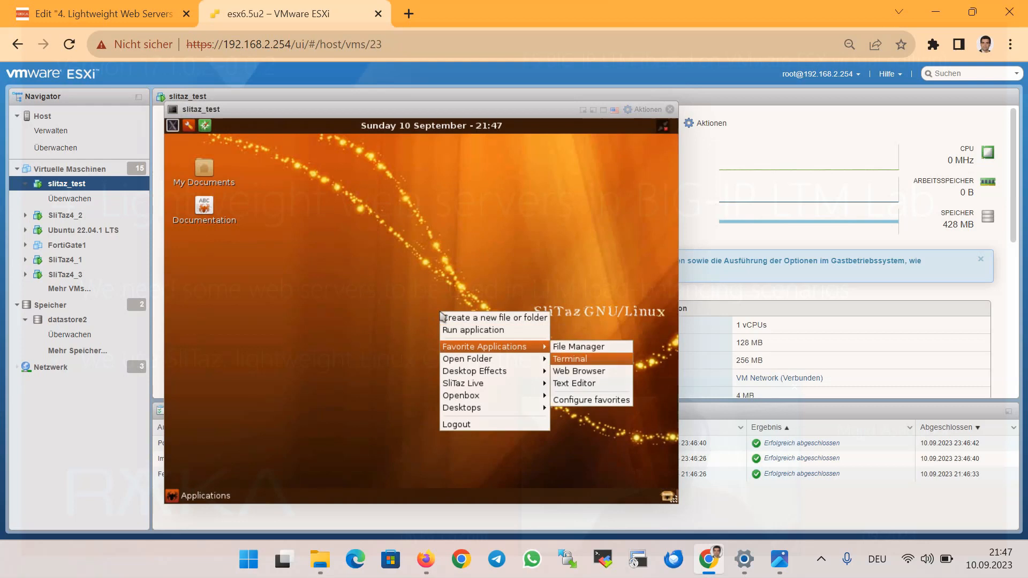
{"action": "left_click", "coordinate": [568, 358]}
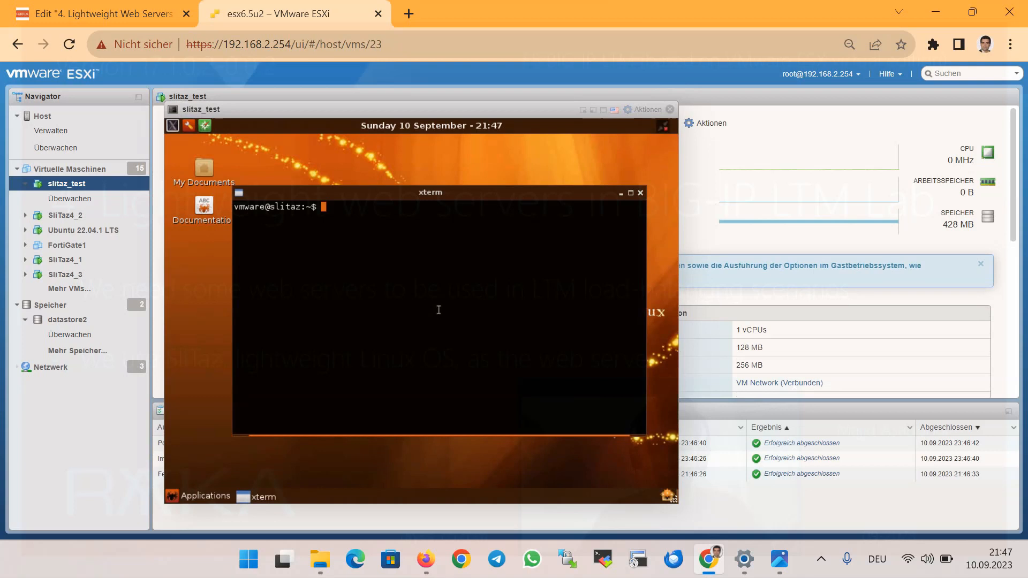
- Become root with 'su -' and run ifconfig, showing eth0 at 192.168.2.192
{"action": "type", "text": "su -"}
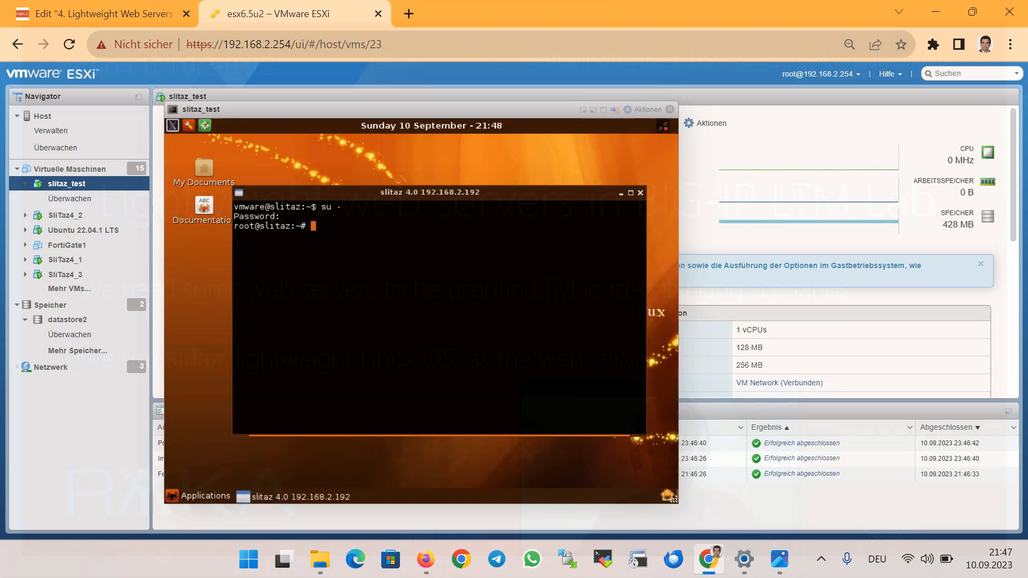
{"action": "type", "text": "n"}
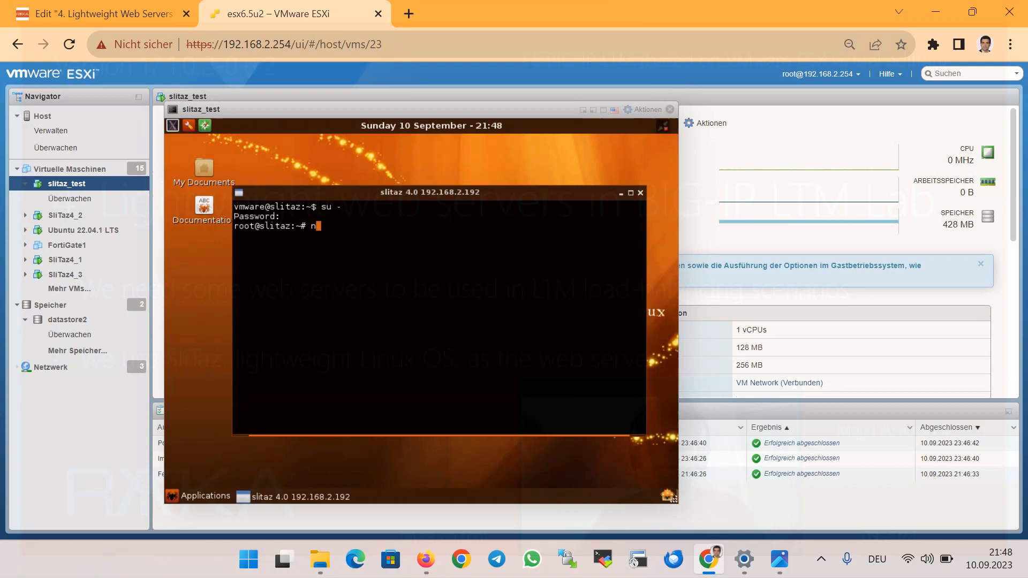
{"action": "type", "text": "ifconfig"}
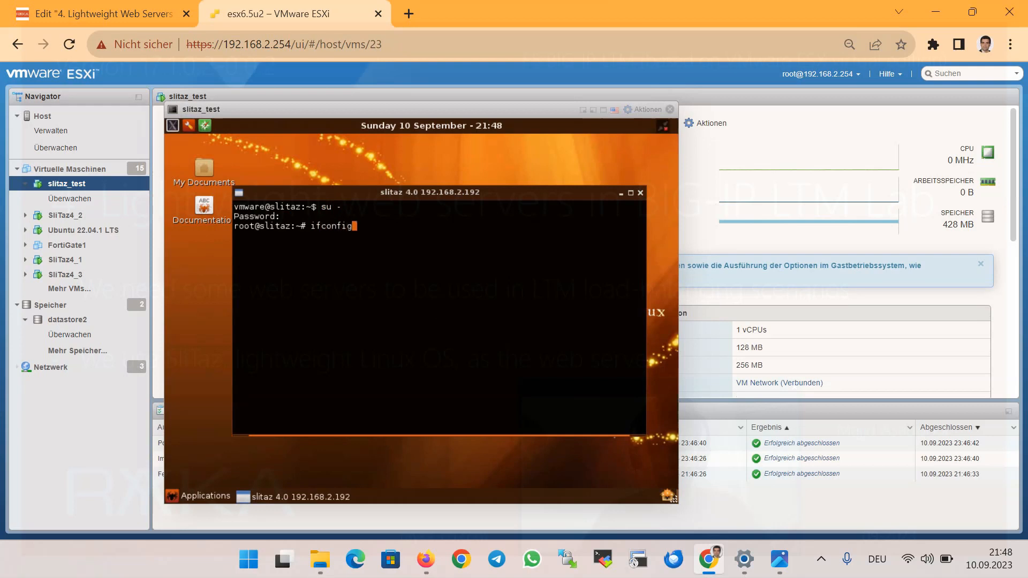
{"action": "key", "text": "Return"}
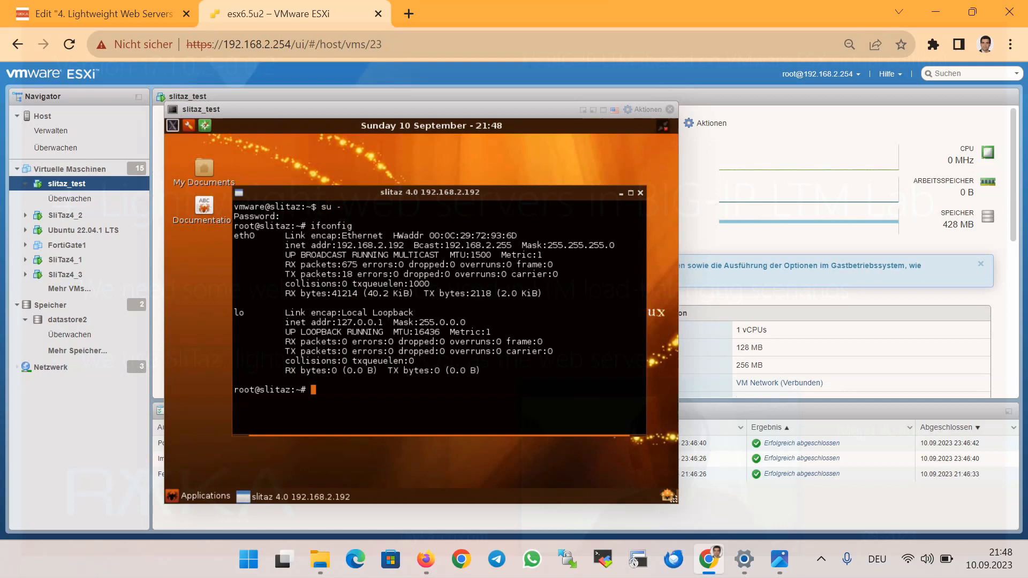
{"action": "left_click", "coordinate": [247, 559]}
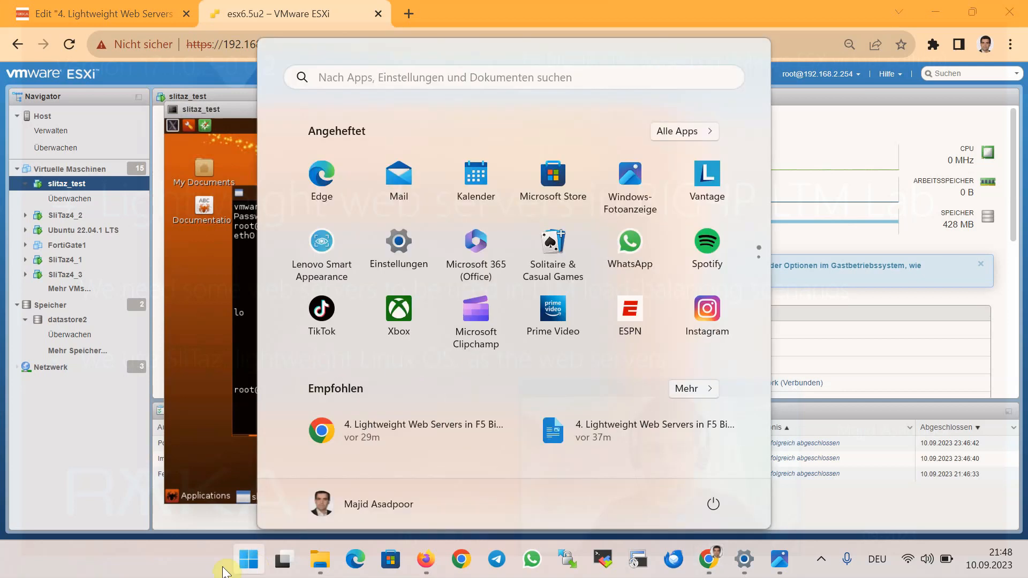
- Launch putty.exe and connect over SSH to 192.168.2.192, accepting the host key
{"action": "type", "text": "putty.exe"}
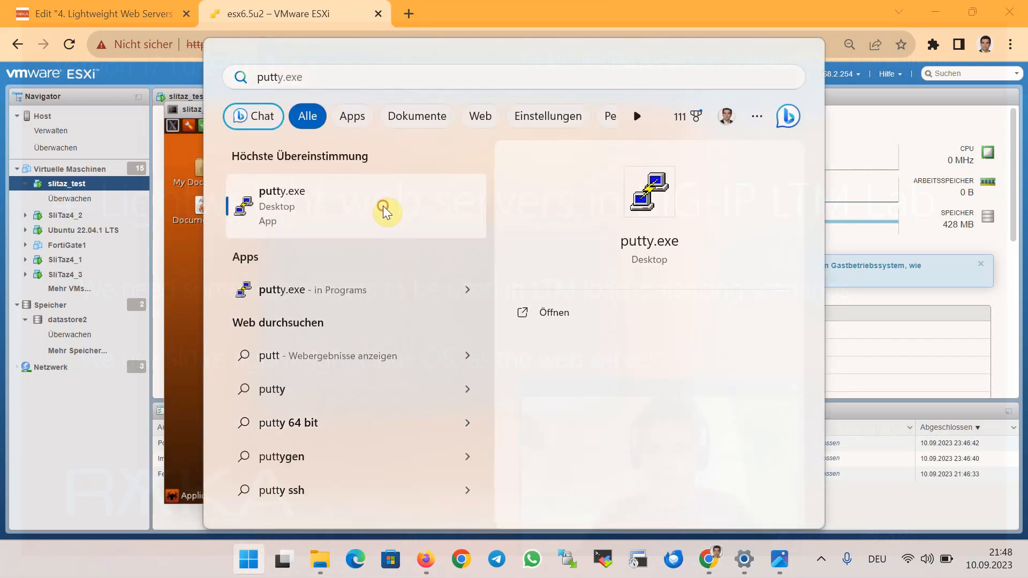
{"action": "left_click", "coordinate": [552, 311]}
{"action": "type", "text": "192.168.2.192"}
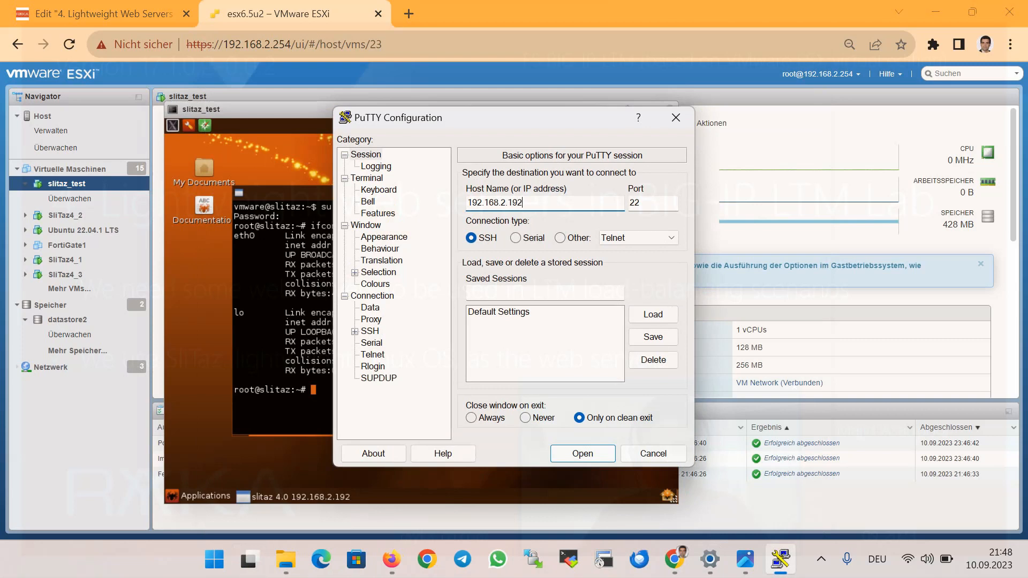
{"action": "left_click", "coordinate": [580, 453]}
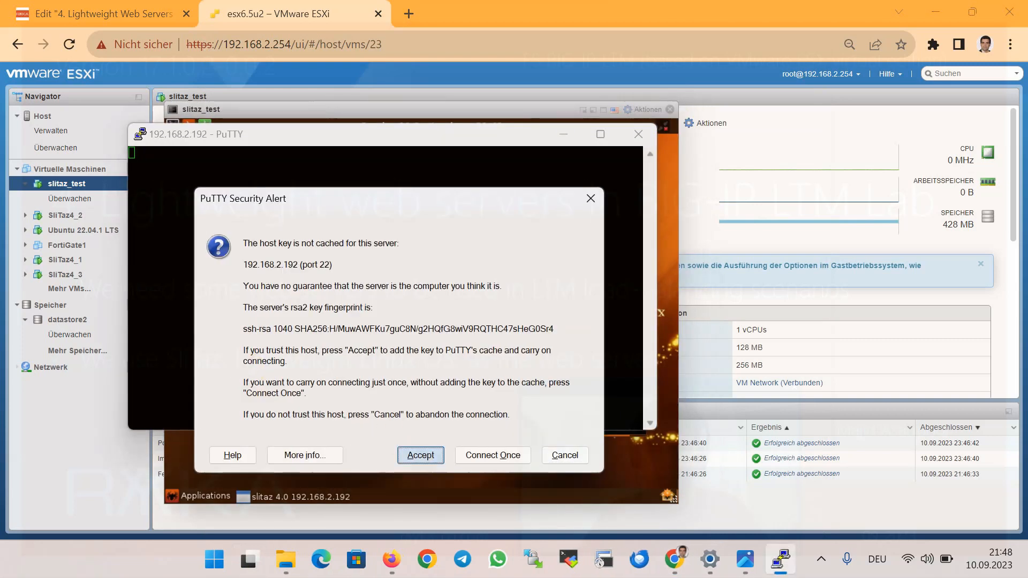
{"action": "left_click", "coordinate": [420, 455]}
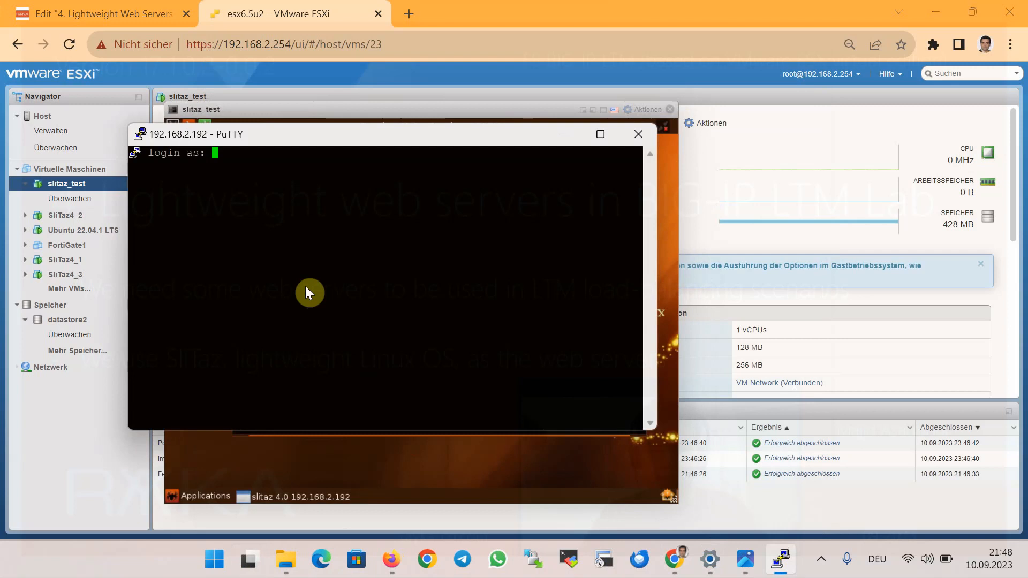
- Log in to the SSH session as vmware
{"action": "type", "text": "vmware"}
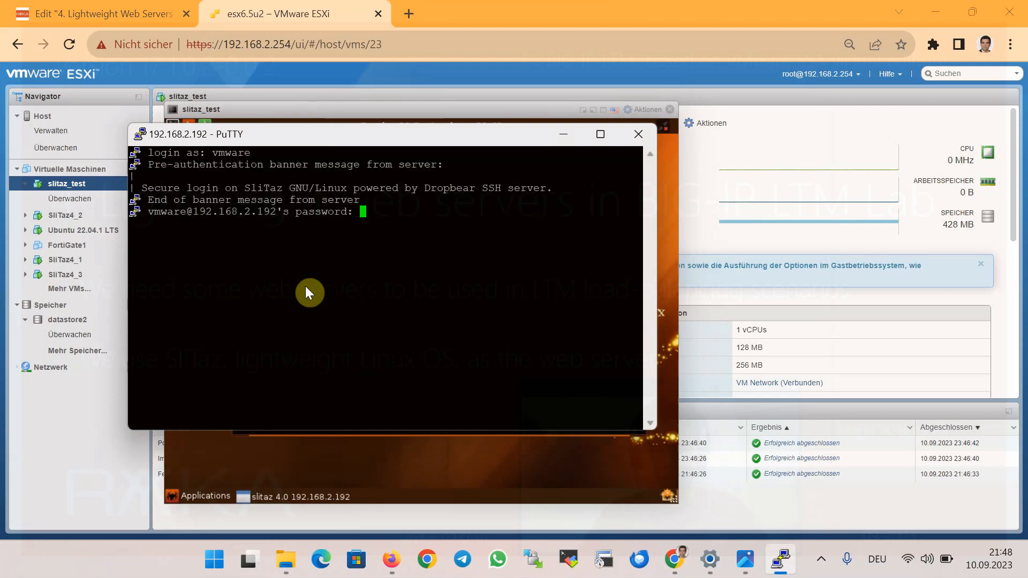
{"action": "key", "text": "Return"}
{"action": "type", "text": "su -"}
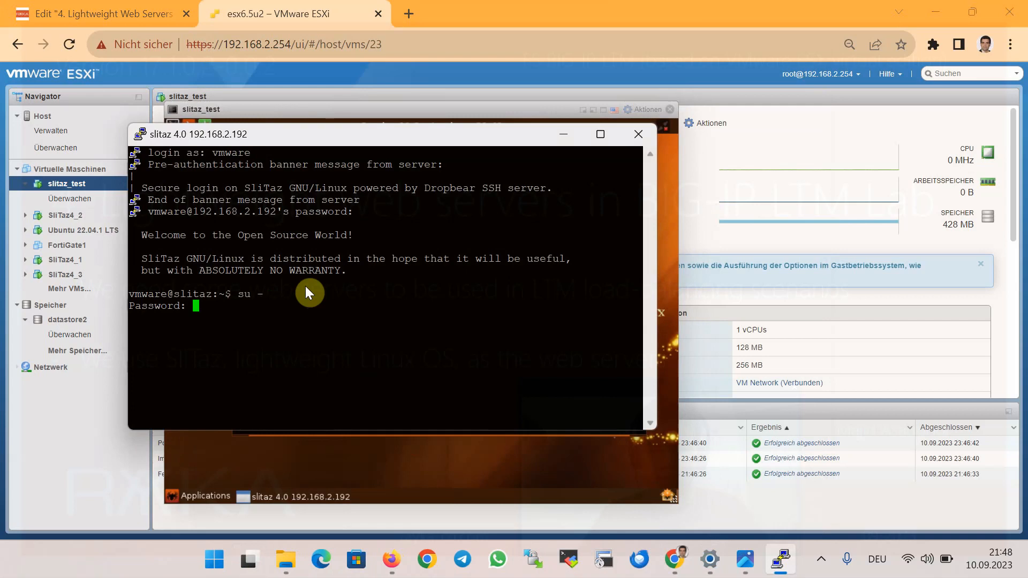
- Edit /etc/network.conf in nano
{"action": "type", "text": "nano"}
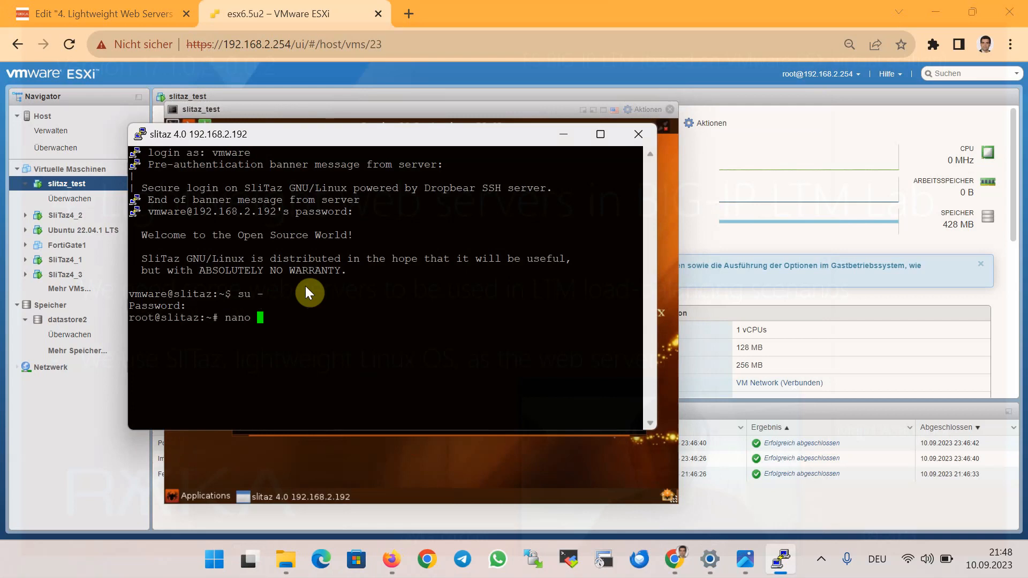
{"action": "type", "text": "/etc/net"}
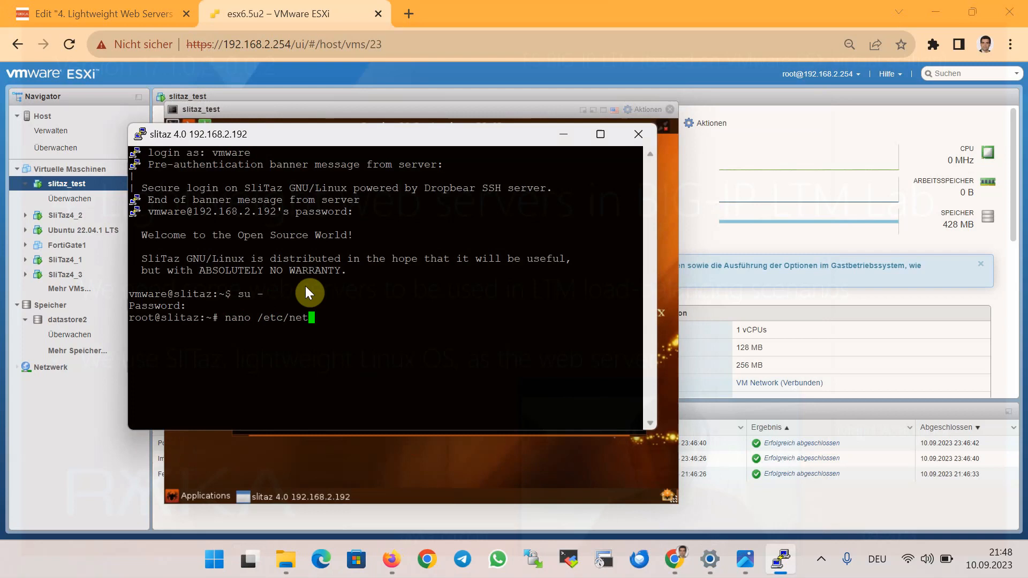
{"action": "type", "text": "work"}
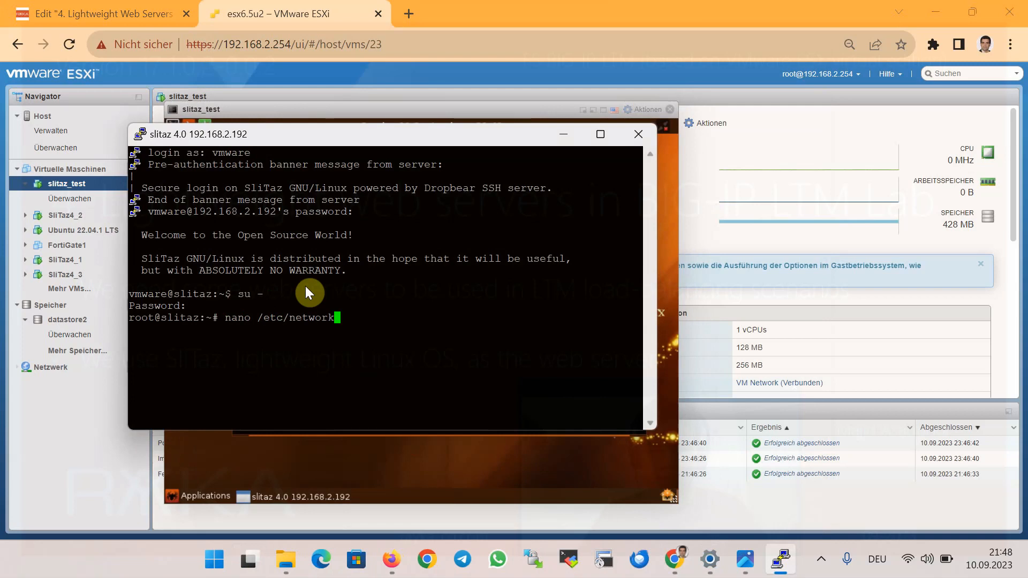
{"action": "type", "text": ".conf"}
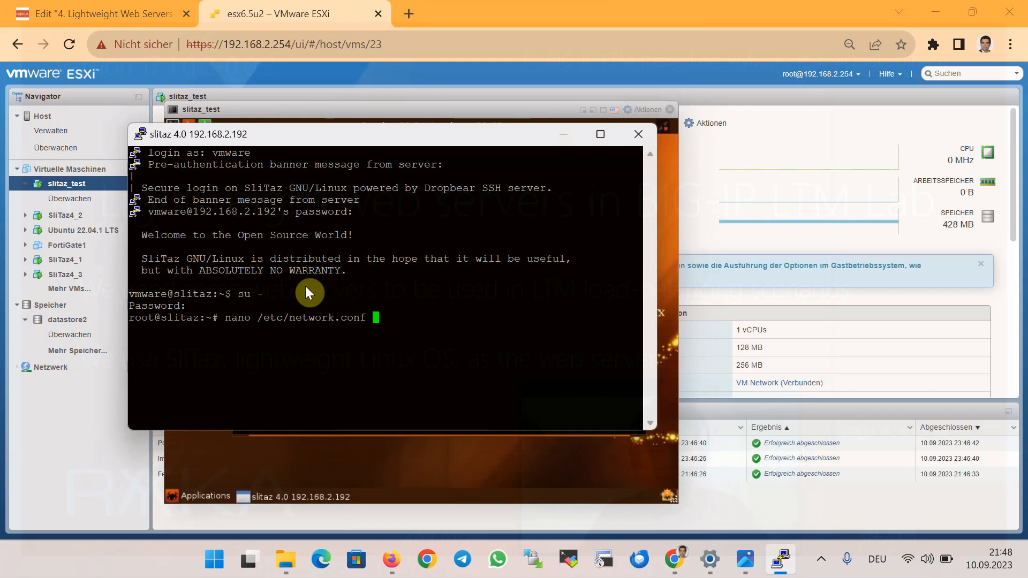
{"action": "key", "text": "Return"}
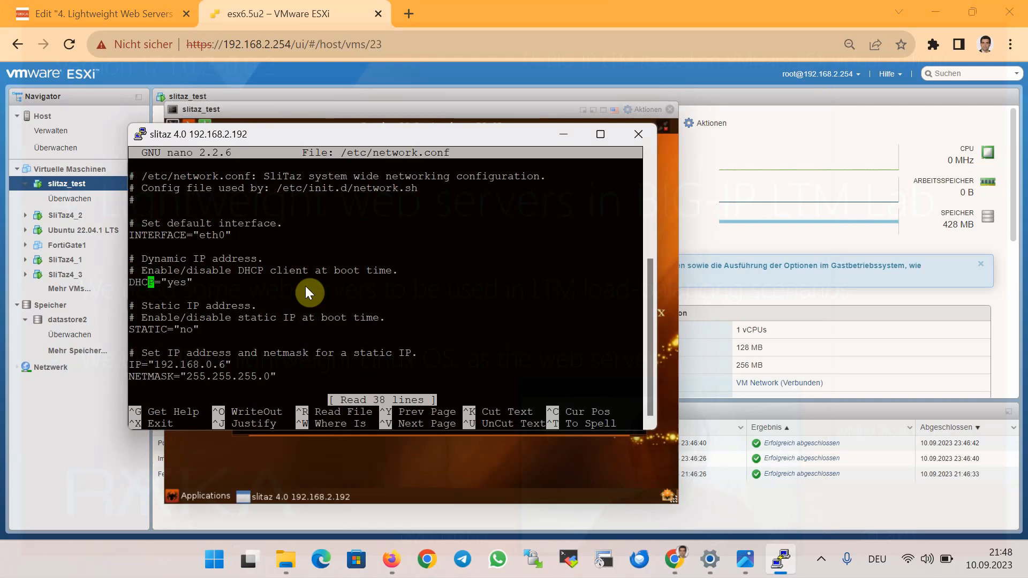
- Set DHCP no, STATIC yes, IP 192.168.2.114, gateway and DNS 192.168.2.1, and save the file
{"action": "key", "text": "Backspace"}
{"action": "type", "text": "no"}
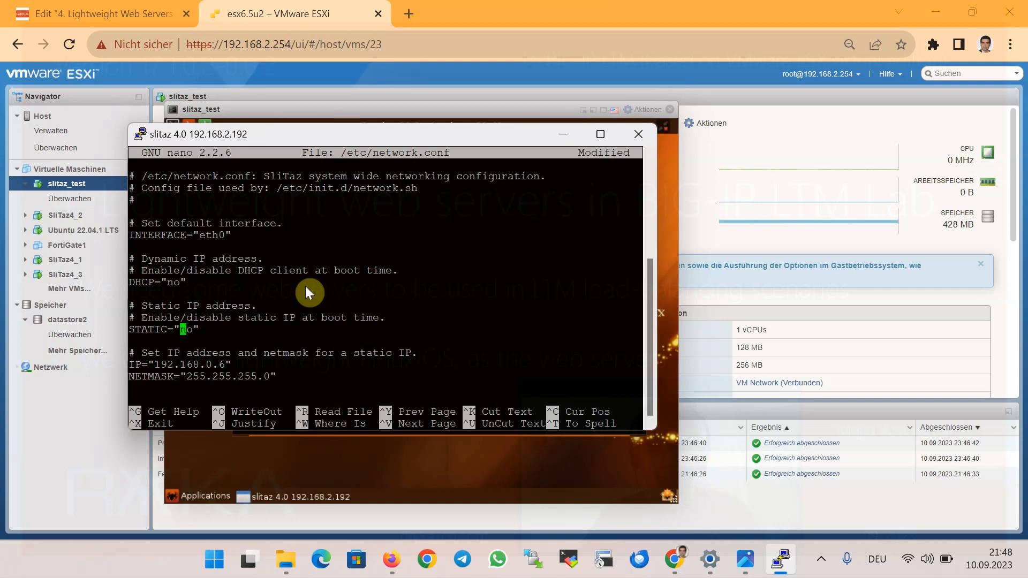
{"action": "type", "text": "y"}
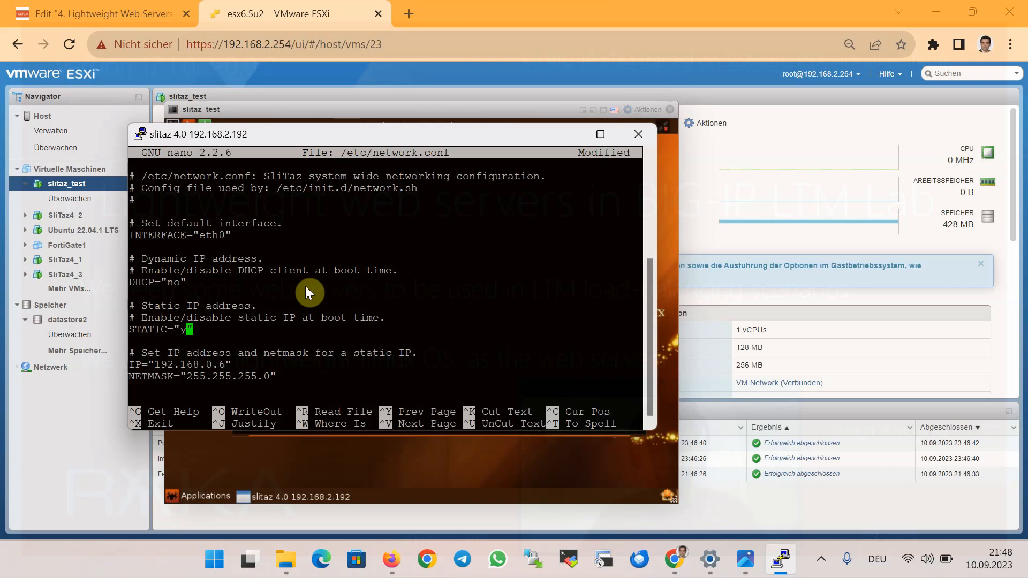
{"action": "type", "text": "es"}
{"action": "left_click", "coordinate": [385, 364]}
{"action": "type", "text": "2"}
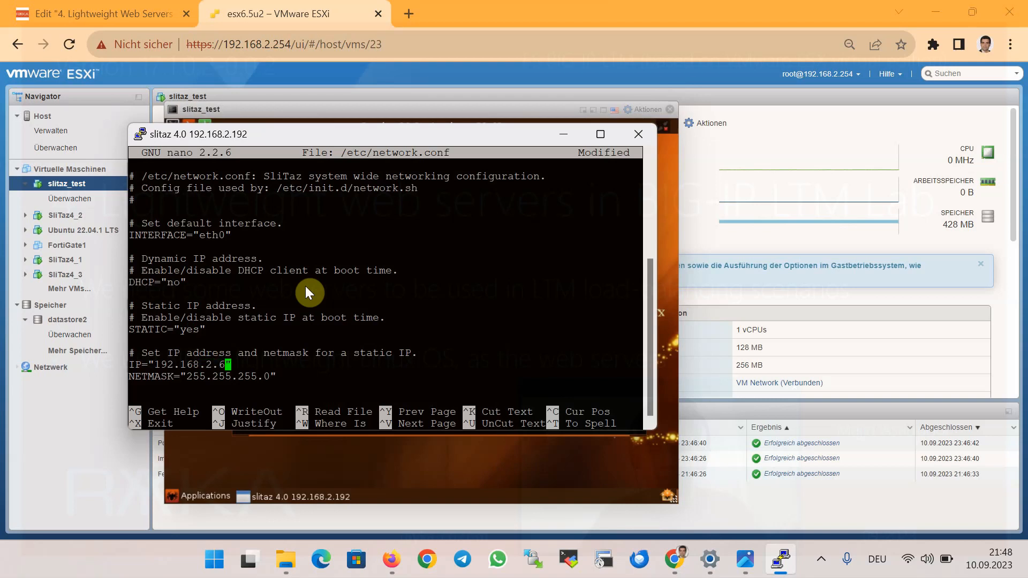
{"action": "type", "text": "114"}
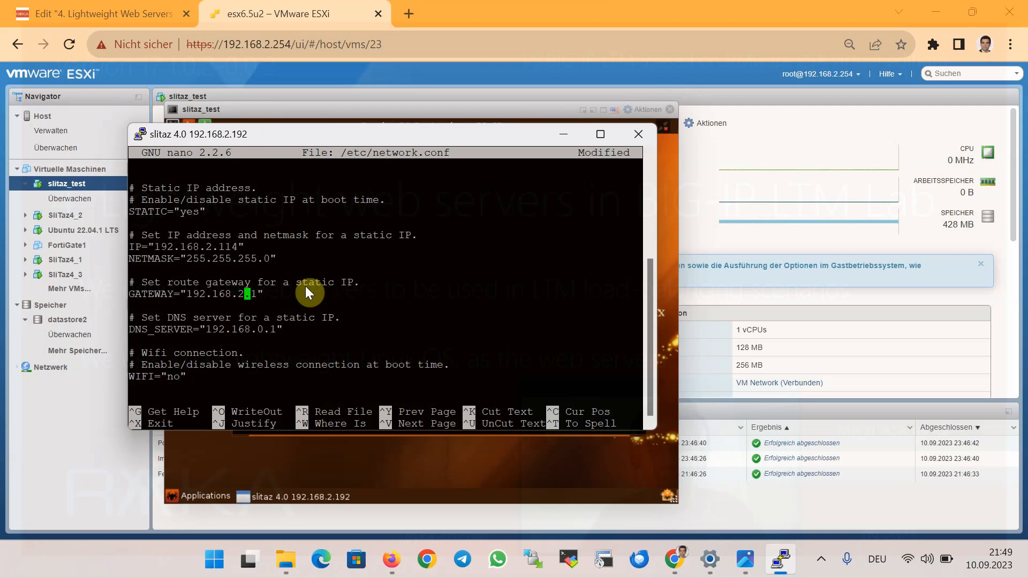
{"action": "key", "text": "Down"}
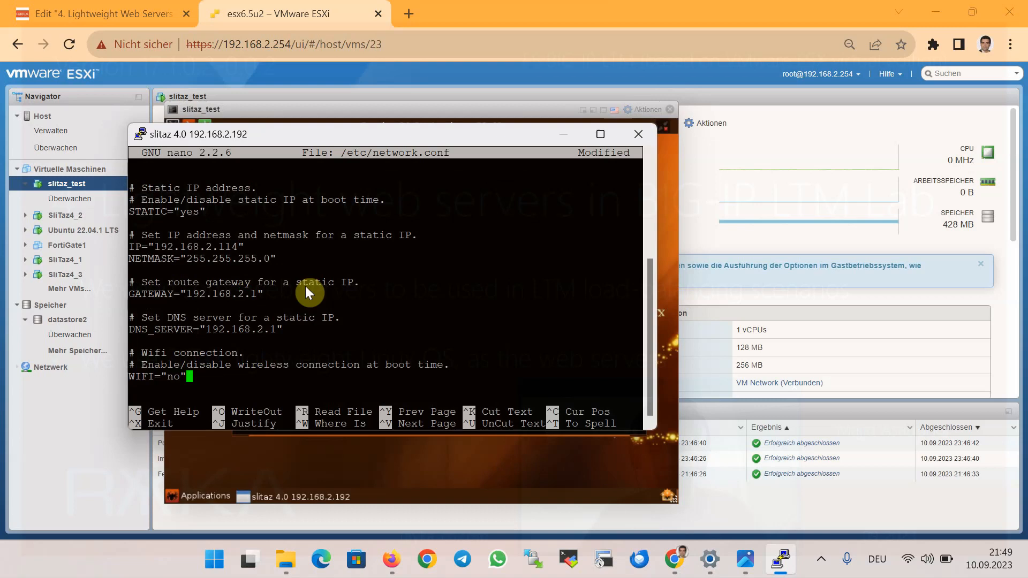
{"action": "scroll", "scroll_direction": "down", "scroll_amount": 3}
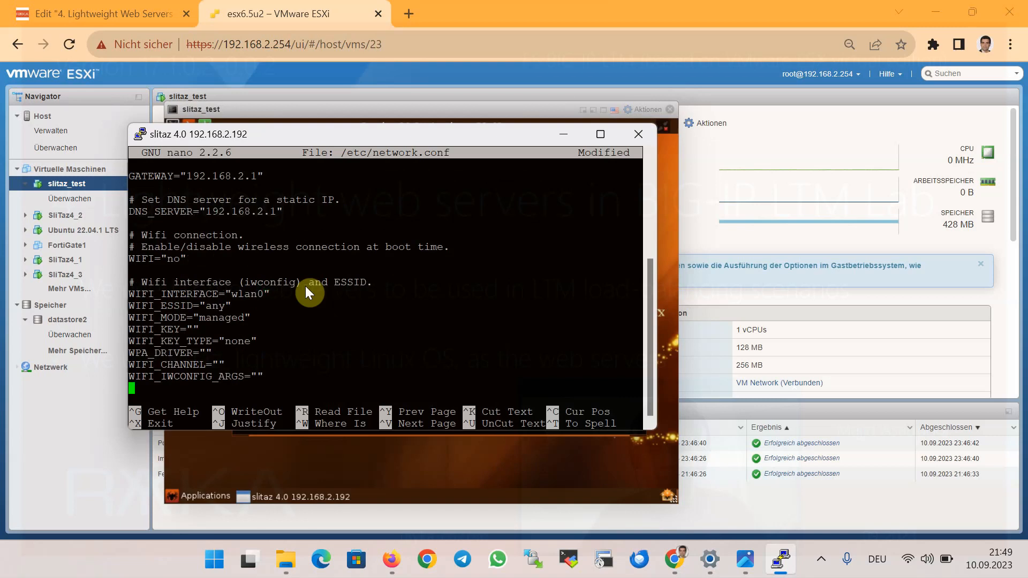
{"action": "key", "text": "ctrl+o"}
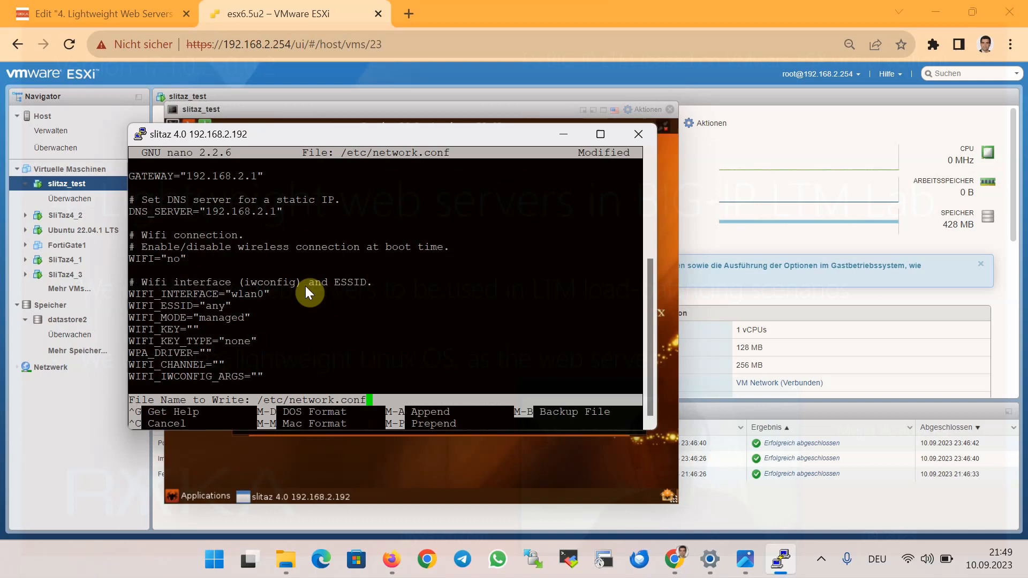
{"action": "key", "text": "Return"}
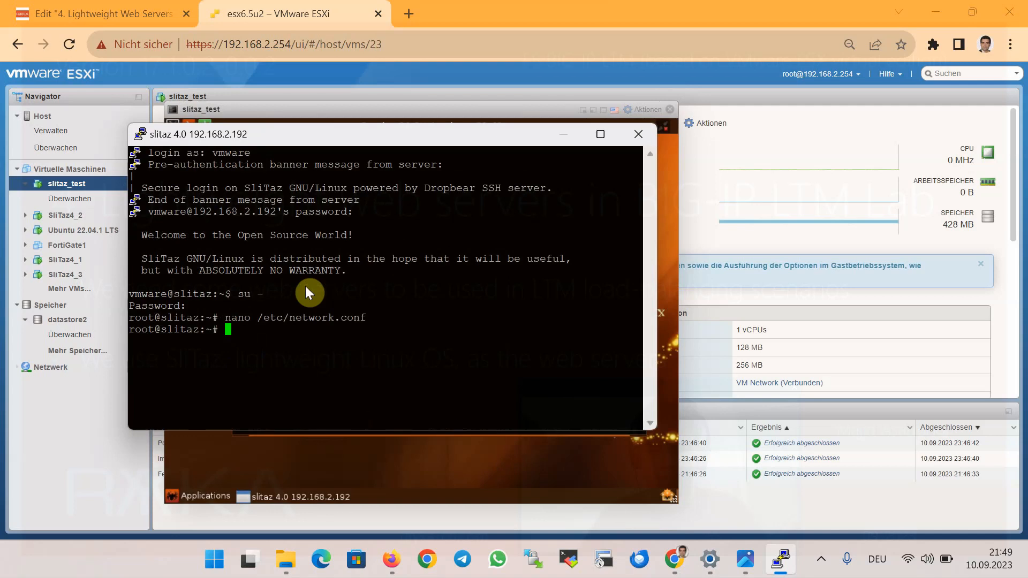
- Restart networking with /etc/init.d/network.sh restart
{"action": "type", "text": "/etc/"}
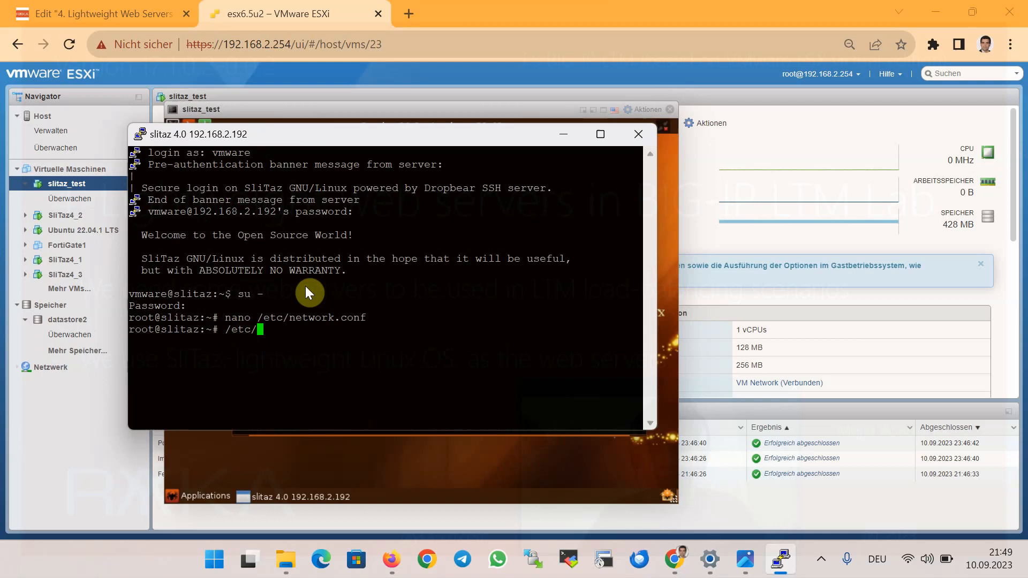
{"action": "type", "text": "init.d/"}
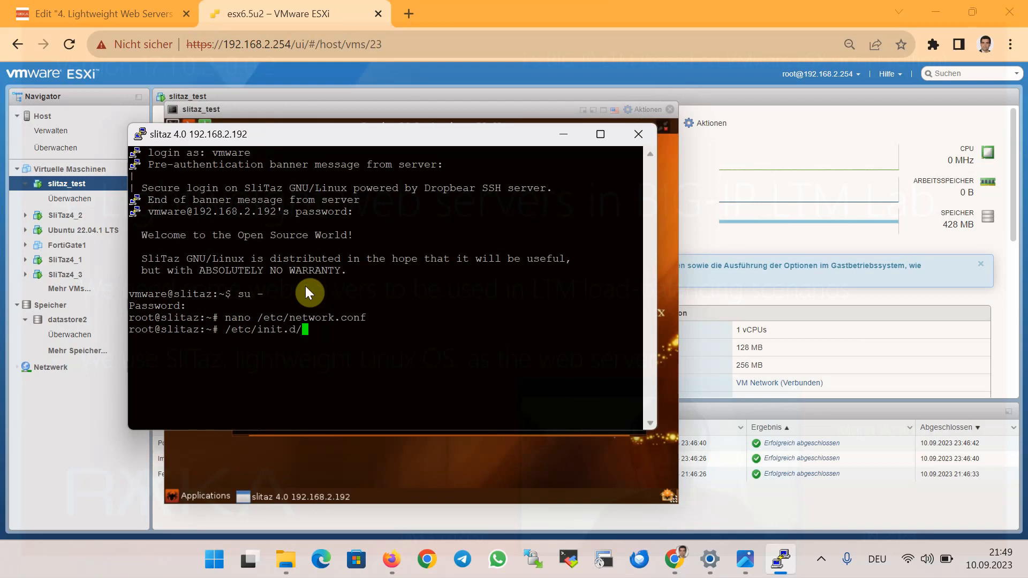
{"action": "type", "text": "network.sh"}
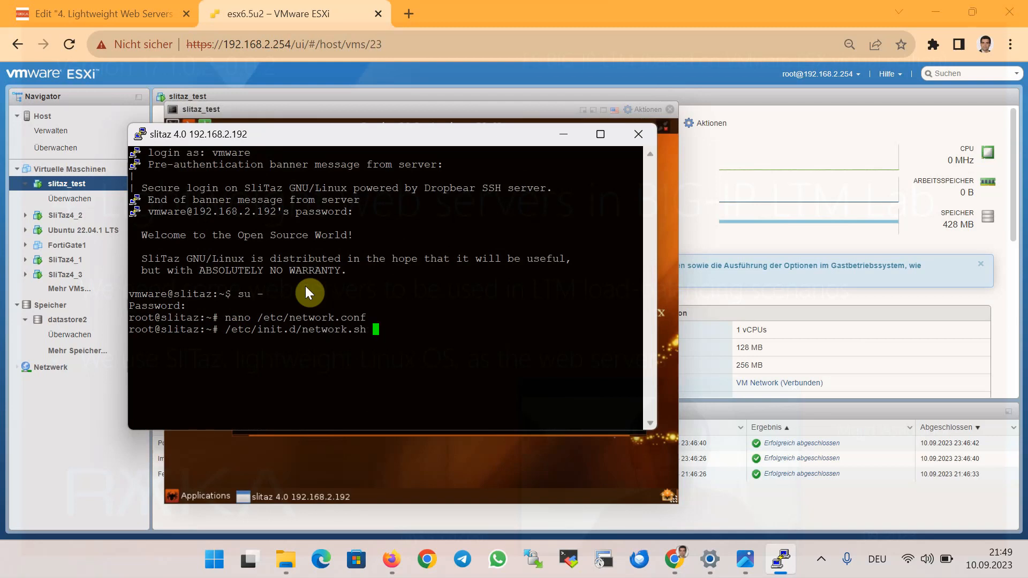
{"action": "type", "text": "rest"}
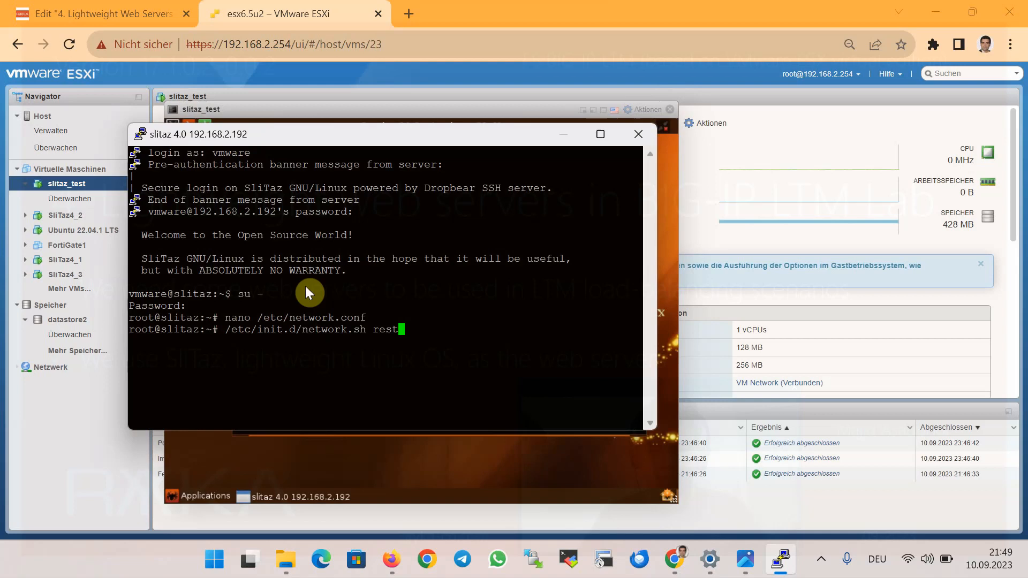
{"action": "type", "text": "art"}
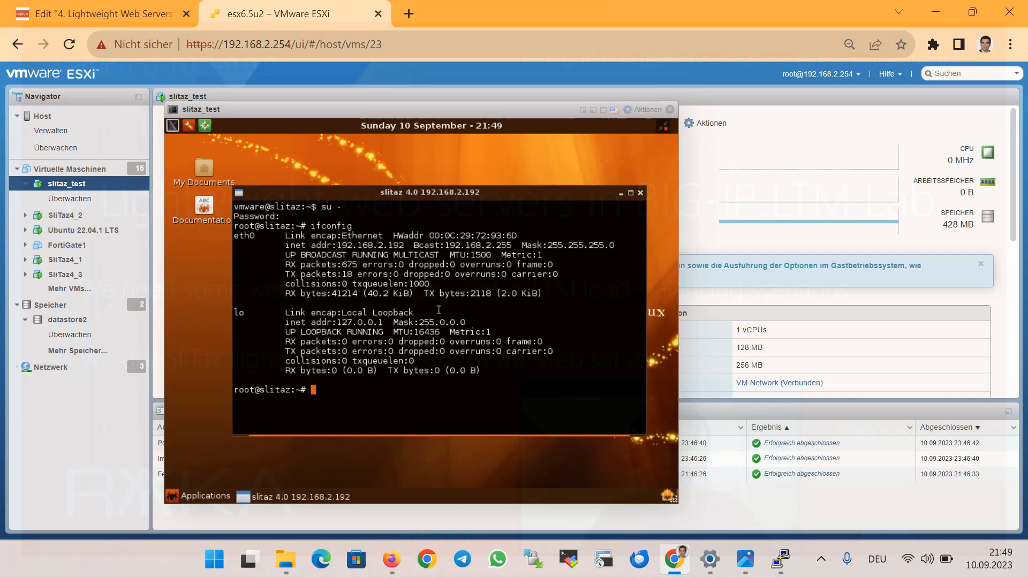
- Run ifconfig in the VM console to confirm eth0 now at 192.168.2.114
{"action": "type", "text": "ifconfig"}
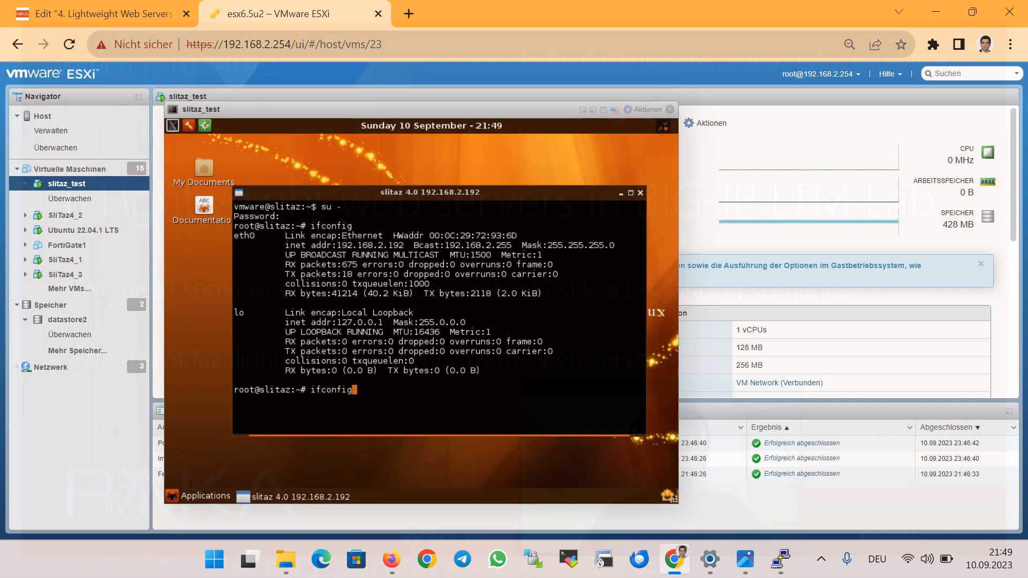
{"action": "key", "text": "Return"}
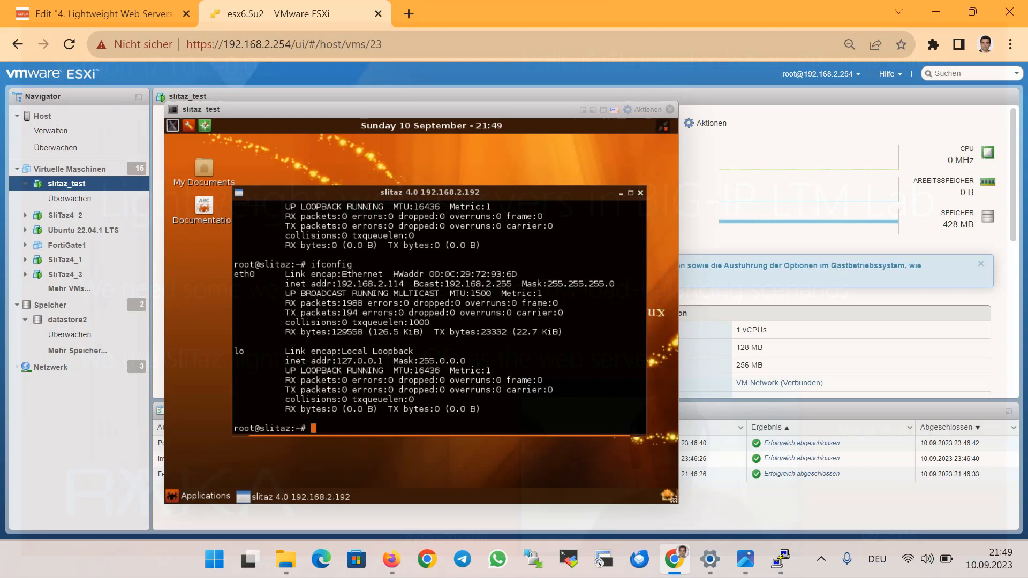
{"action": "mouse_move", "coordinate": [661, 569]}
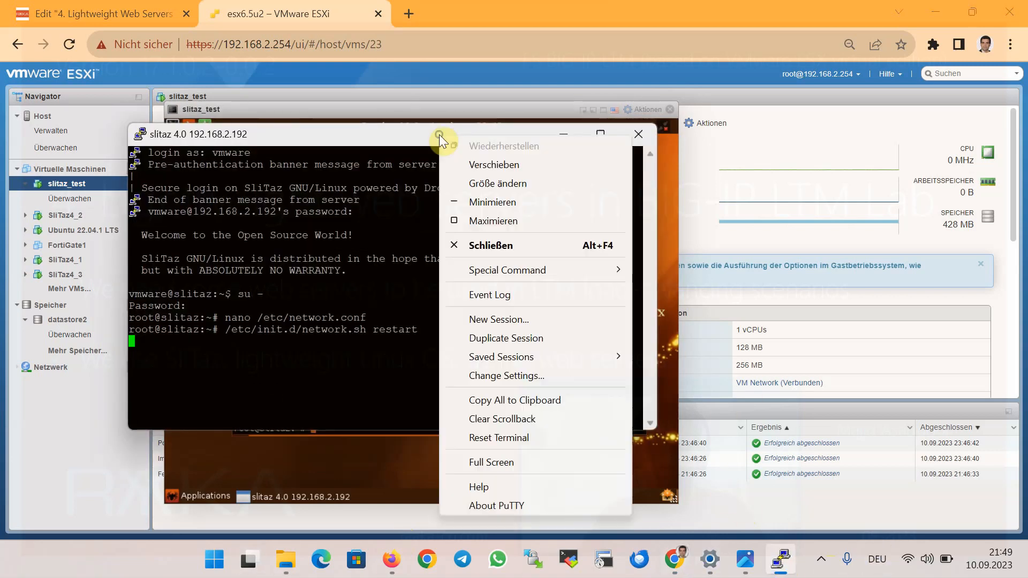
{"action": "mouse_move", "coordinate": [524, 322]}
{"action": "type", "text": "192.168"}
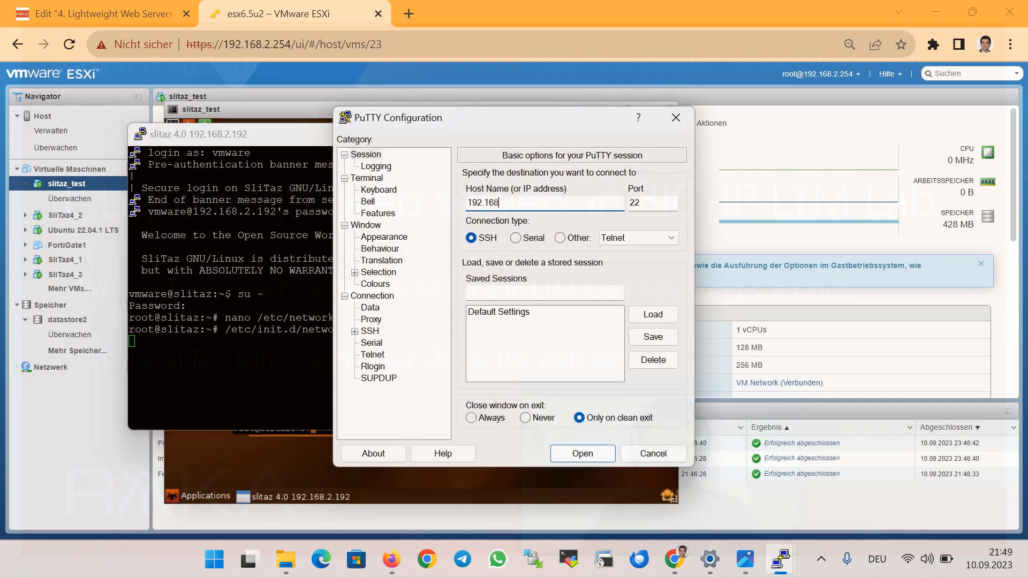
- Connect over SSH to 192.168.2.114, accept the host key and log in as vmware
{"action": "left_click", "coordinate": [581, 453]}
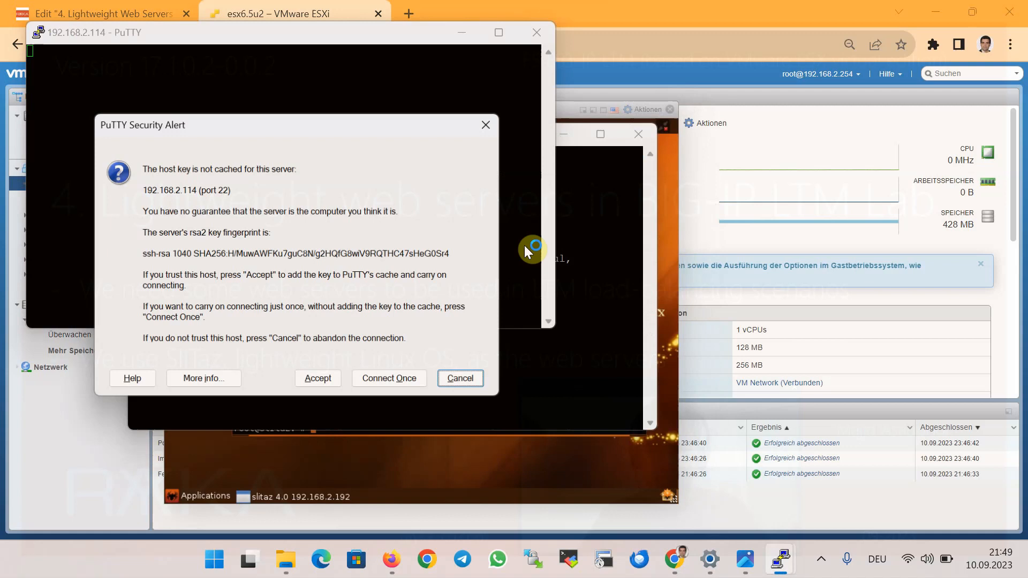
{"action": "left_click", "coordinate": [317, 378]}
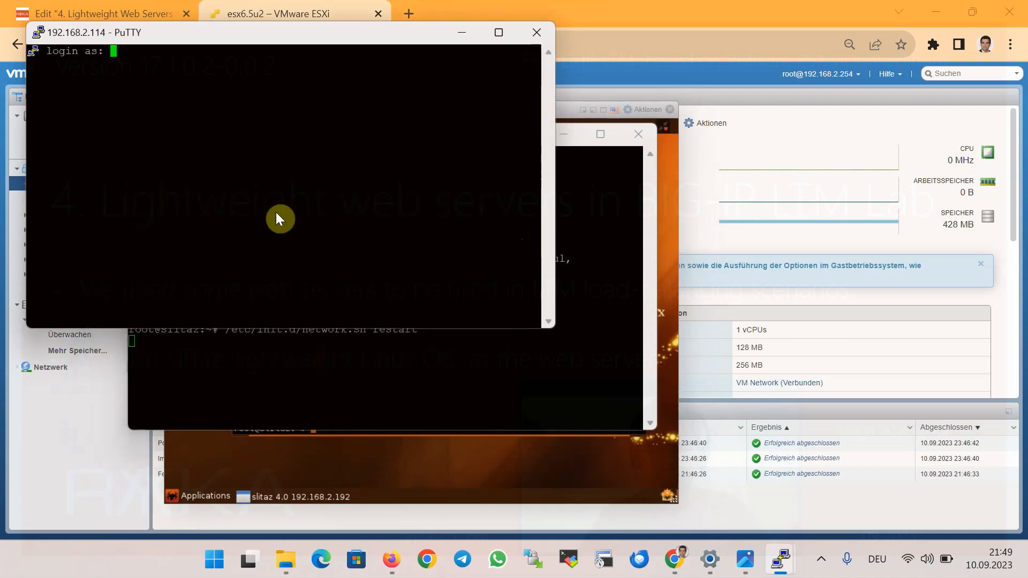
{"action": "type", "text": "vmware"}
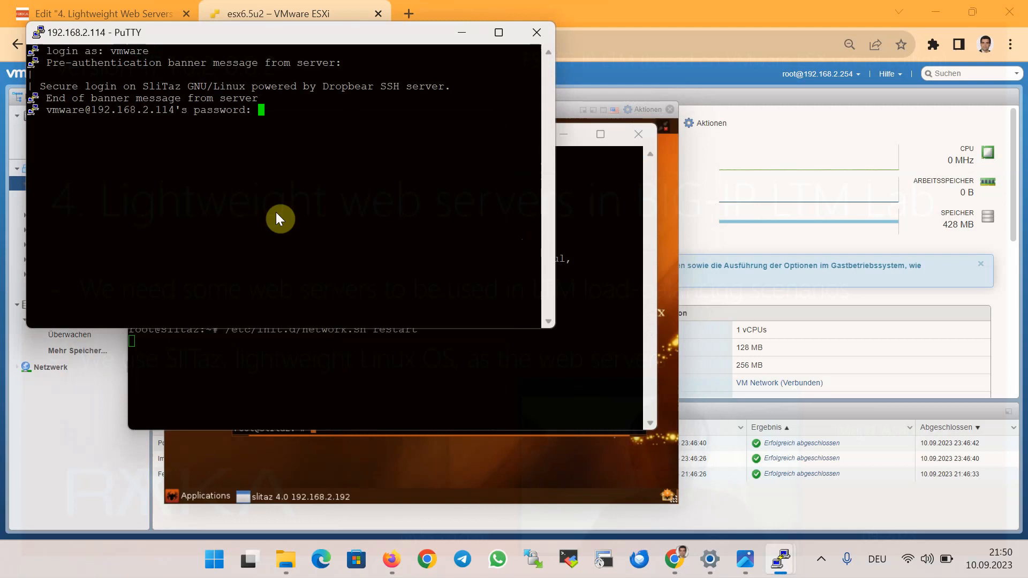
- Become root with 'su -' and run ifconfig confirming eth0 at 192.168.2.114
{"action": "type", "text": "su -"}
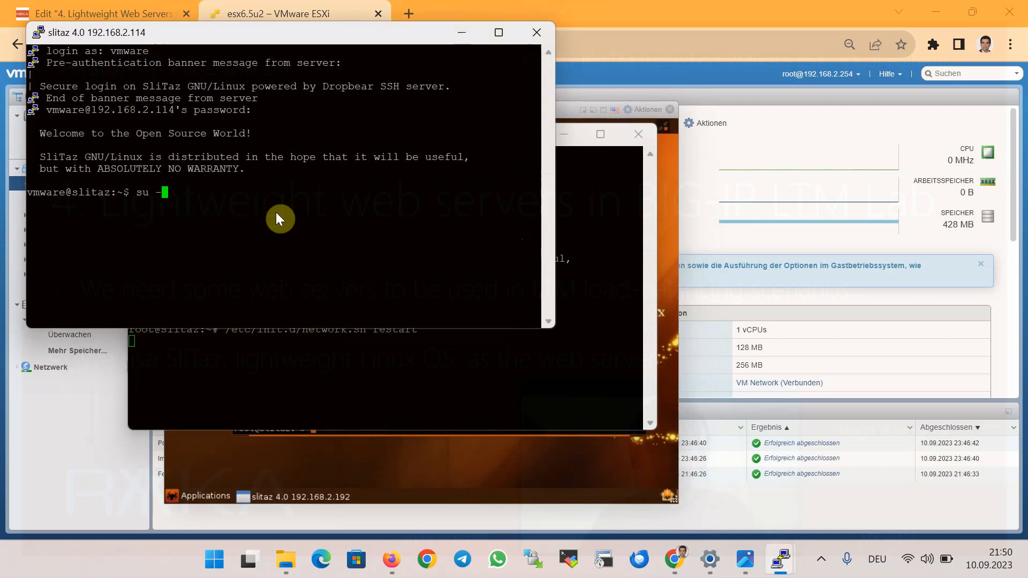
{"action": "key", "text": "Return"}
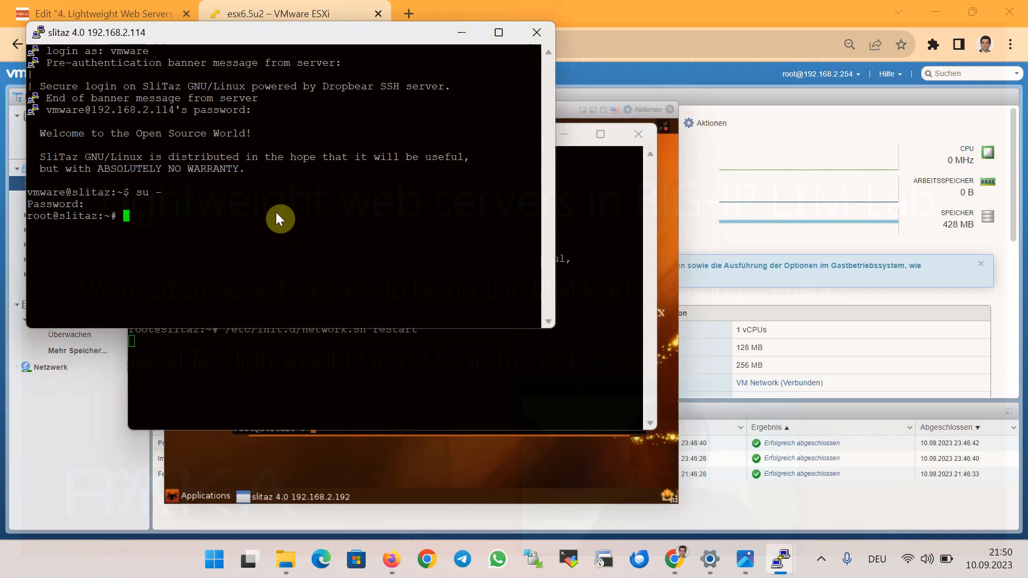
{"action": "type", "text": "ifconfg"}
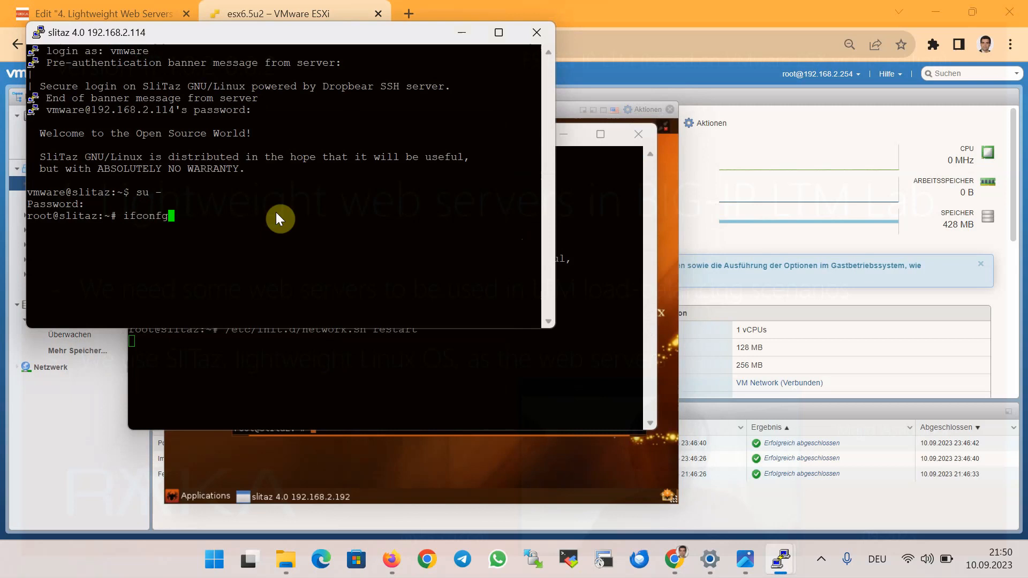
{"action": "key", "text": "Return"}
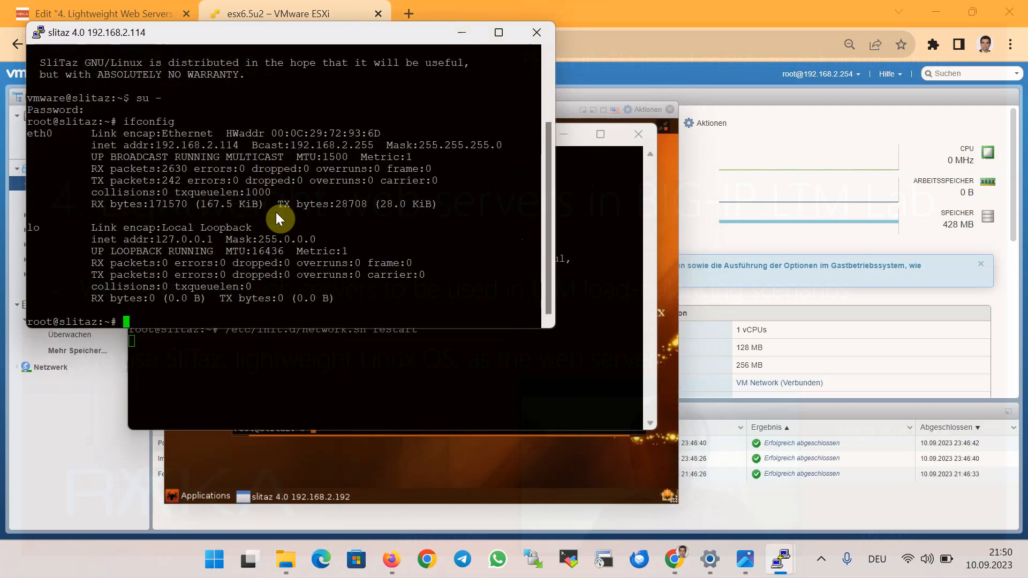
{"action": "mouse_move", "coordinate": [182, 145]}
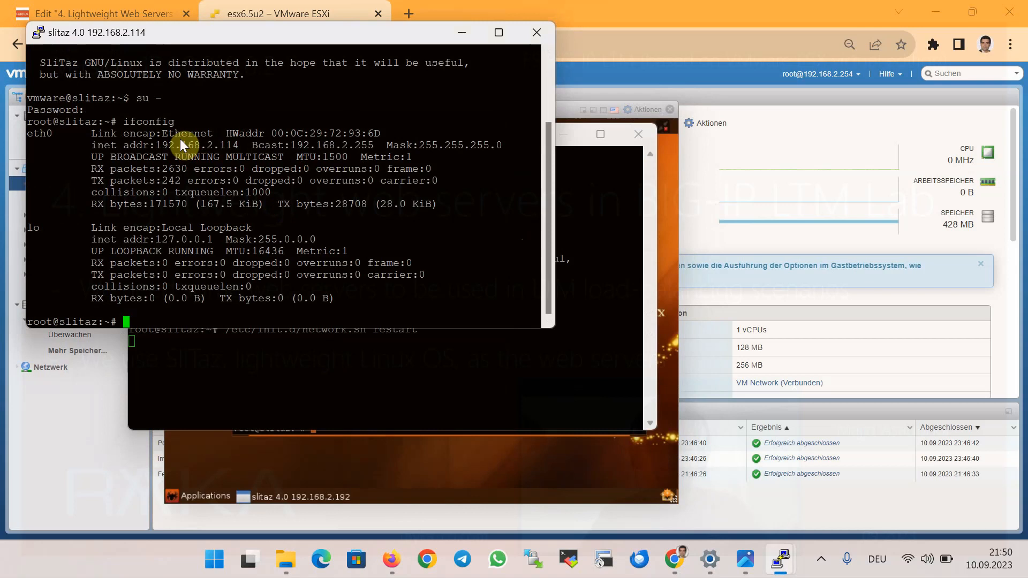
{"action": "mouse_move", "coordinate": [548, 252]}
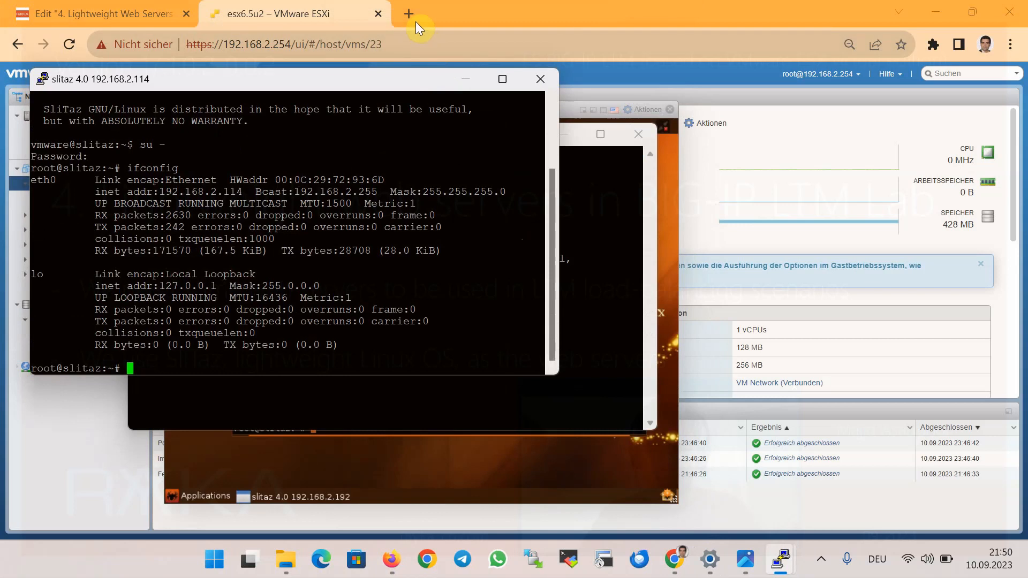
- Browse to 192.168.2.114 in a new tab and highlight the default SliTaz welcome text
{"action": "left_click", "coordinate": [407, 13]}
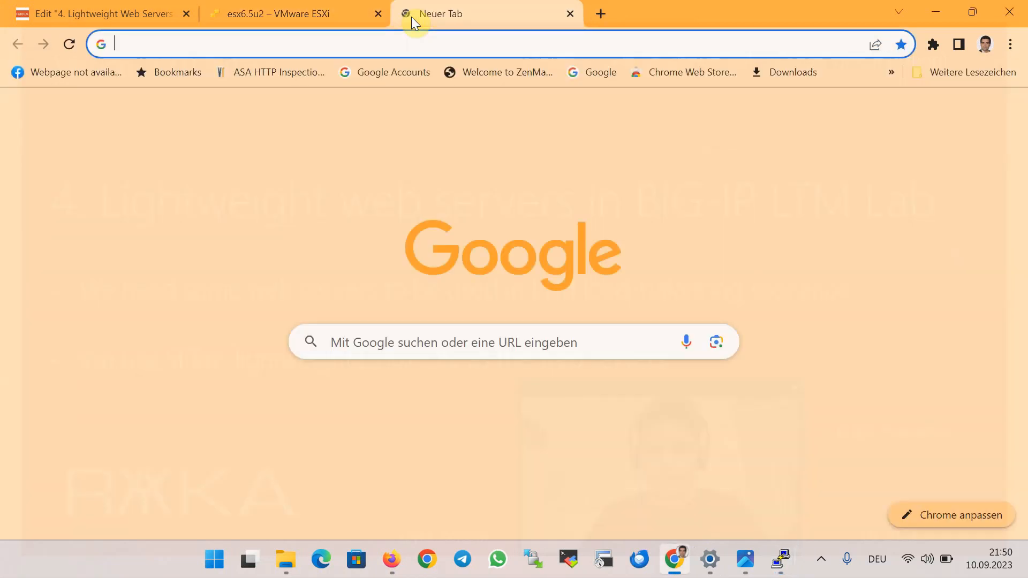
{"action": "type", "text": "192.168.2.254"}
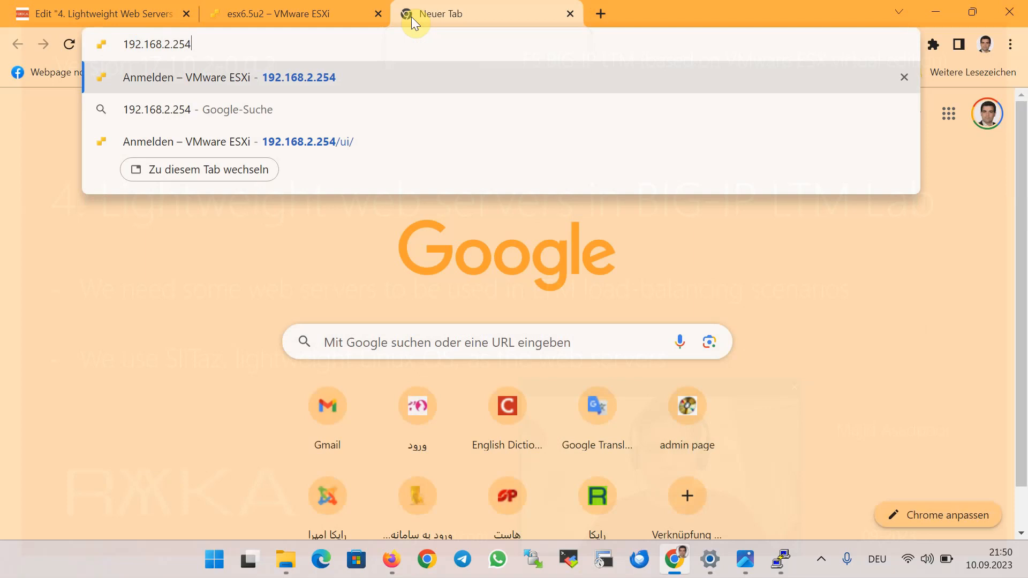
{"action": "type", "text": "192.168.2.114"}
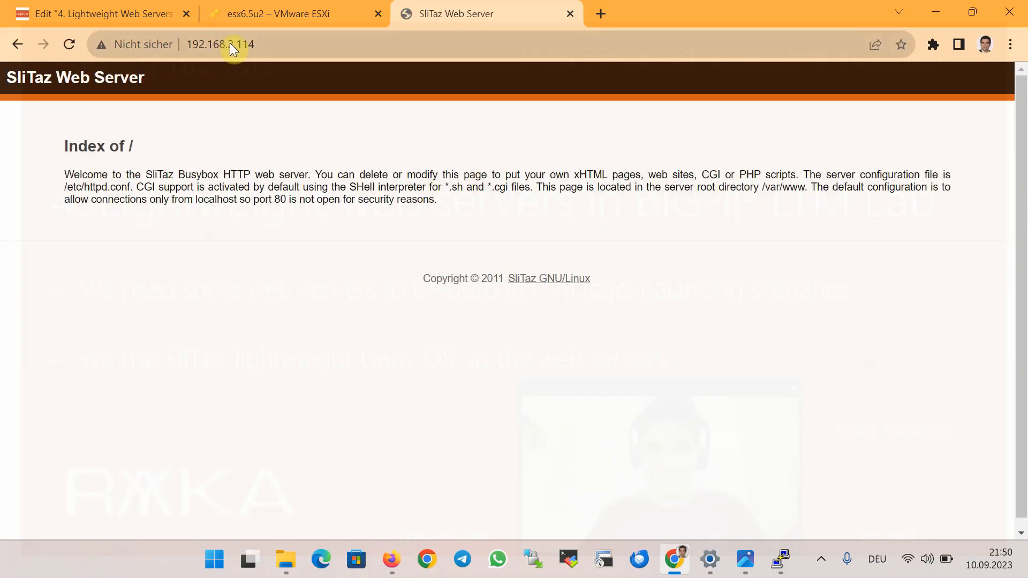
{"action": "mouse_move", "coordinate": [194, 44]}
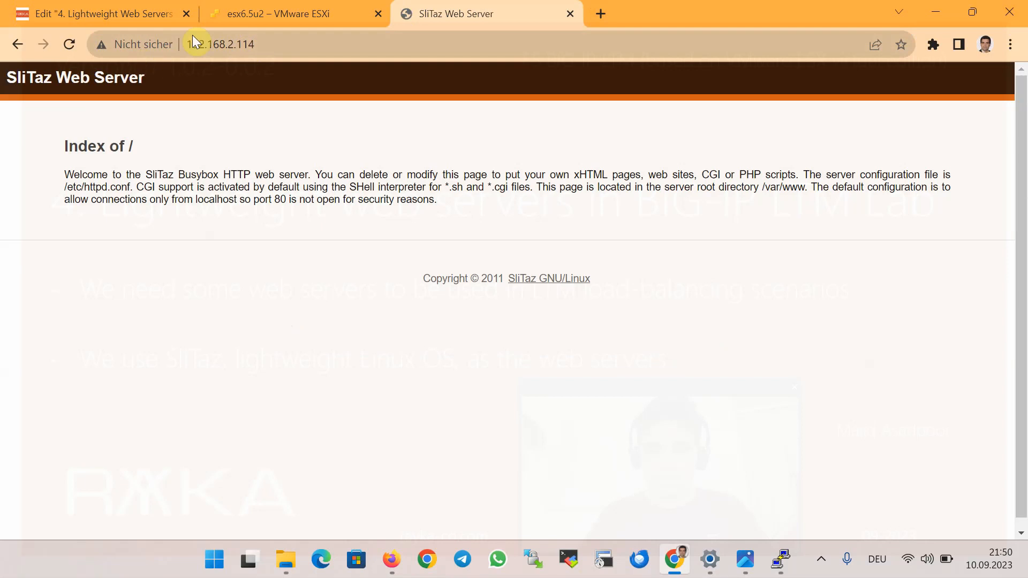
{"action": "left_click_drag", "start_coordinate": [88, 145], "coordinate": [377, 186]}
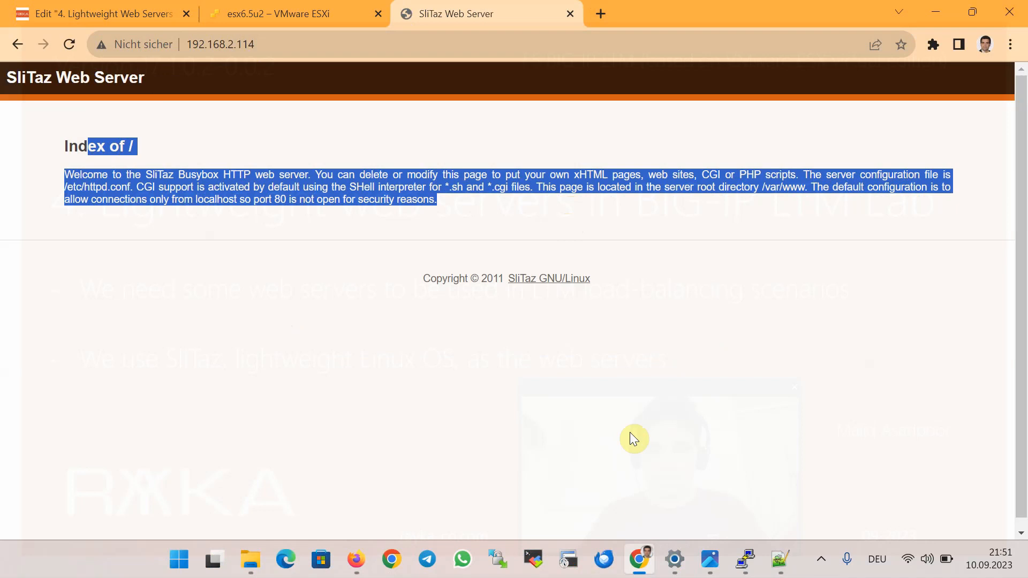
{"action": "mouse_move", "coordinate": [895, 393]}
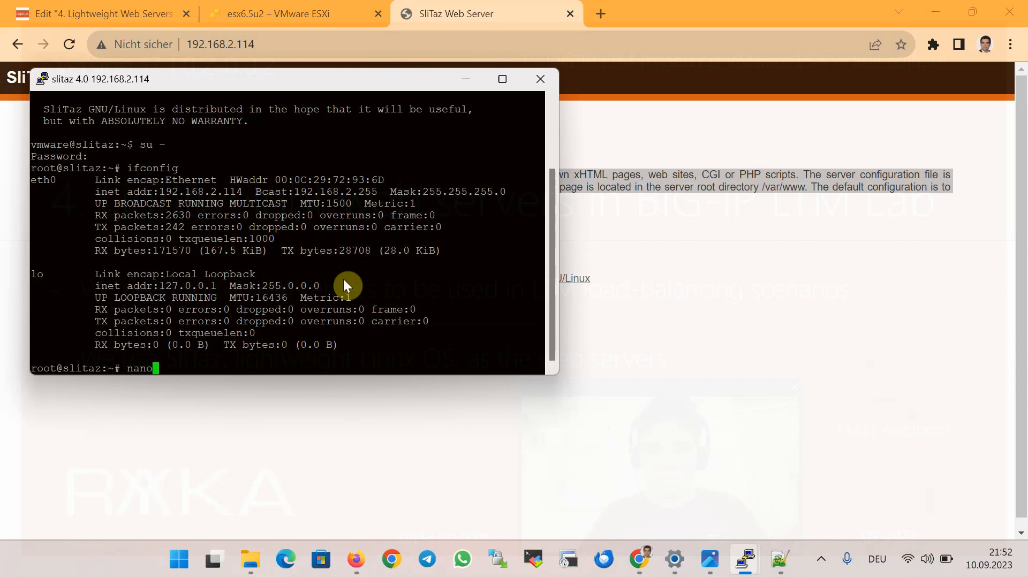
- Load /var/www/index.html into nano for editing
{"action": "type", "text": "/"}
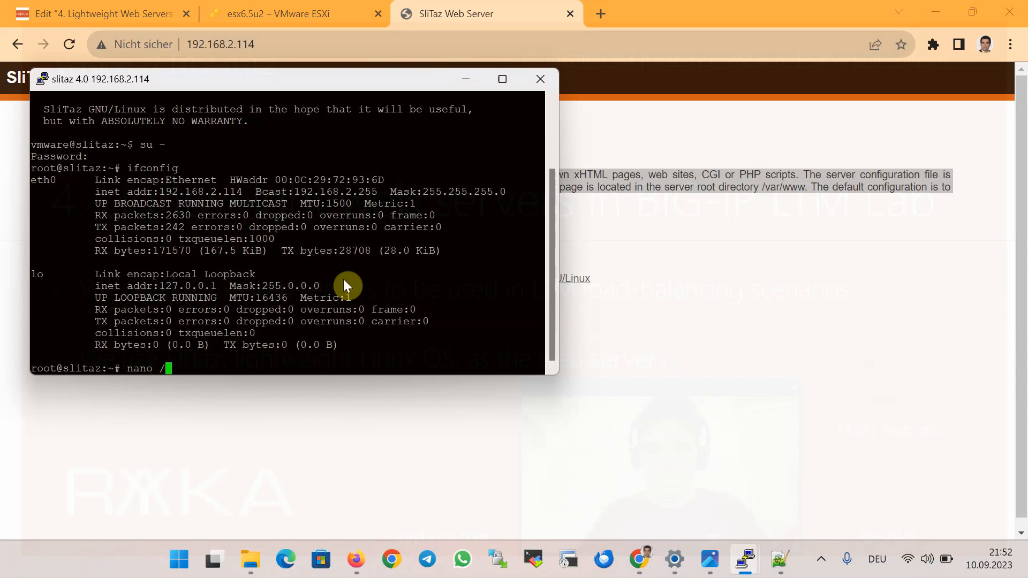
{"action": "type", "text": "var/www"}
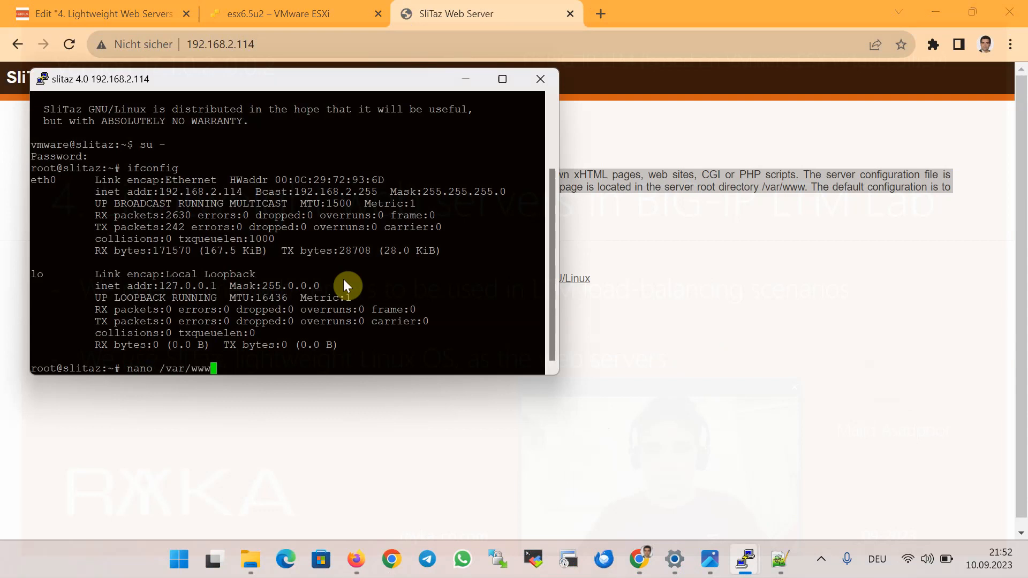
{"action": "type", "text": "/index.html"}
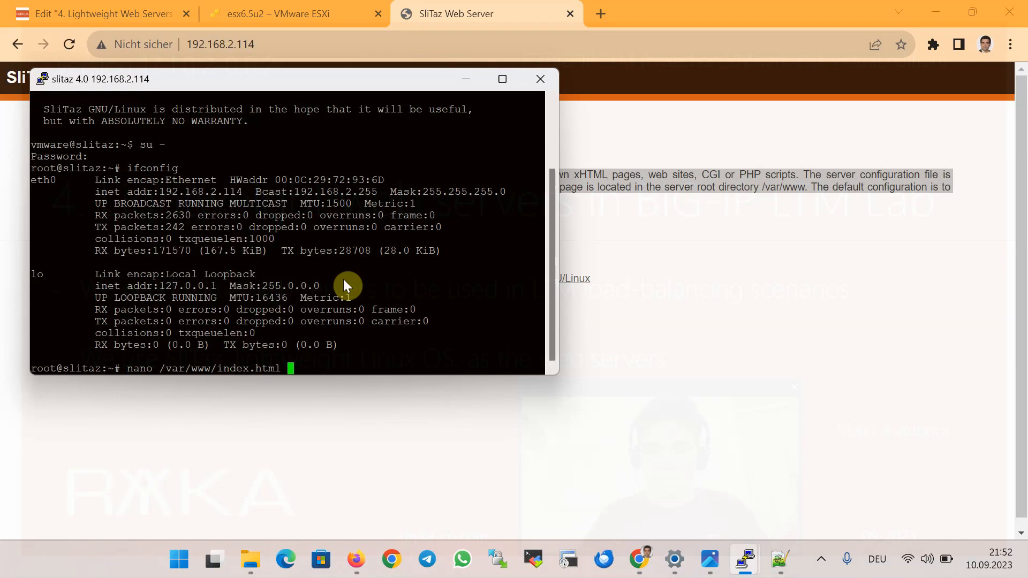
{"action": "key", "text": "Return"}
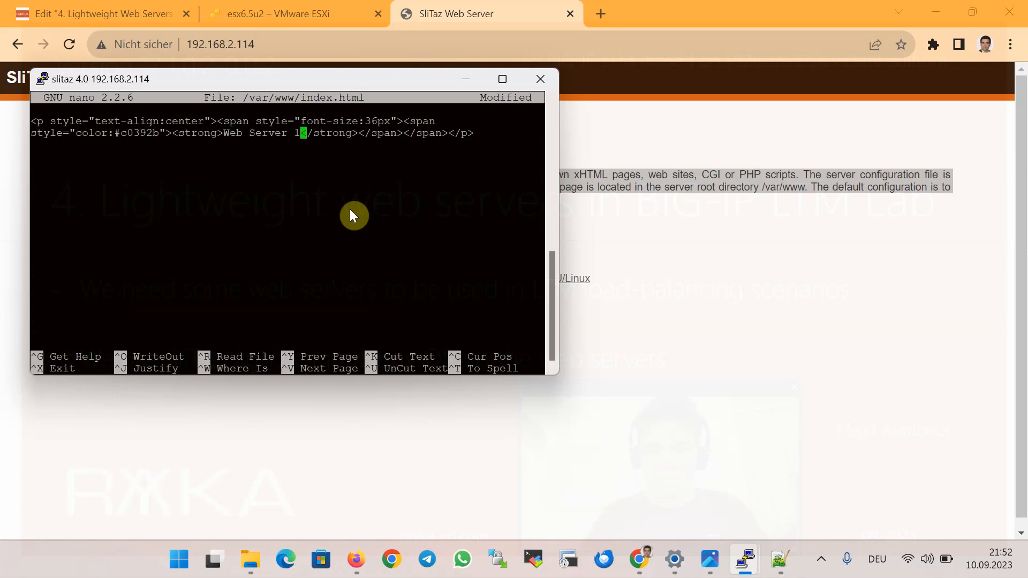
- Change the heading to 'Web Server TEST' with colour #a0612b and save index.html
{"action": "type", "text": "EST"}
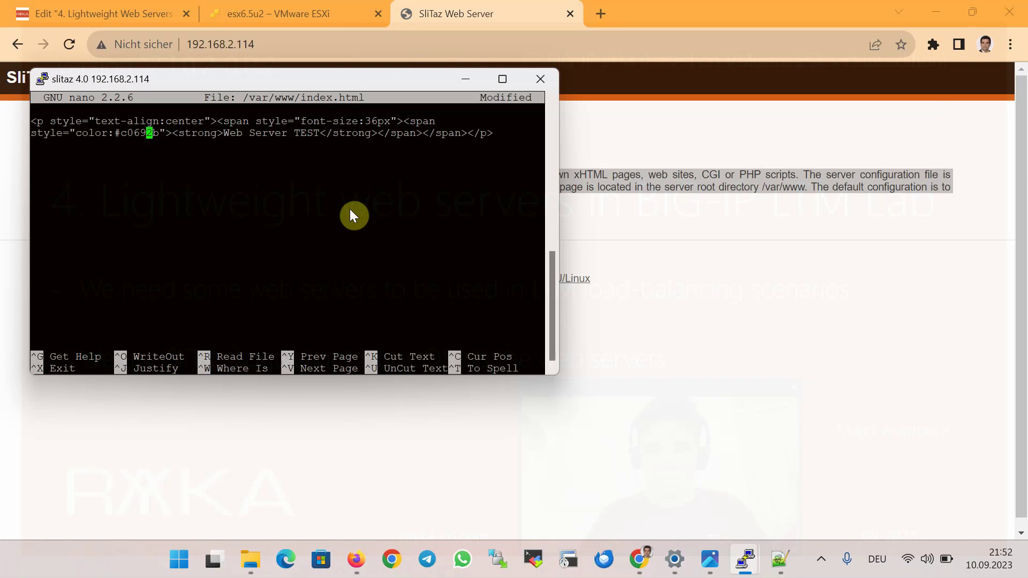
{"action": "key", "text": "Left"}
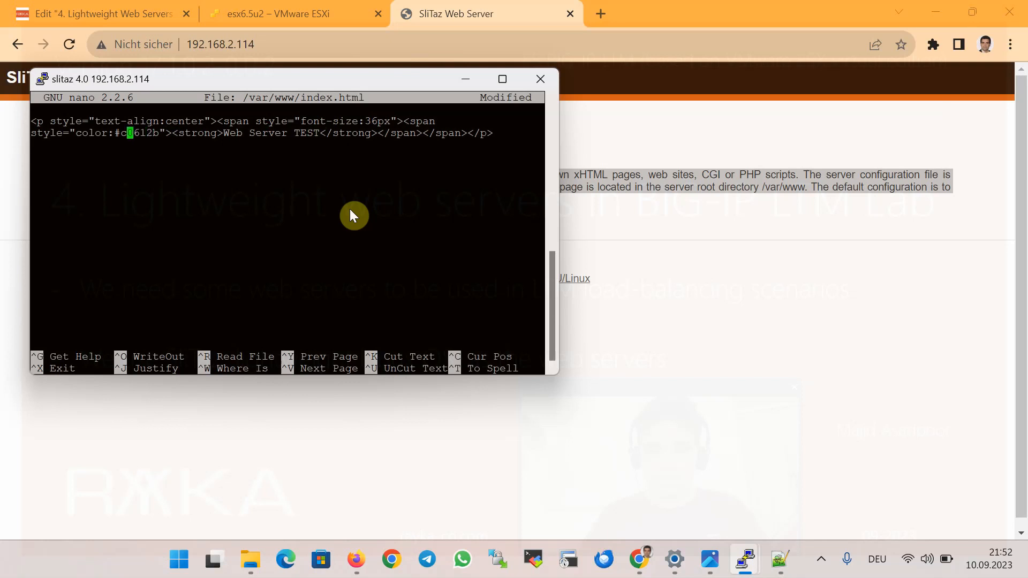
{"action": "key", "text": "ctrl+o"}
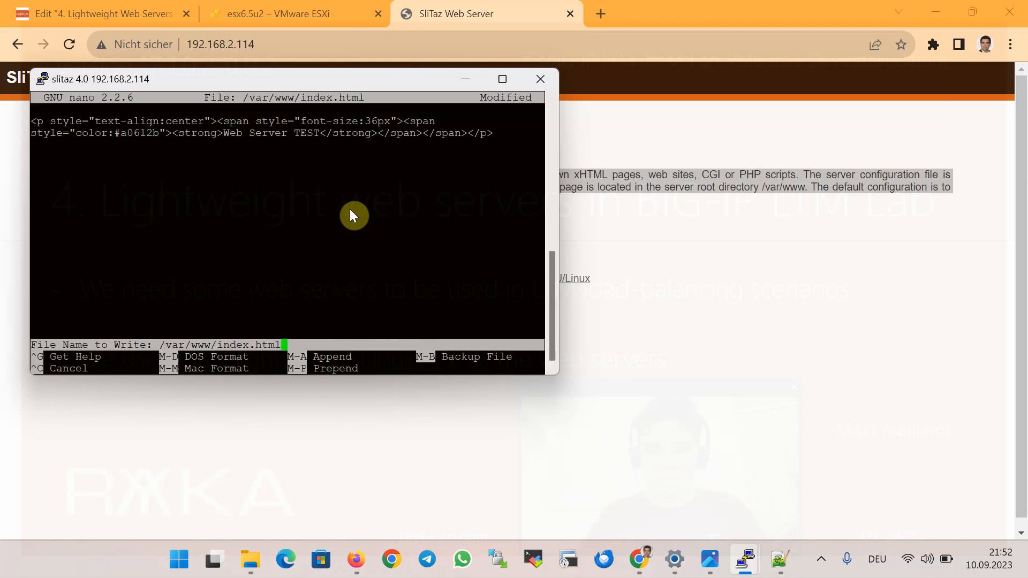
{"action": "key", "text": "Return"}
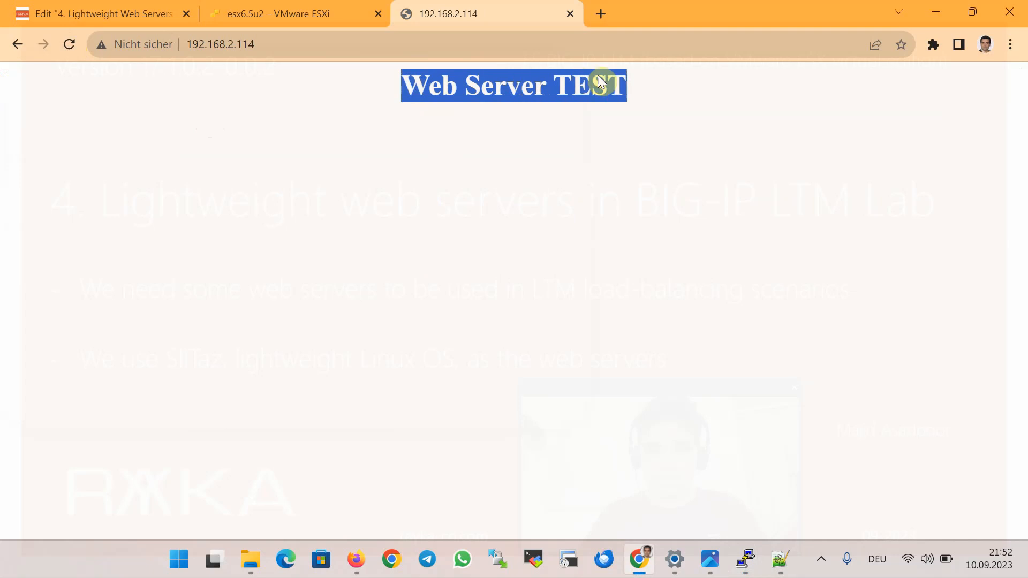
- Check 192.168.2.114 shows the Web Server TEST heading, then return to the ESXi host tab
{"action": "left_click", "coordinate": [432, 95]}
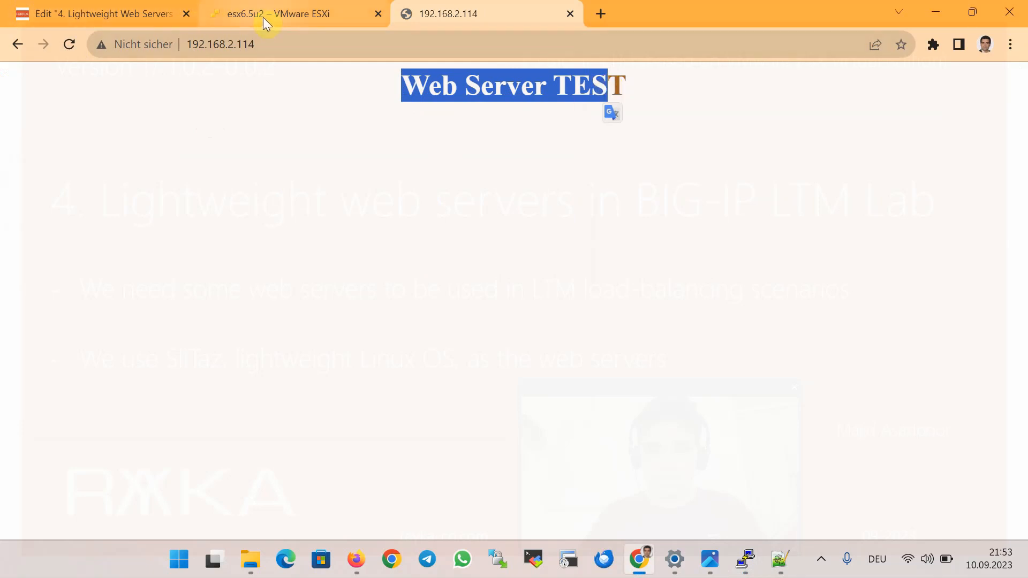
{"action": "left_click", "coordinate": [295, 13]}
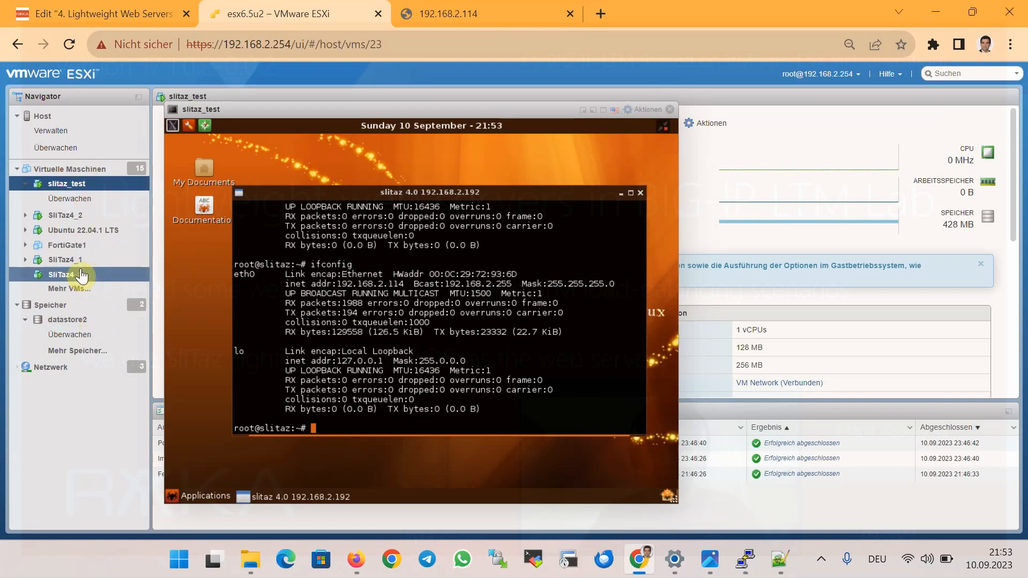
- From the Ubuntu 22.04.1 LTS VM's Firefox, load the Web Server 2 page at 192.168.10.112
{"action": "left_click", "coordinate": [82, 229]}
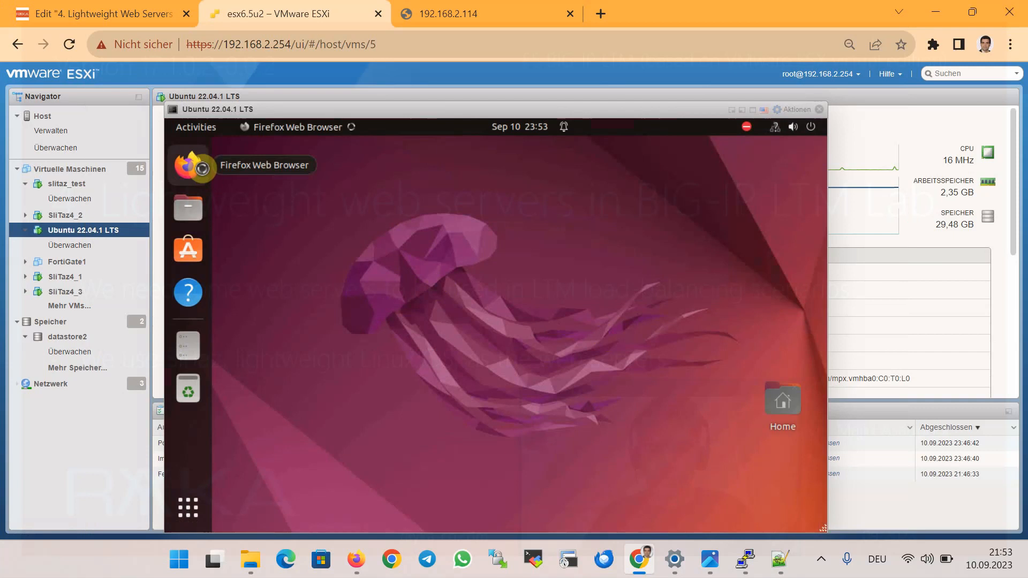
{"action": "left_click", "coordinate": [190, 165]}
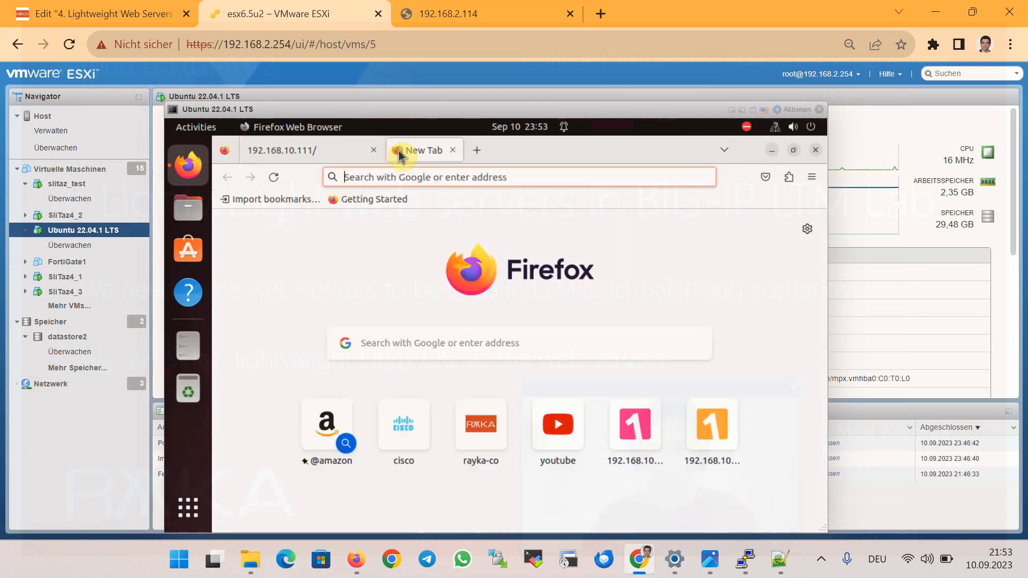
{"action": "type", "text": "192.168.10.111/"}
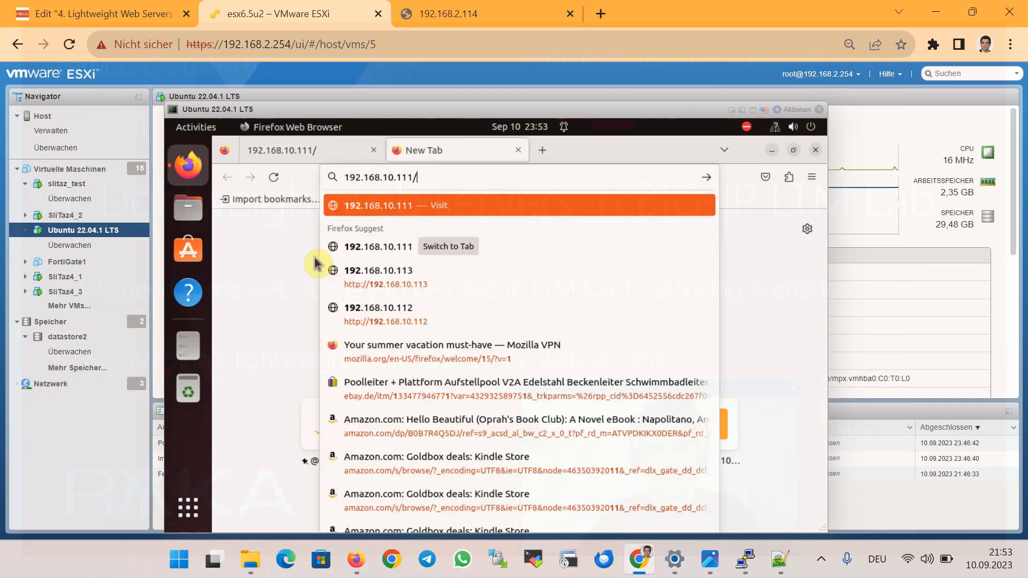
{"action": "left_click", "coordinate": [378, 307]}
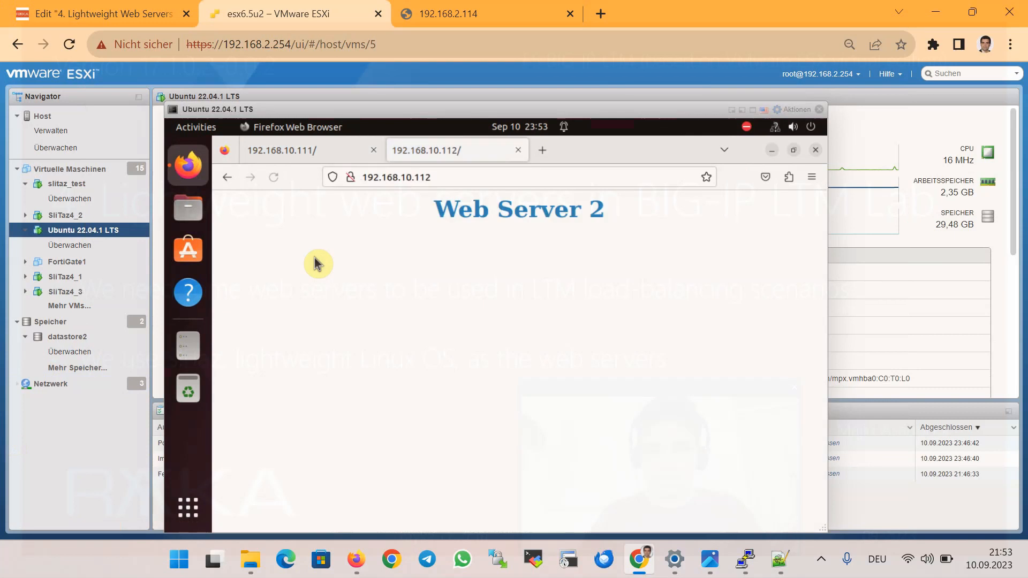
{"action": "mouse_move", "coordinate": [548, 234]}
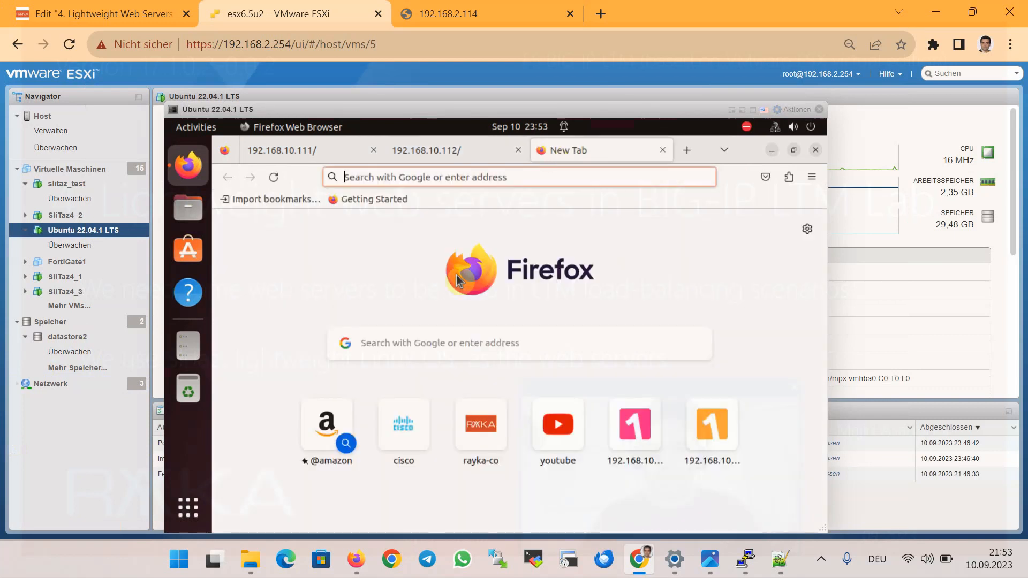
- Load the Web Server 3 page at 192.168.10.113 in another tab
{"action": "type", "text": "192.168.10.11"}
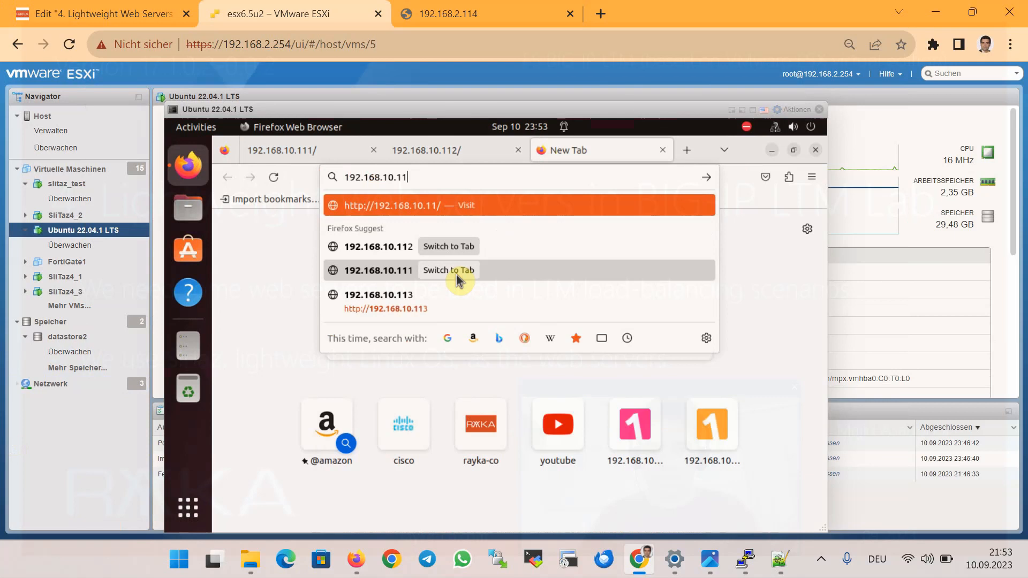
{"action": "left_click", "coordinate": [378, 295]}
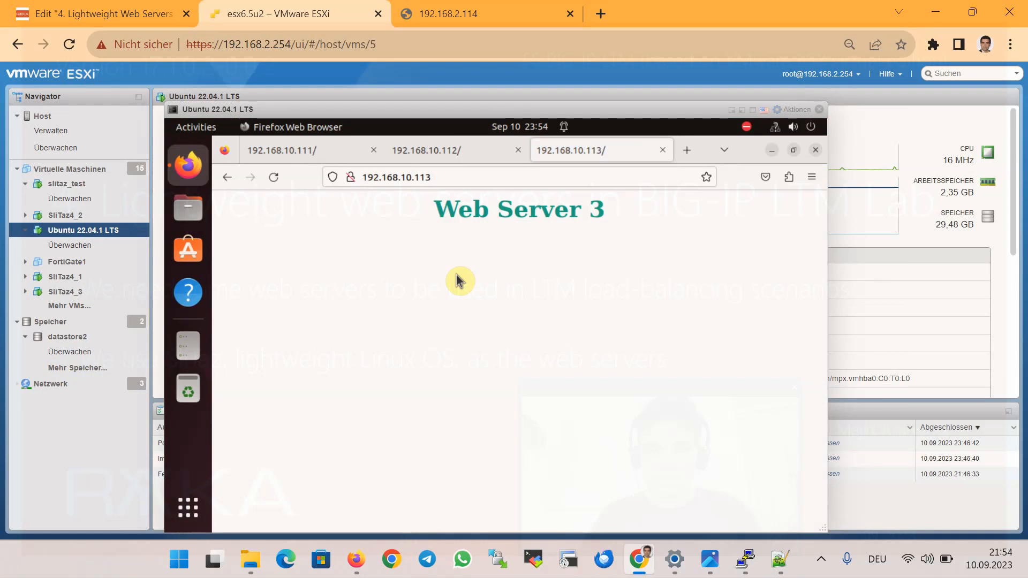
{"action": "mouse_move", "coordinate": [933, 351]}
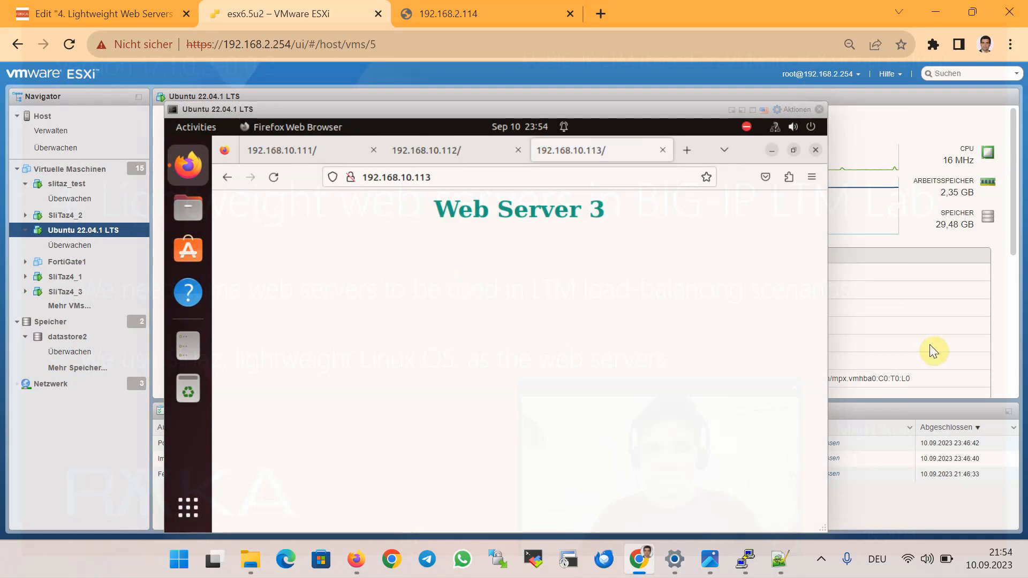